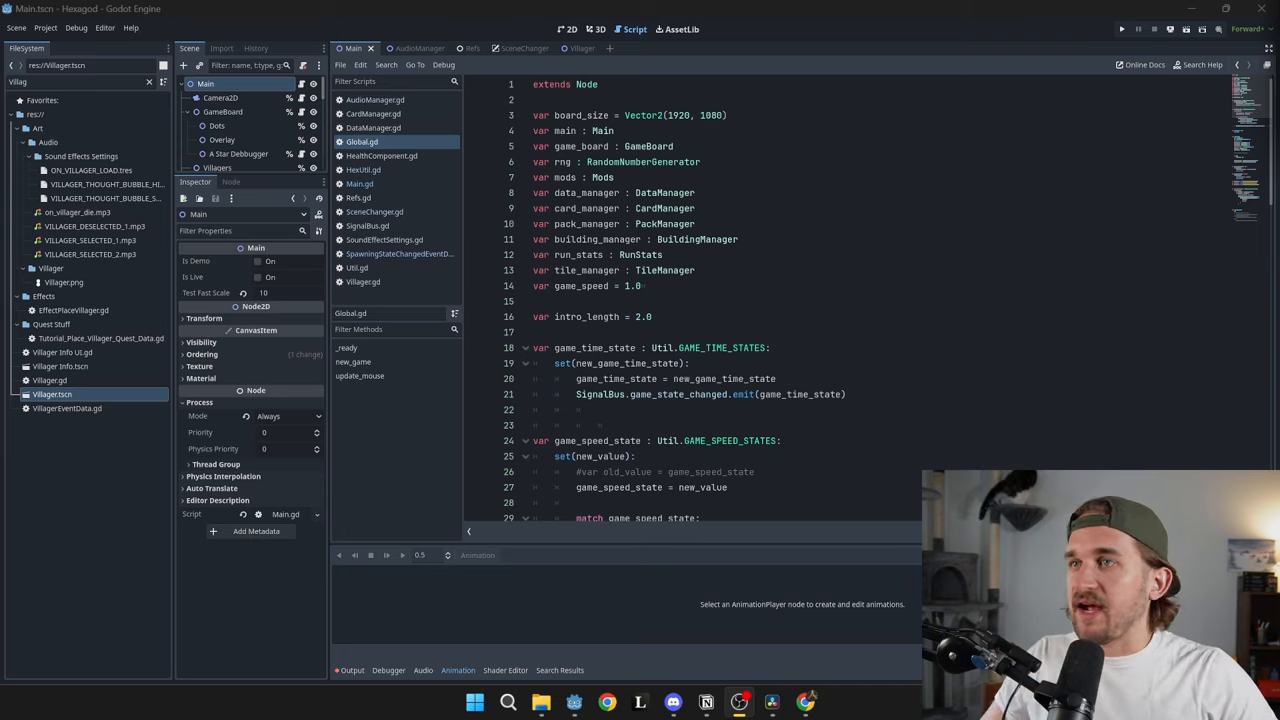
{"action": "mouse_move", "coordinate": [555, 78]}
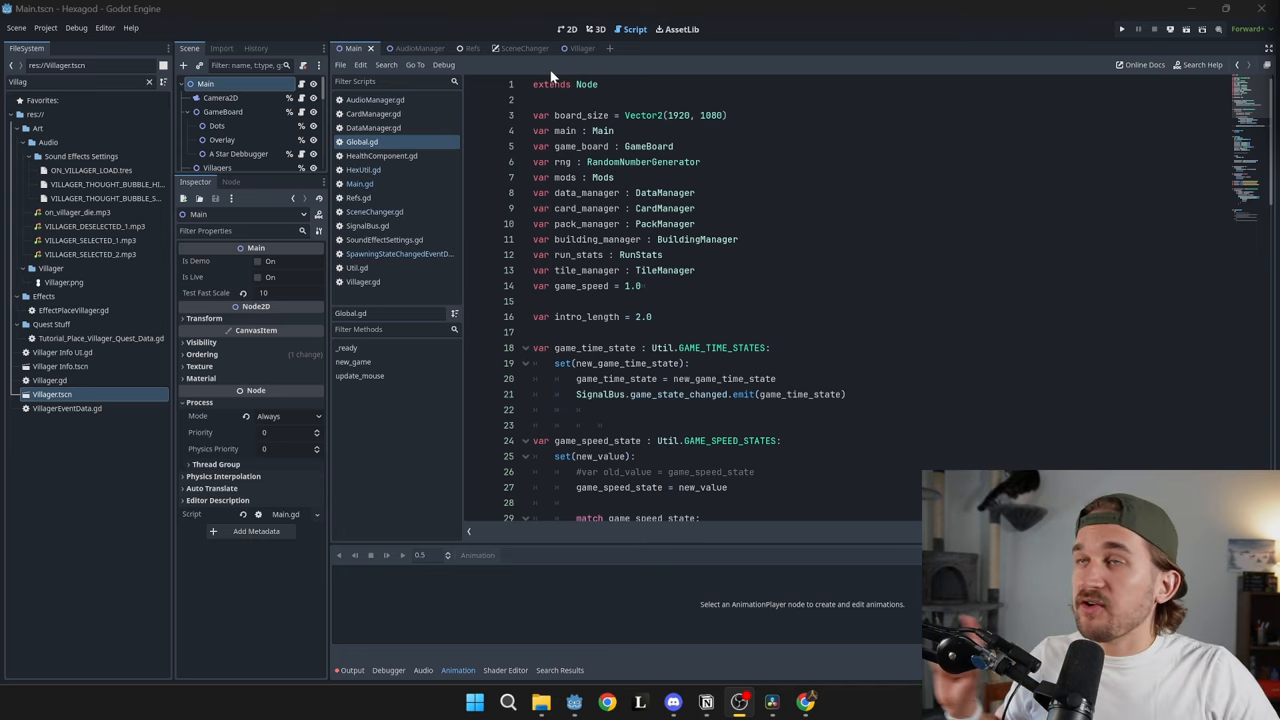
Review the project's autoloads in Project Settings, browsing the project files for a script.
{"action": "left_click", "coordinate": [45, 27]}
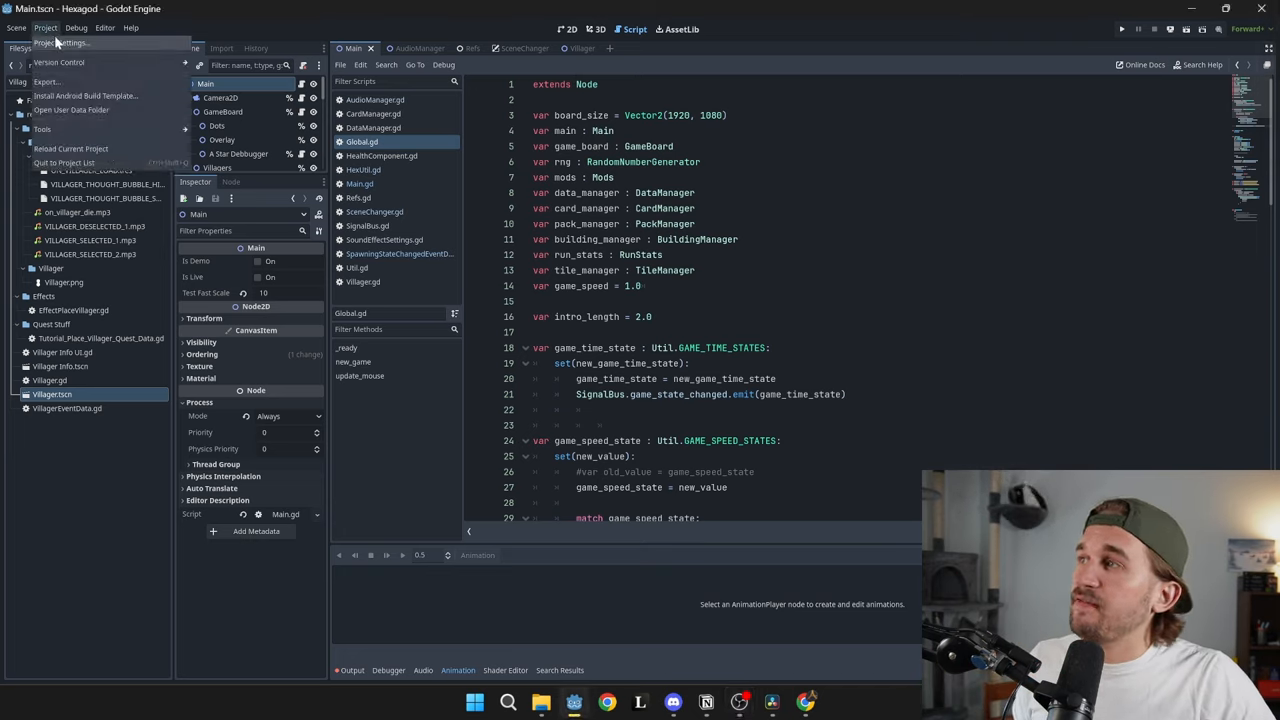
{"action": "left_click", "coordinate": [76, 27]}
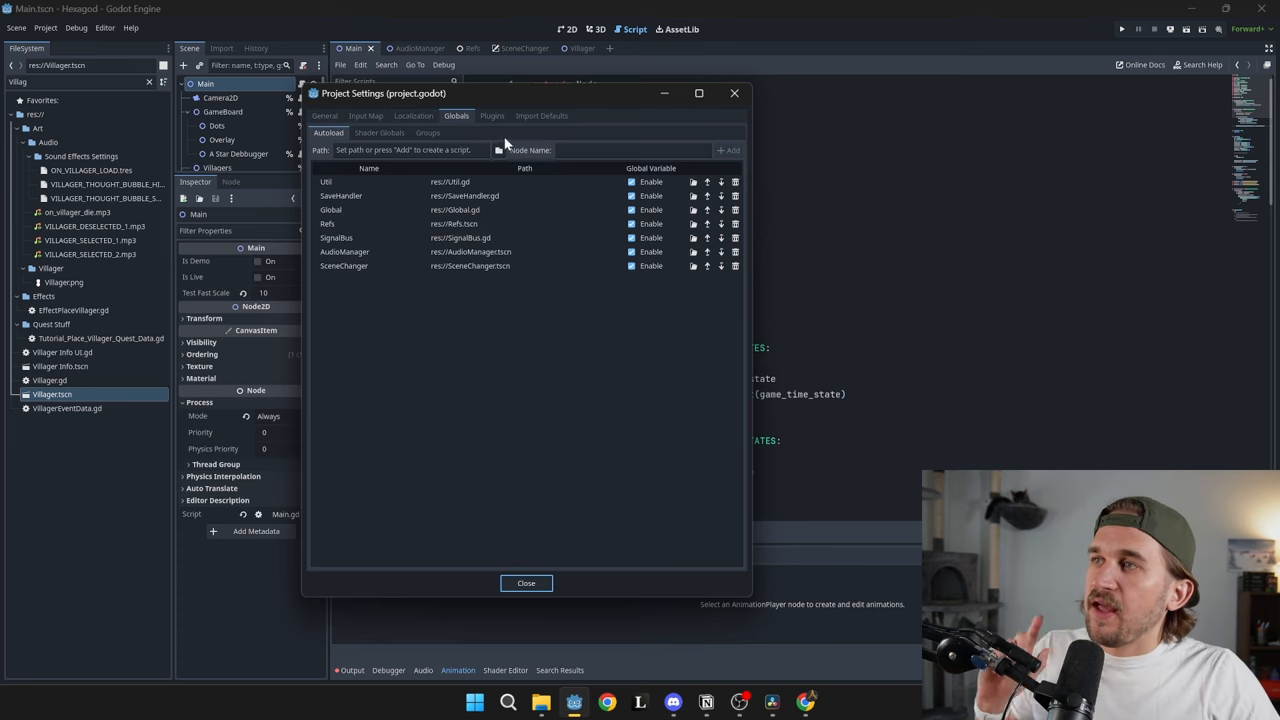
{"action": "left_click", "coordinate": [499, 150]}
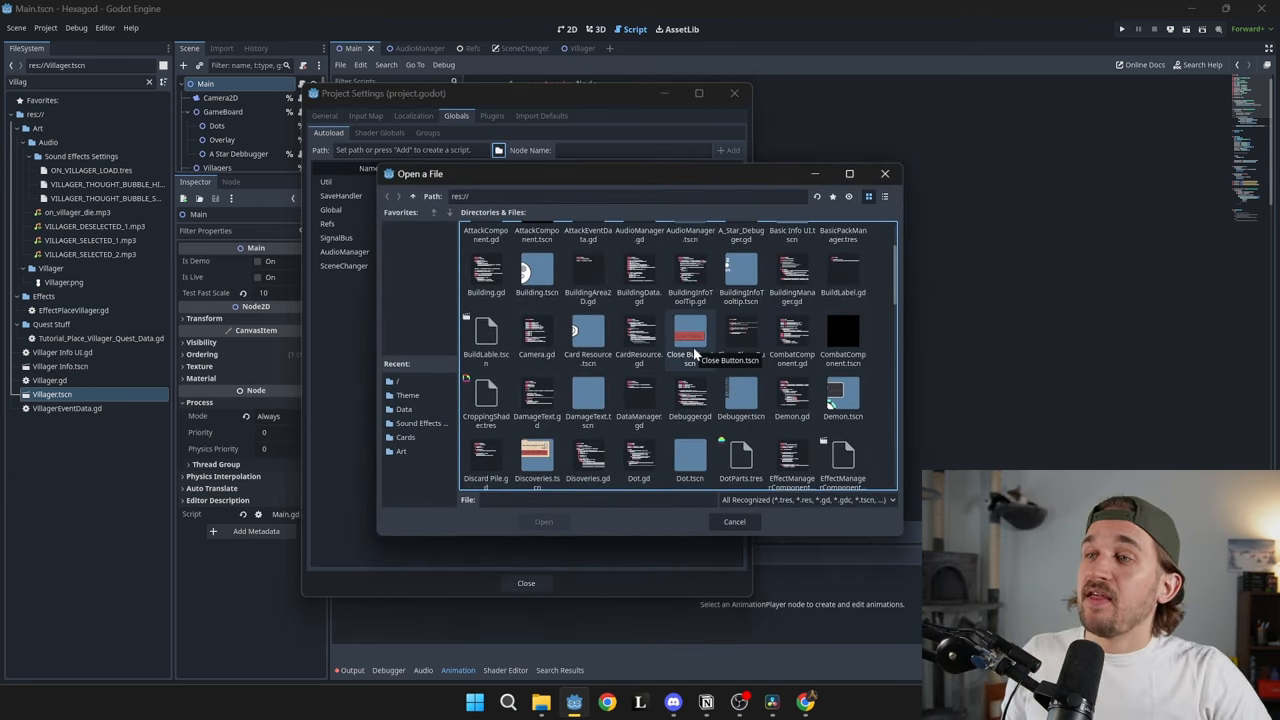
{"action": "mouse_move", "coordinate": [884, 173]}
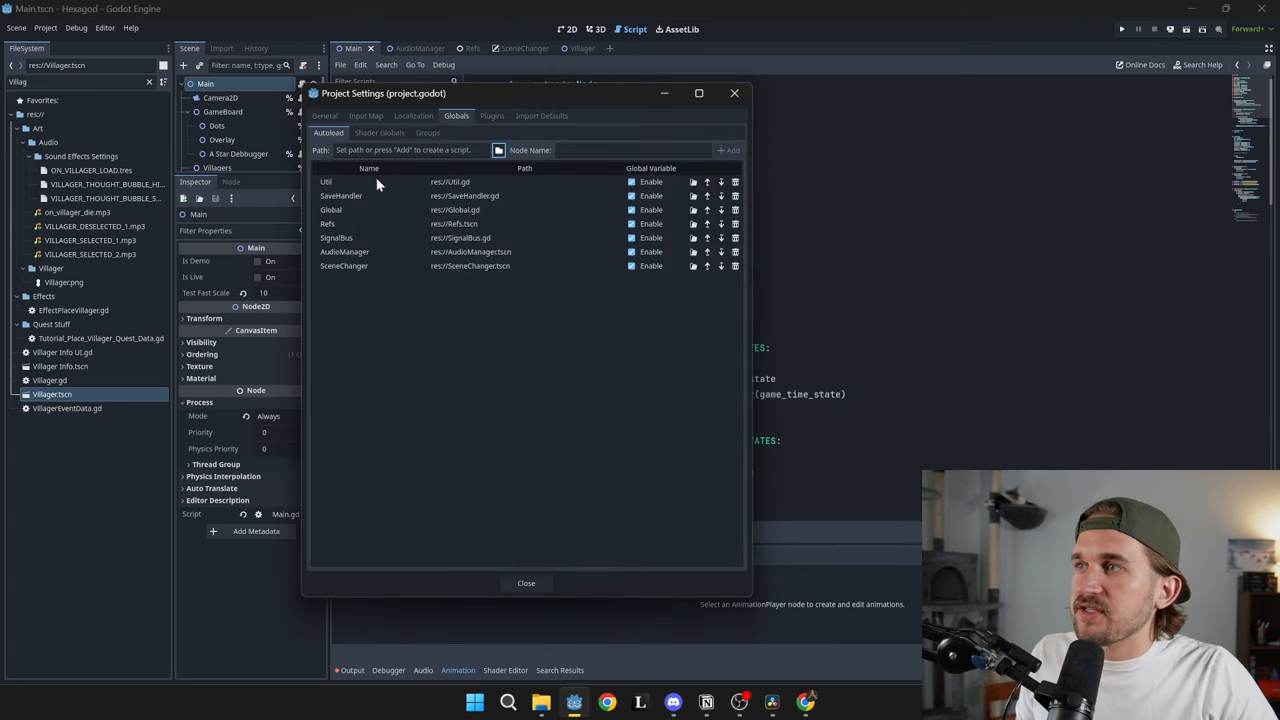
{"action": "left_click", "coordinate": [526, 583]}
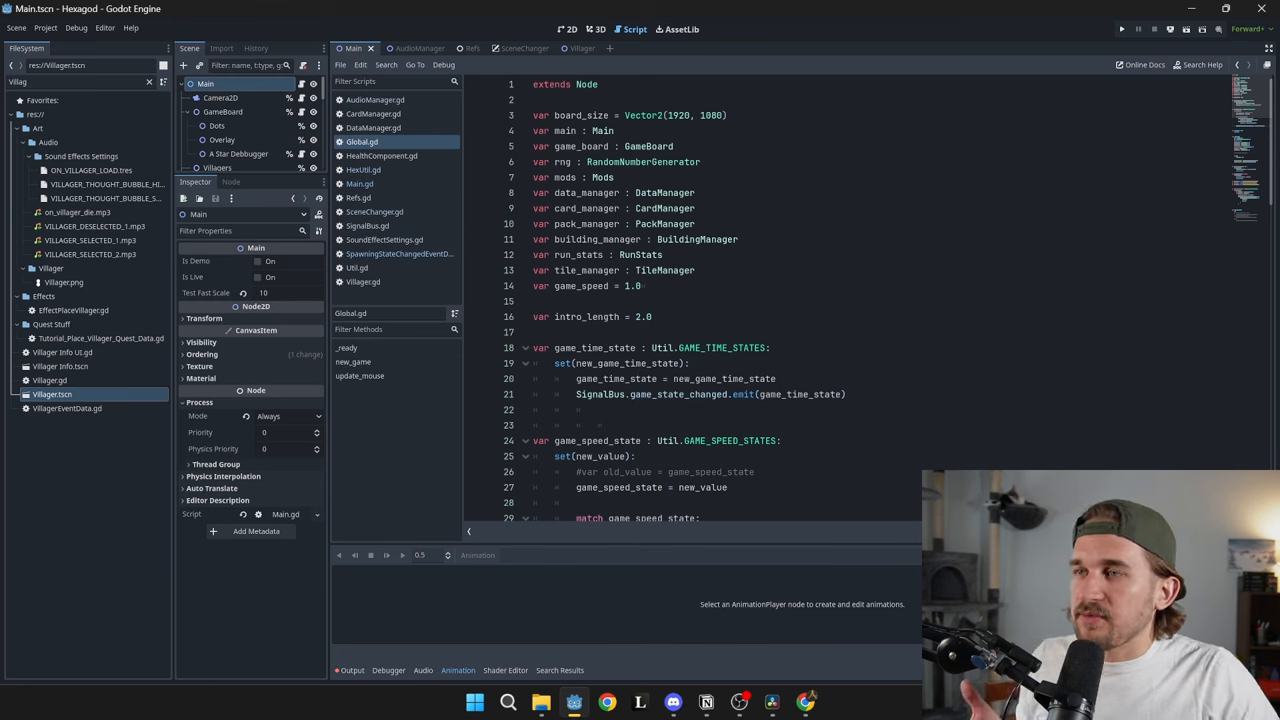
Select the tile_manager variable and move the Util autoload back to the top.
{"action": "double_click", "coordinate": [587, 270]}
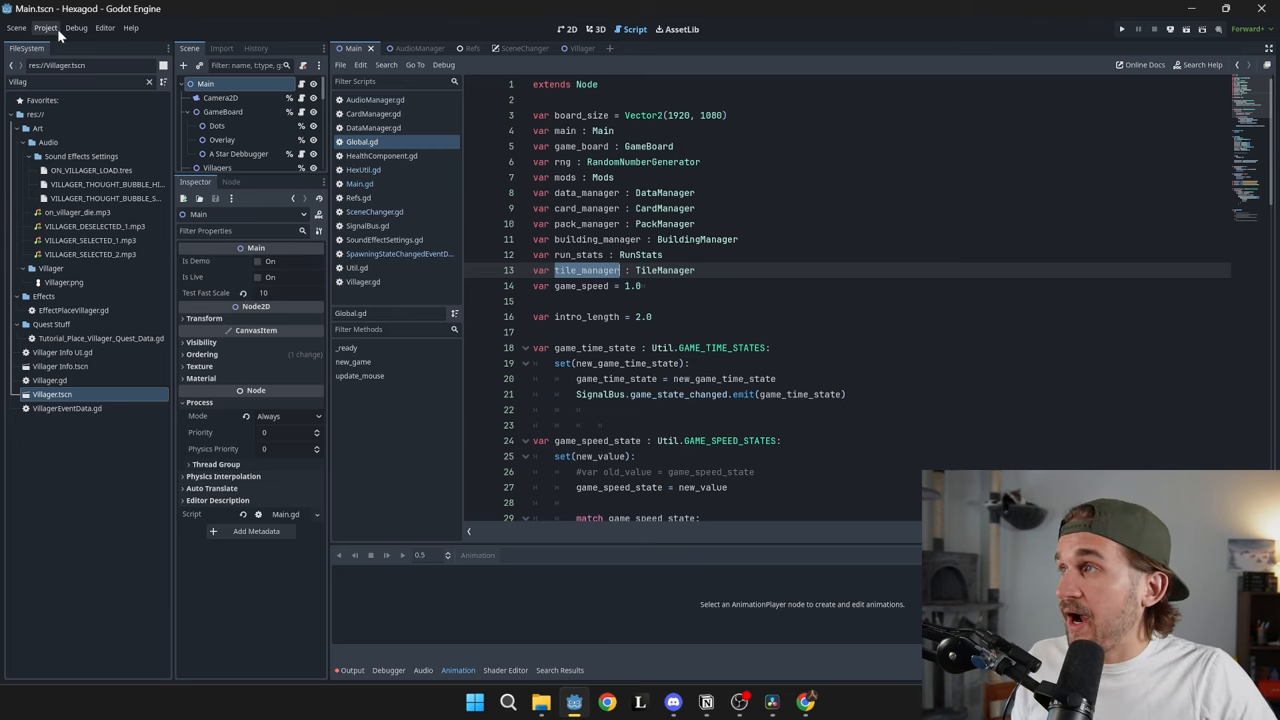
{"action": "left_click", "coordinate": [45, 27]}
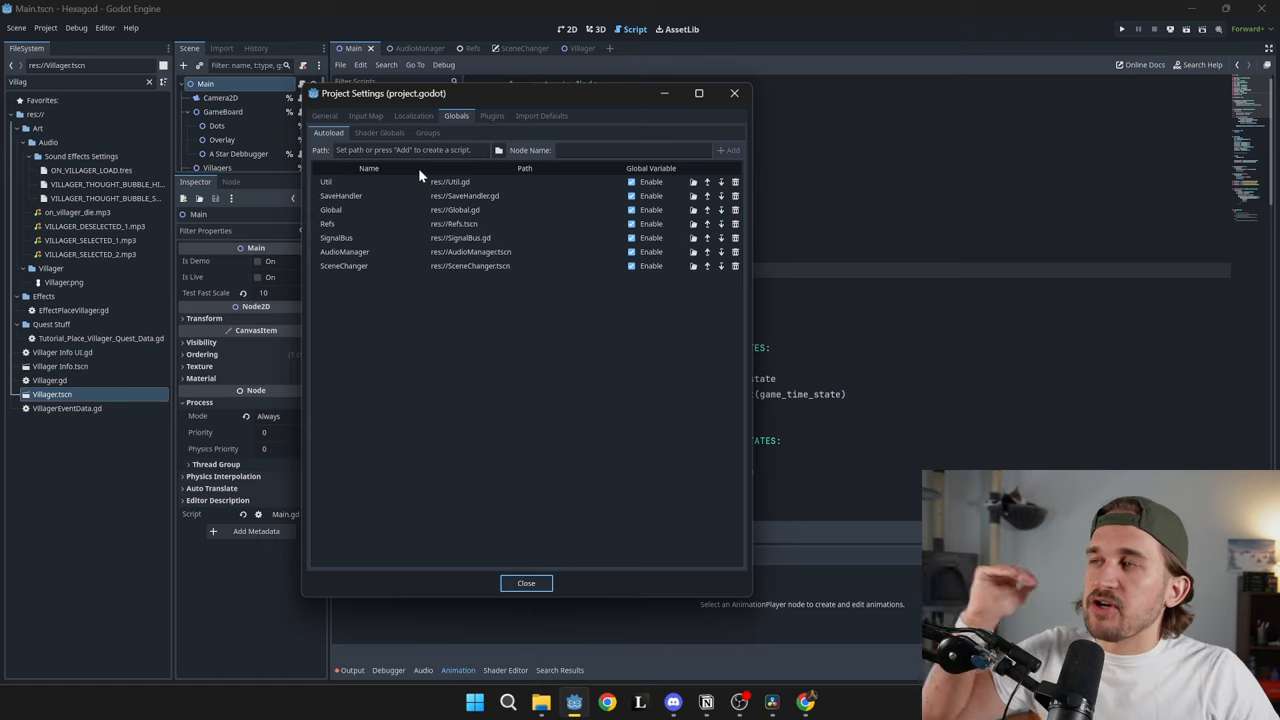
{"action": "mouse_move", "coordinate": [474, 201]}
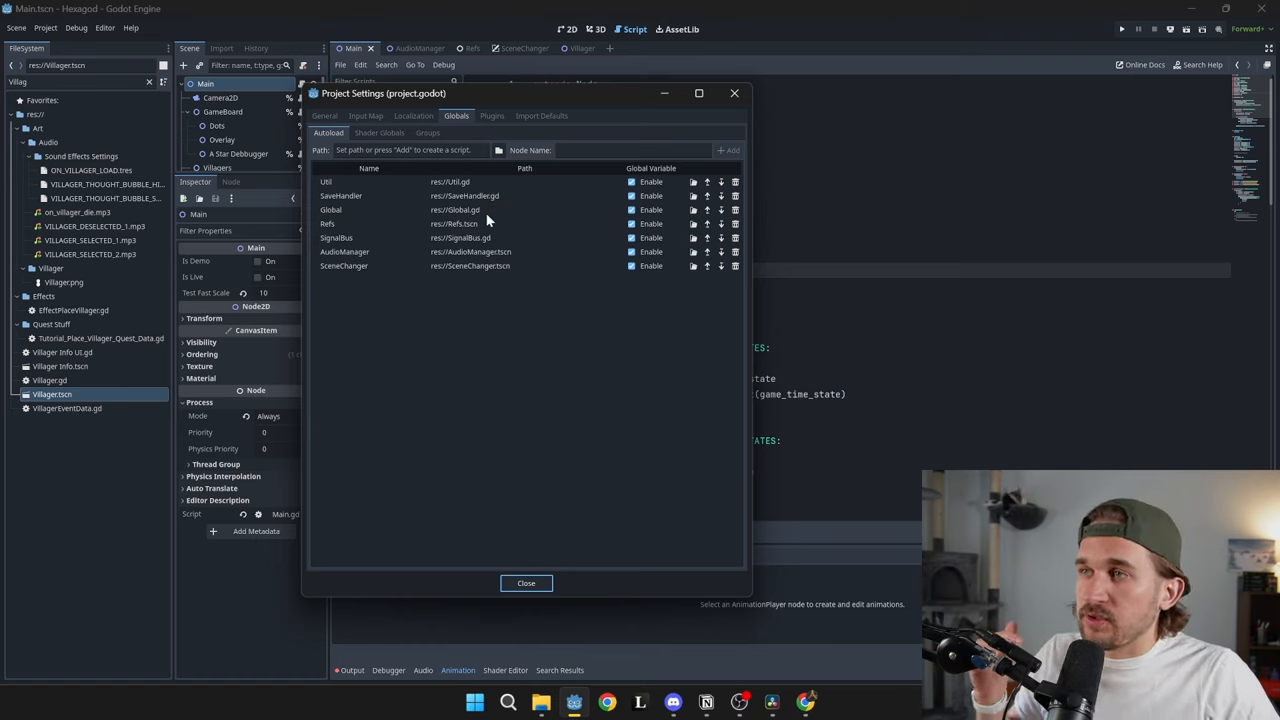
{"action": "mouse_move", "coordinate": [469, 210]}
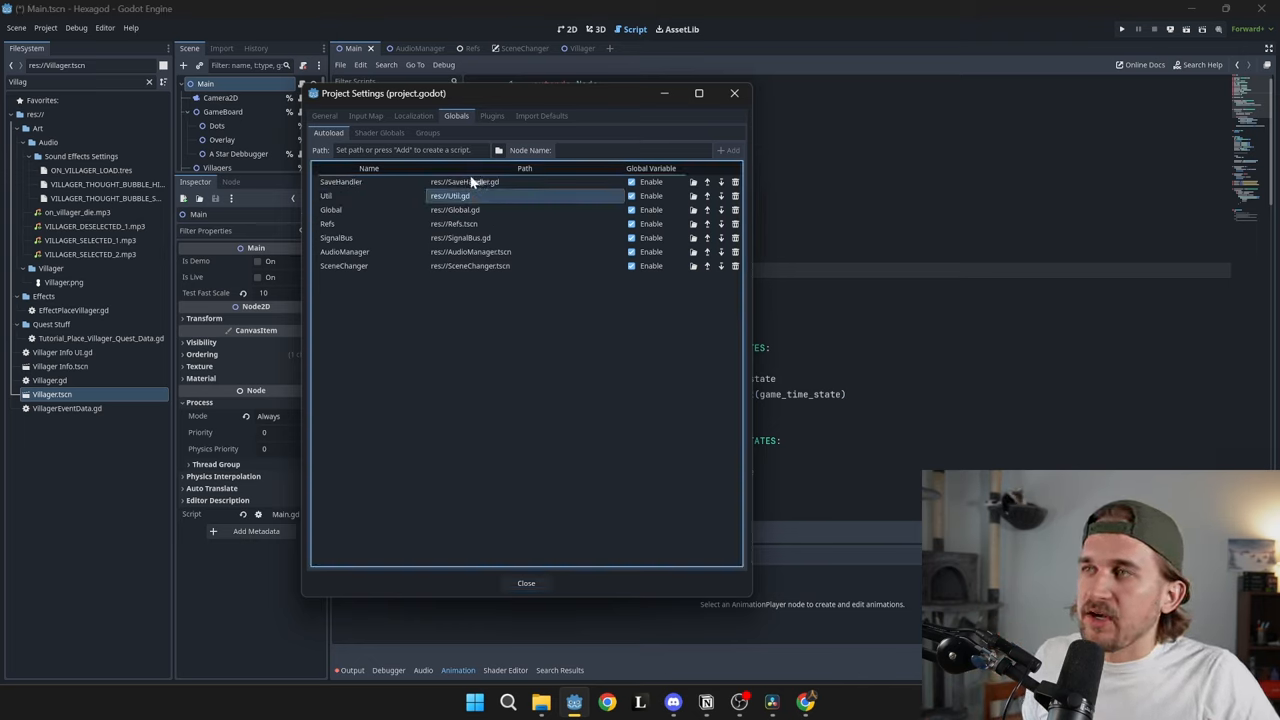
{"action": "left_click", "coordinate": [708, 181]}
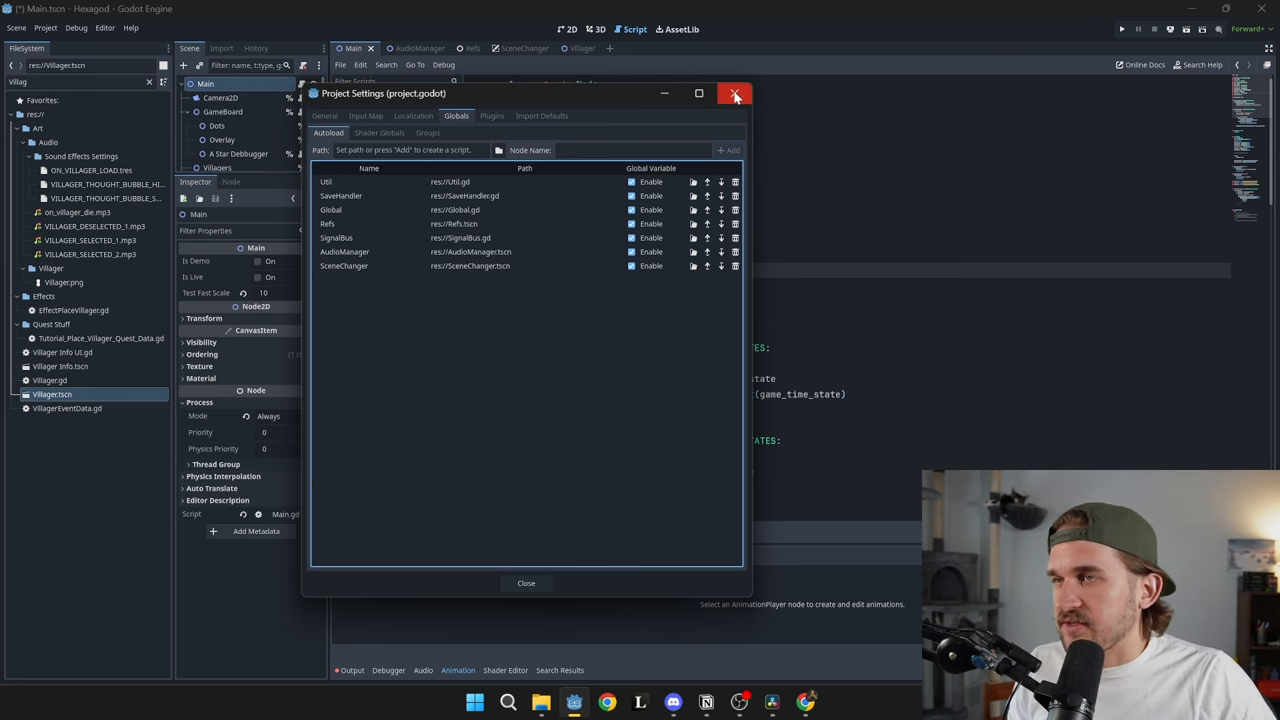
{"action": "left_click", "coordinate": [735, 93]}
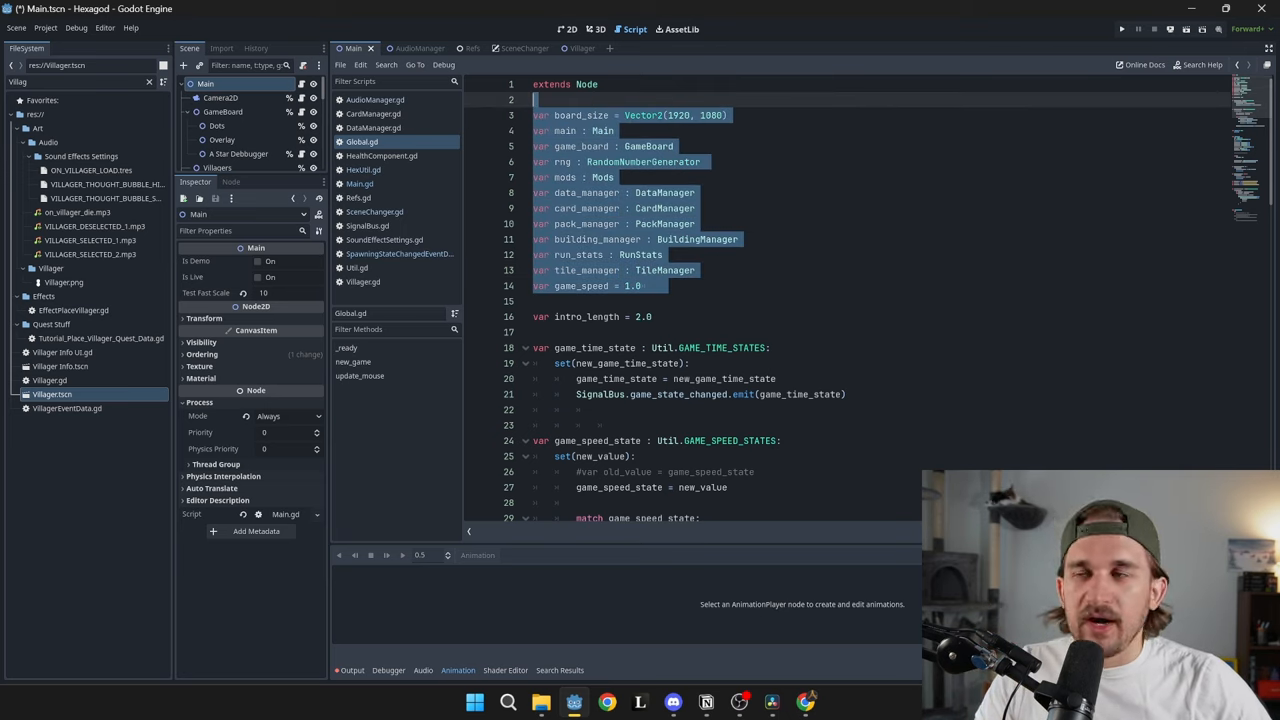
View CardManager.gd's card-loading code, then switch back to Global.gd.
{"action": "left_click", "coordinate": [663, 254]}
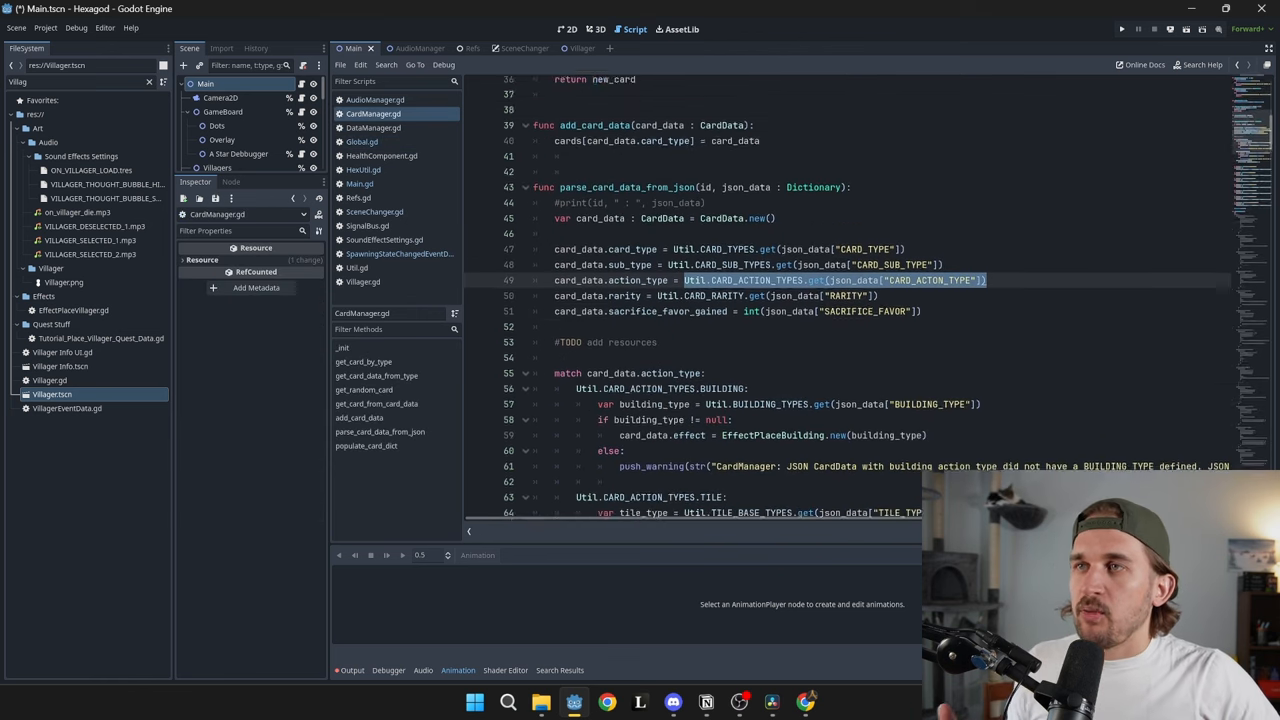
{"action": "scroll", "scroll_direction": "up", "scroll_amount": 3}
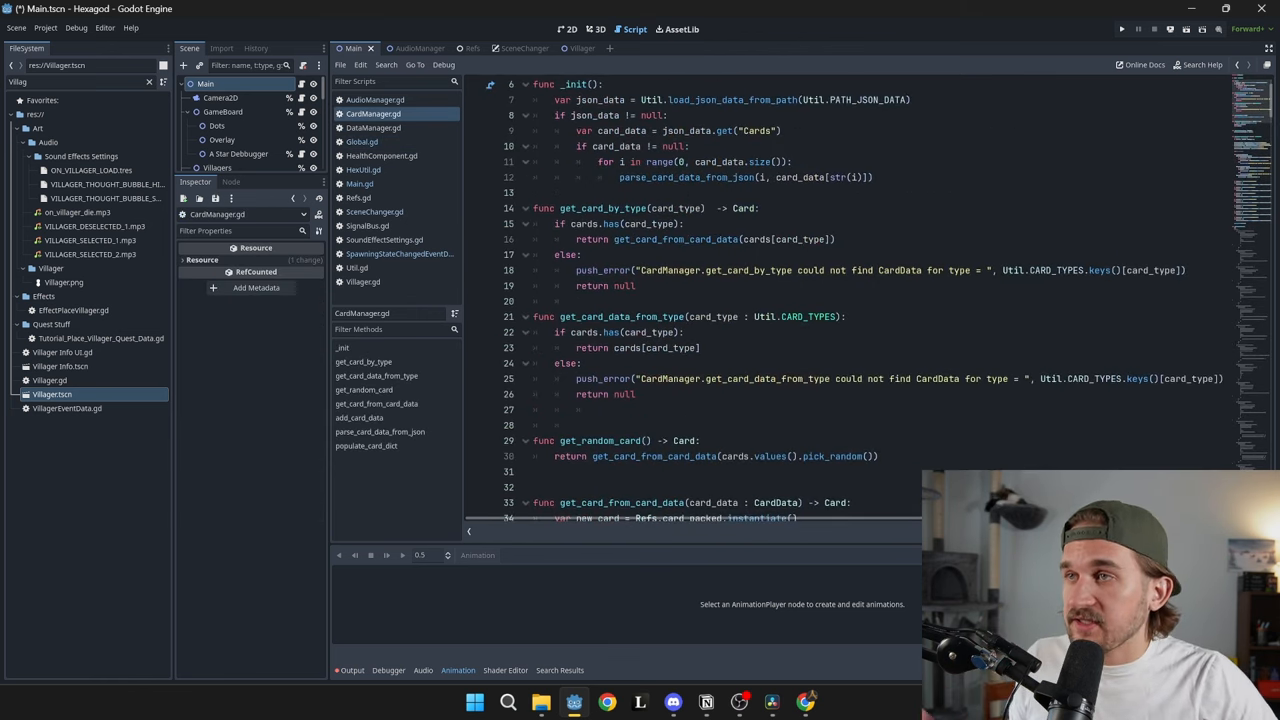
{"action": "left_click", "coordinate": [362, 142]}
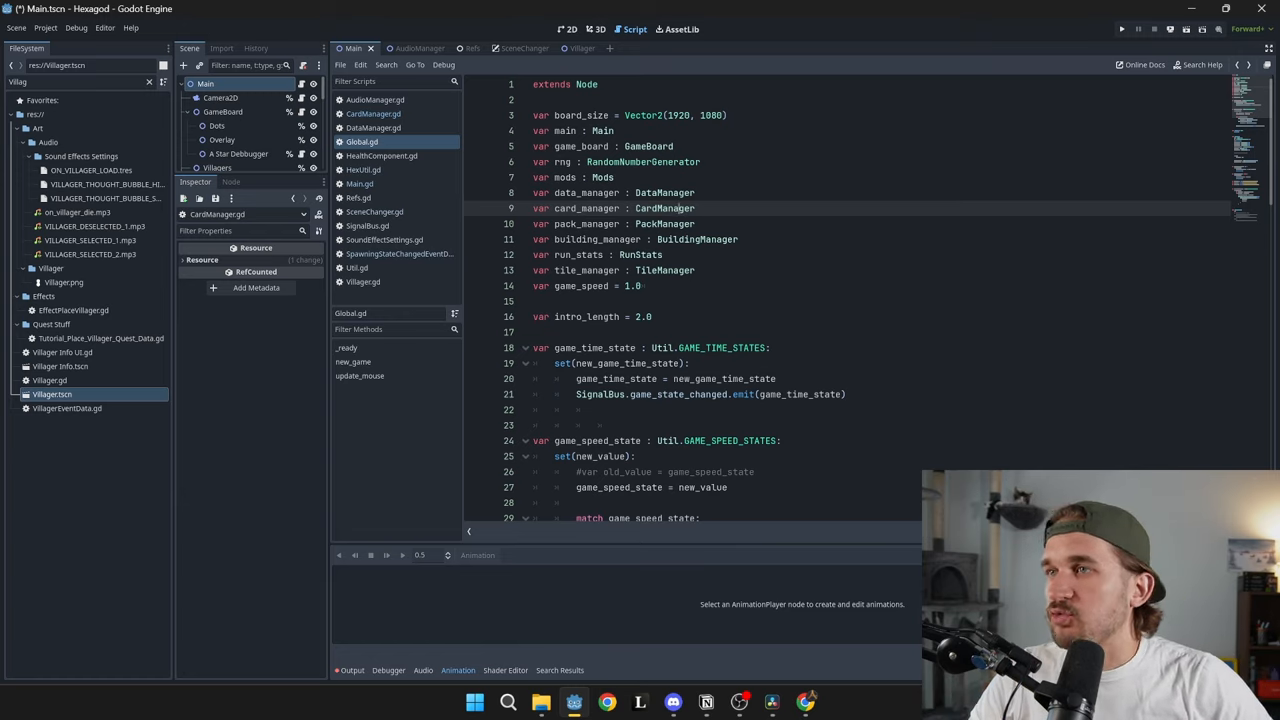
Check the RandomNumberGenerator class reference, then return to Global.gd and select main.
{"action": "double_click", "coordinate": [620, 162]}
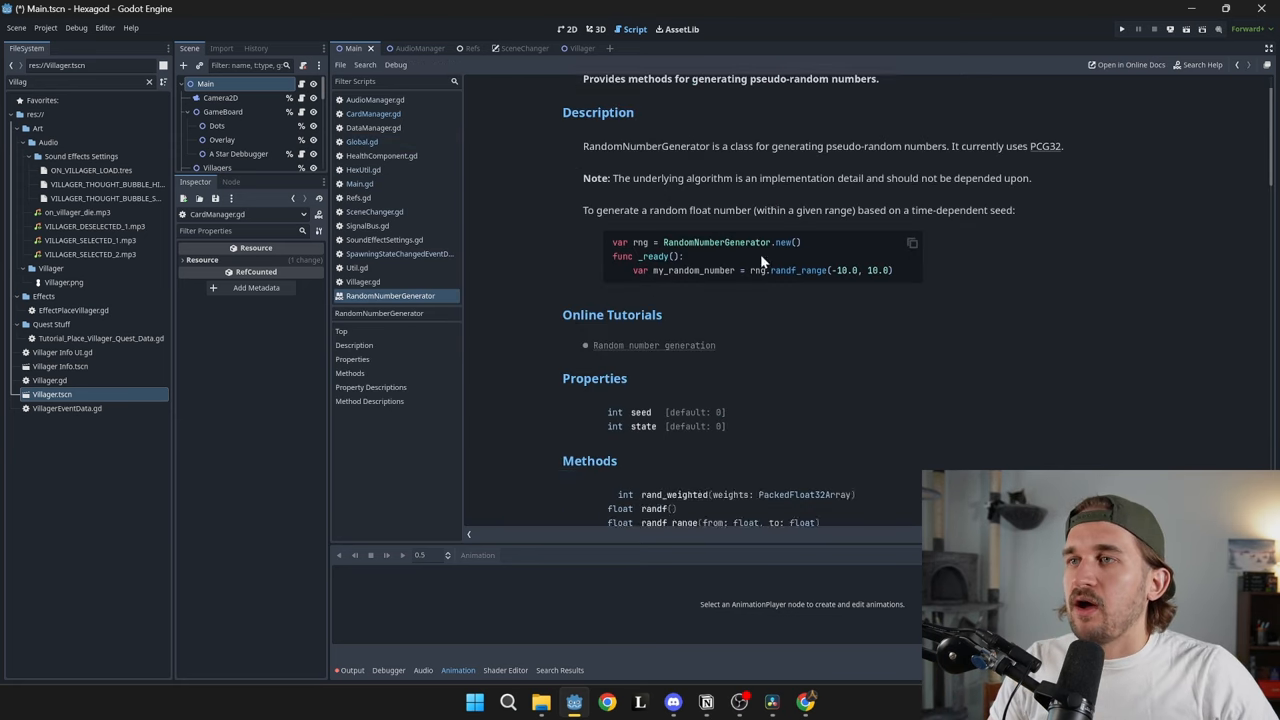
{"action": "scroll", "scroll_direction": "down", "scroll_amount": 3}
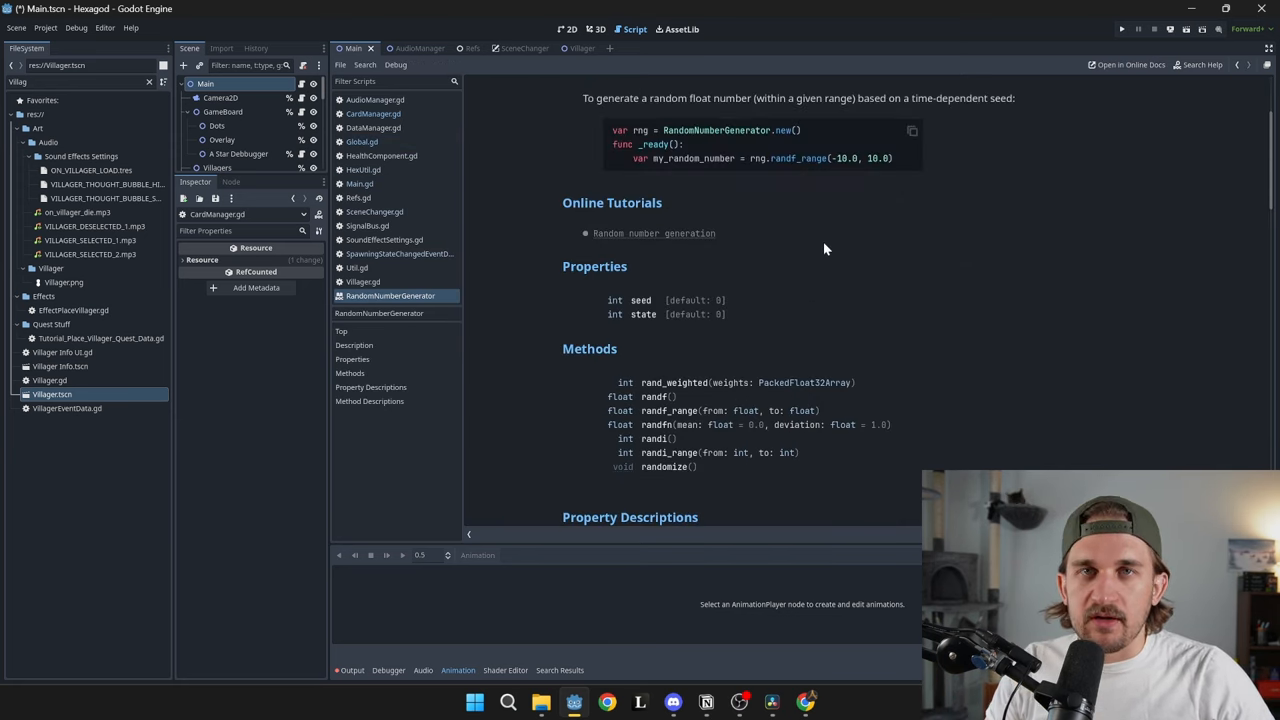
{"action": "left_click", "coordinate": [362, 142]}
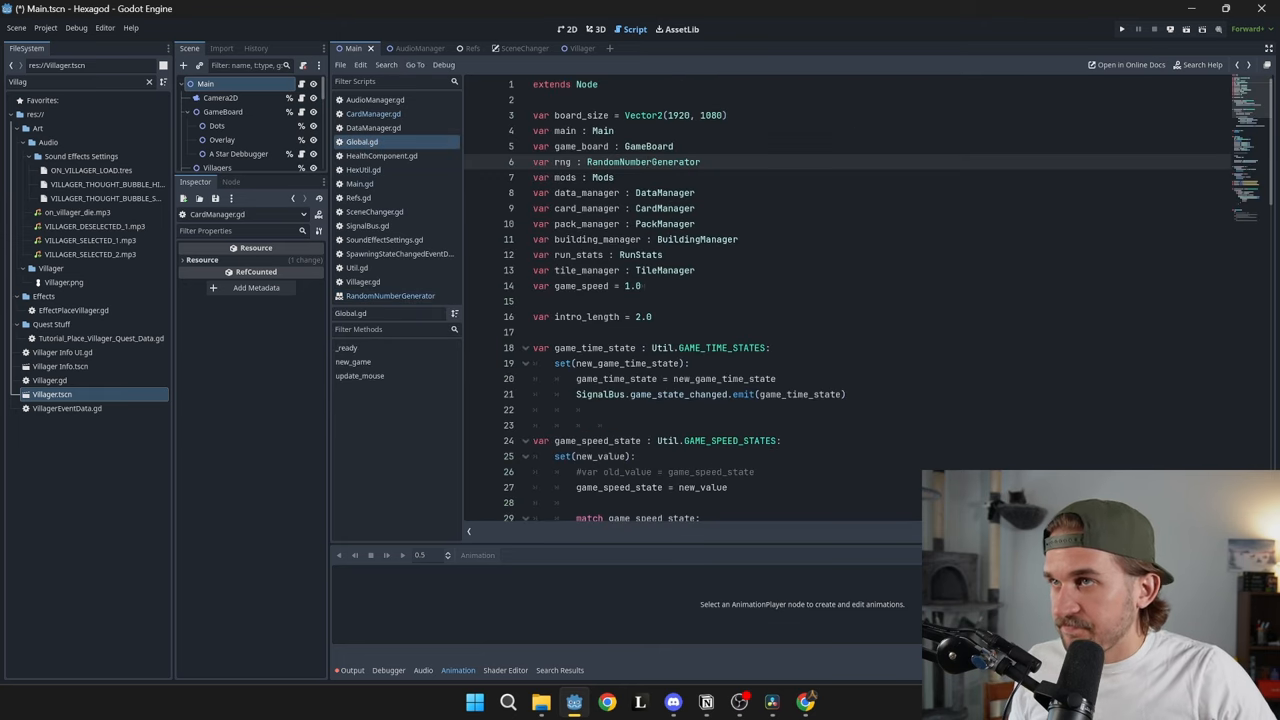
{"action": "double_click", "coordinate": [573, 130]}
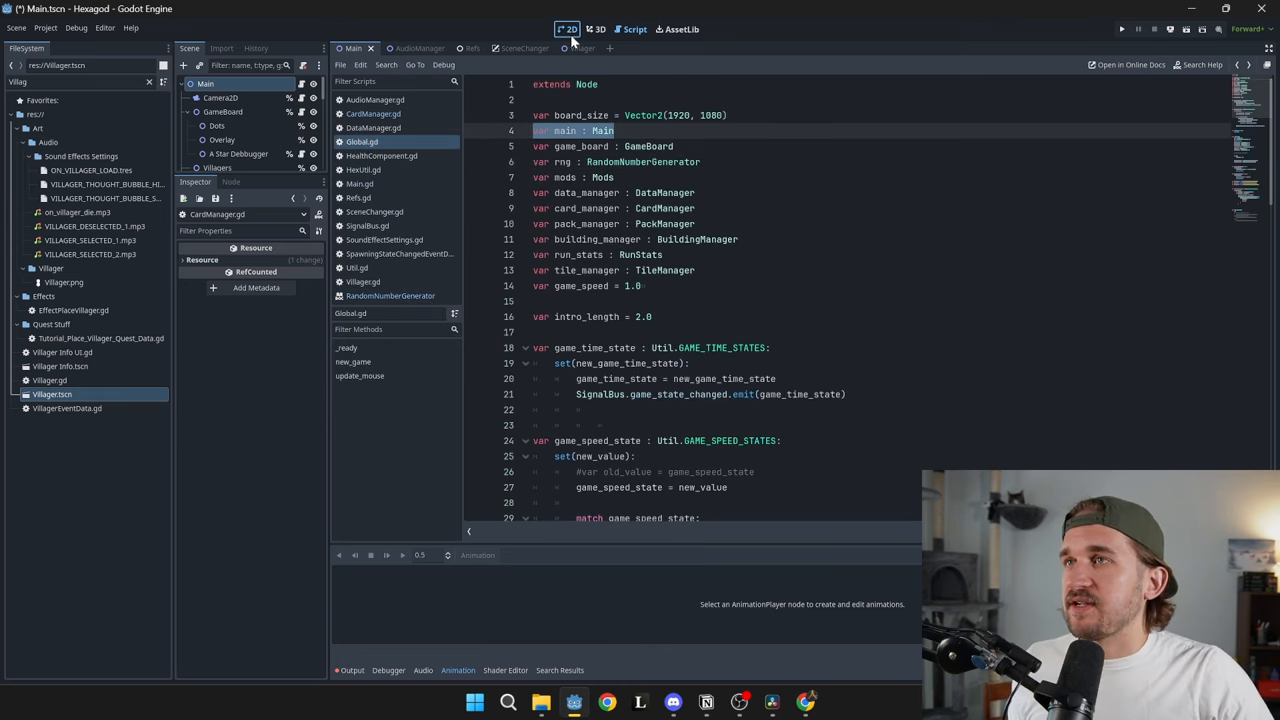
View the main scene in 2D and review Main.gd's node references and ready function.
{"action": "left_click", "coordinate": [568, 28]}
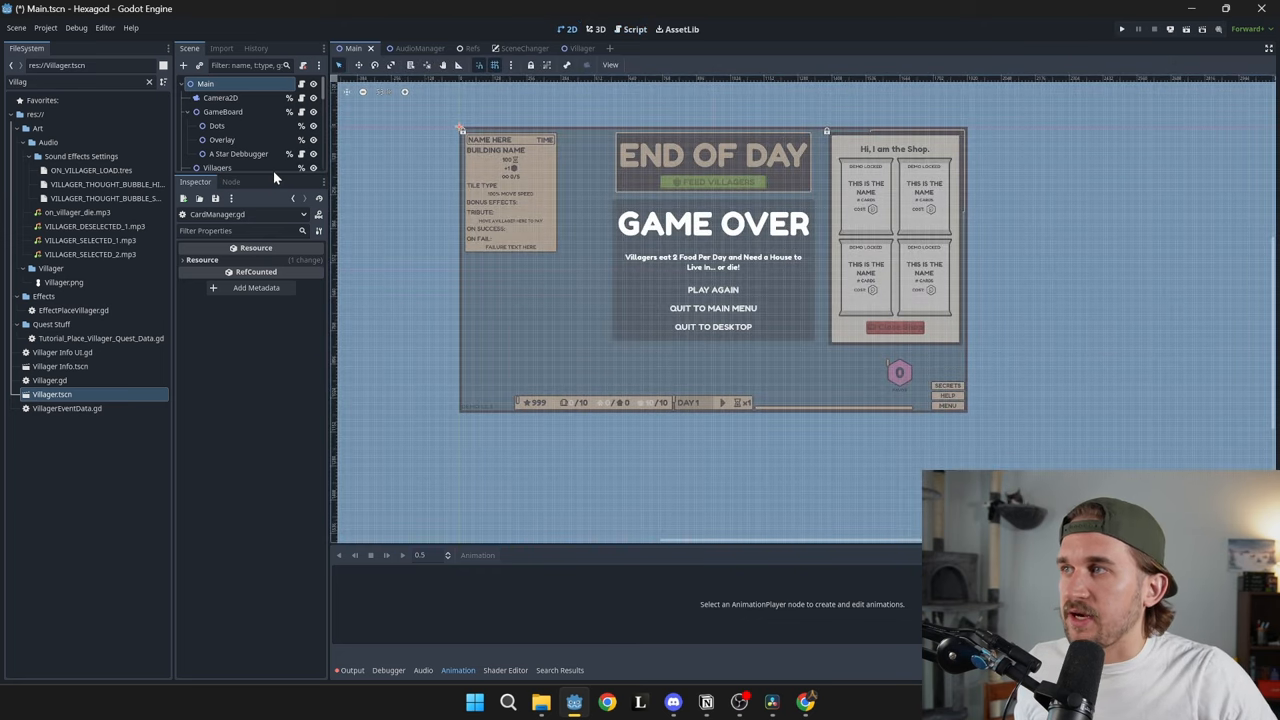
{"action": "mouse_move", "coordinate": [283, 173]}
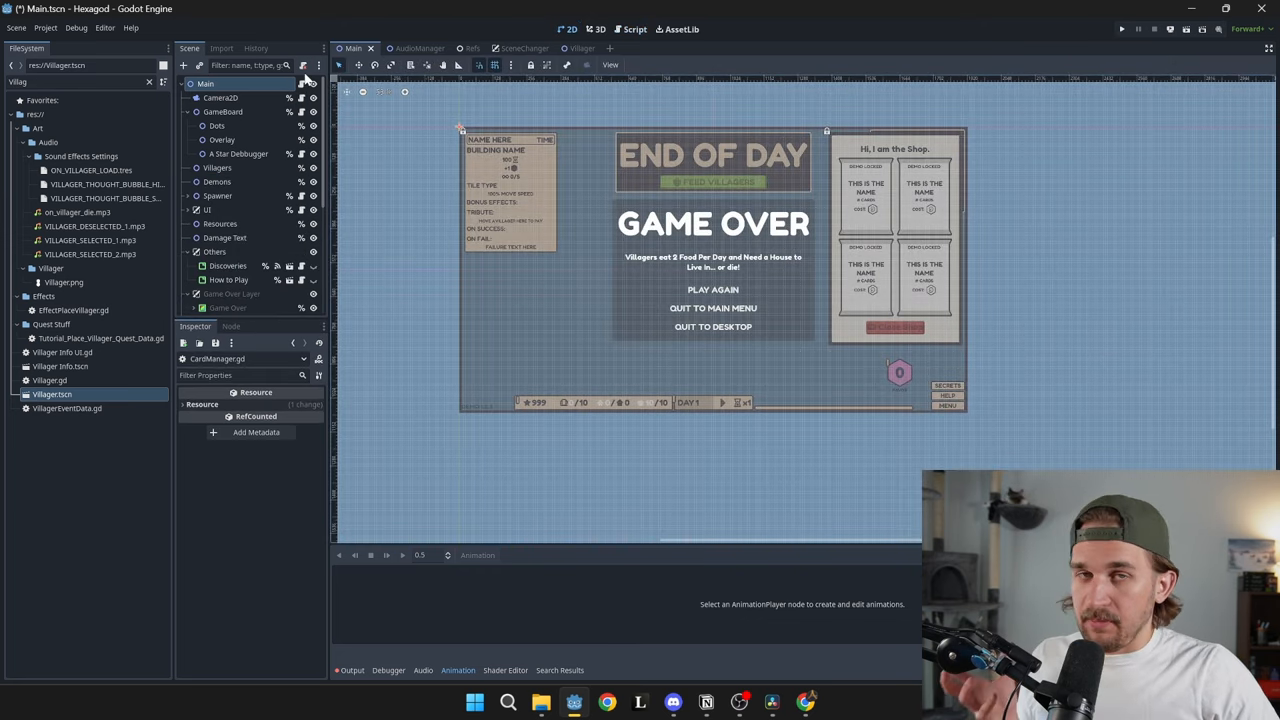
{"action": "left_click", "coordinate": [635, 28]}
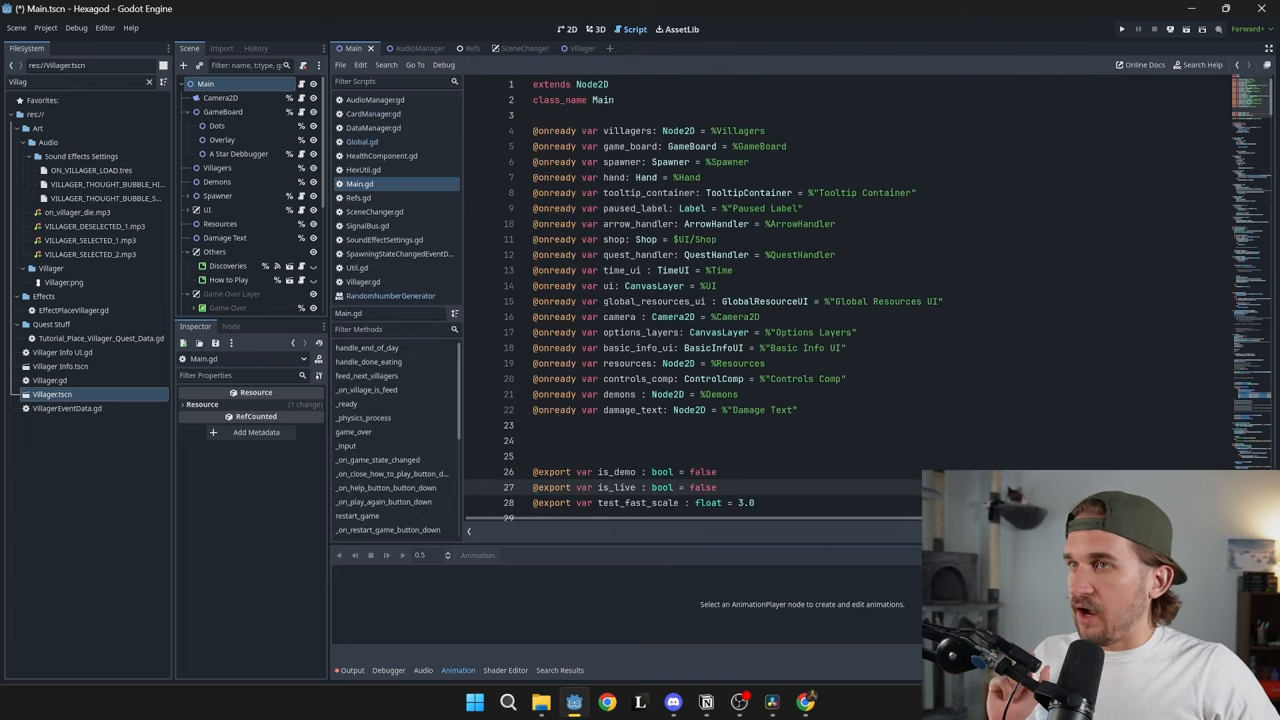
{"action": "scroll", "scroll_direction": "down", "scroll_amount": 3}
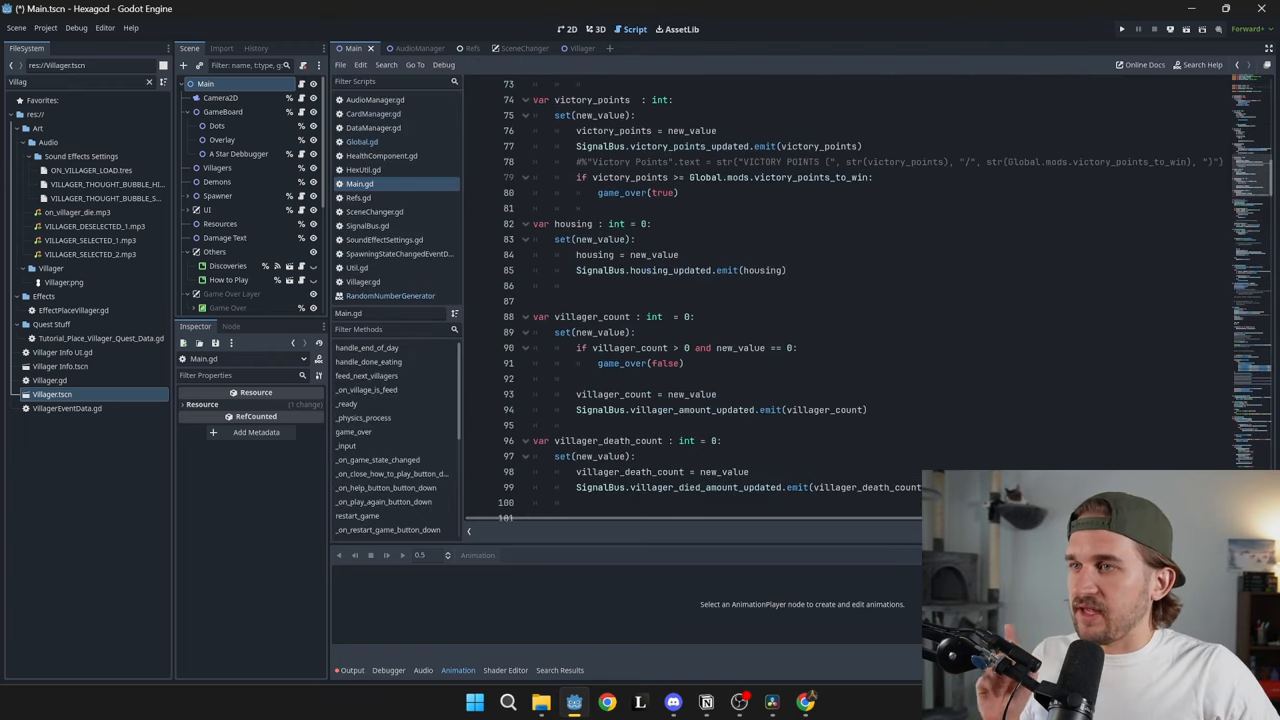
{"action": "scroll", "scroll_direction": "down", "scroll_amount": 3}
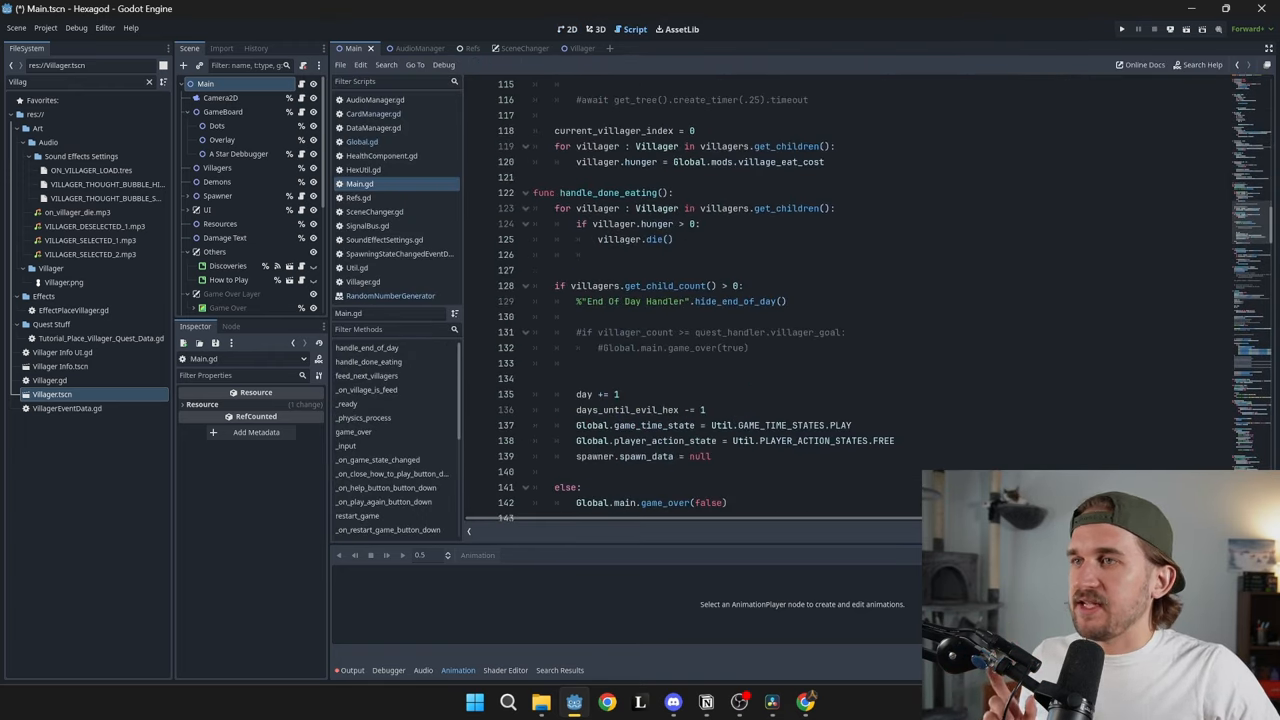
{"action": "scroll", "scroll_direction": "down", "scroll_amount": 3}
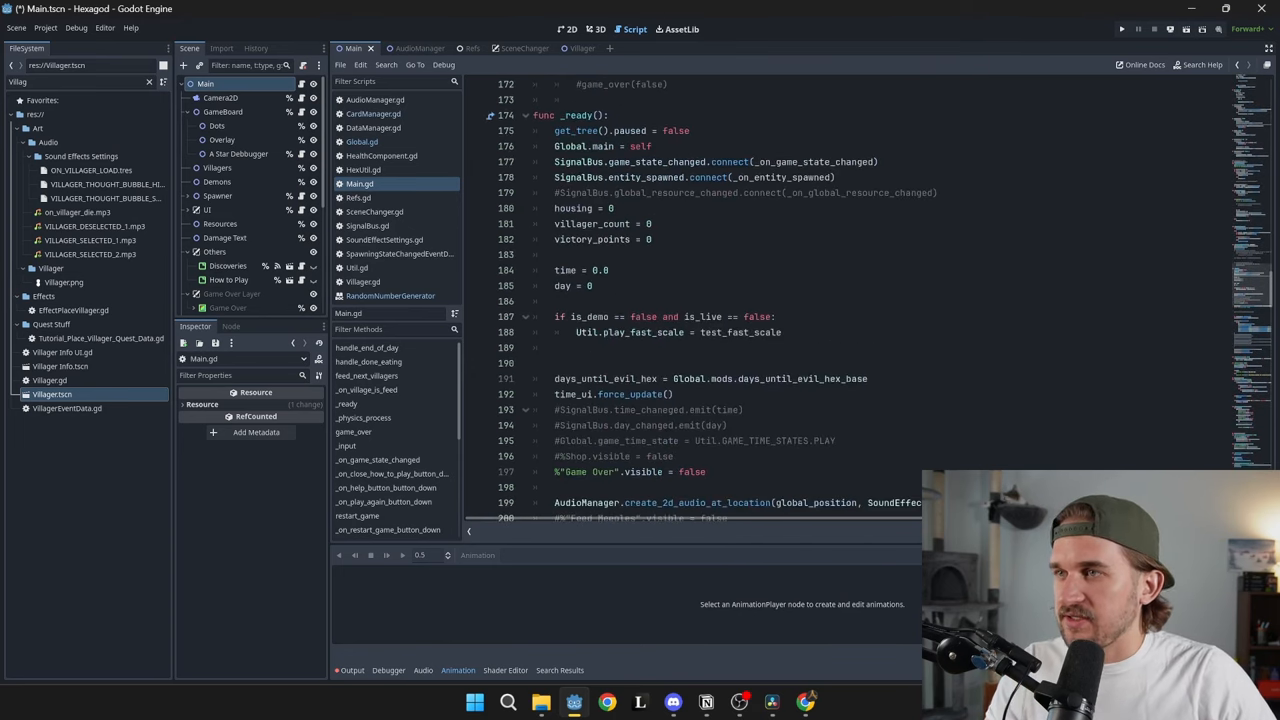
{"action": "double_click", "coordinate": [600, 146]}
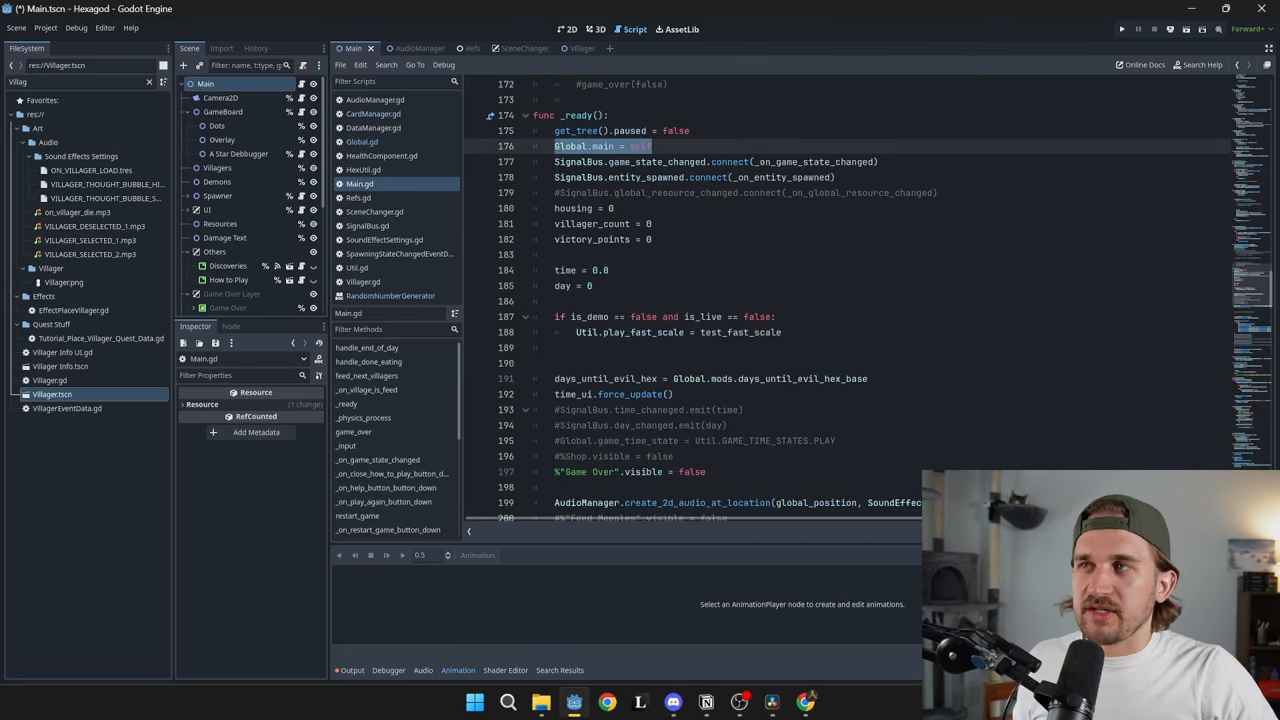
{"action": "mouse_move", "coordinate": [245, 65]}
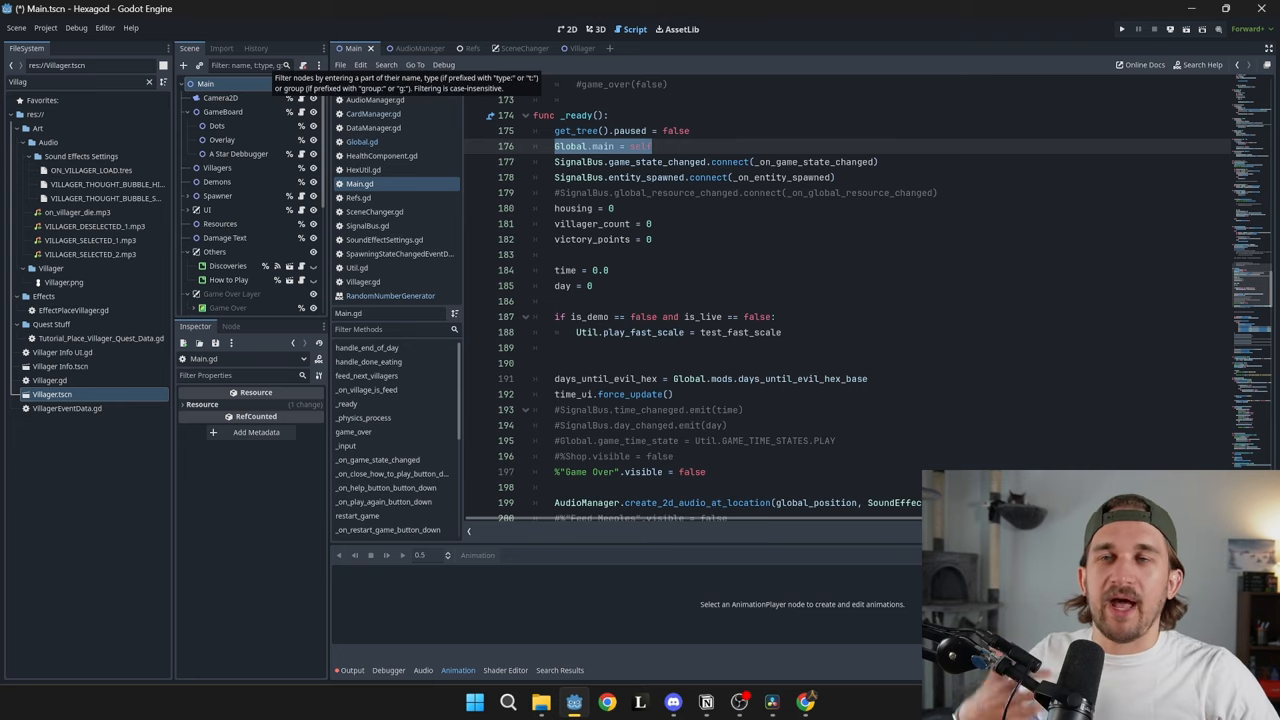
{"action": "scroll", "scroll_direction": "up", "scroll_amount": 3}
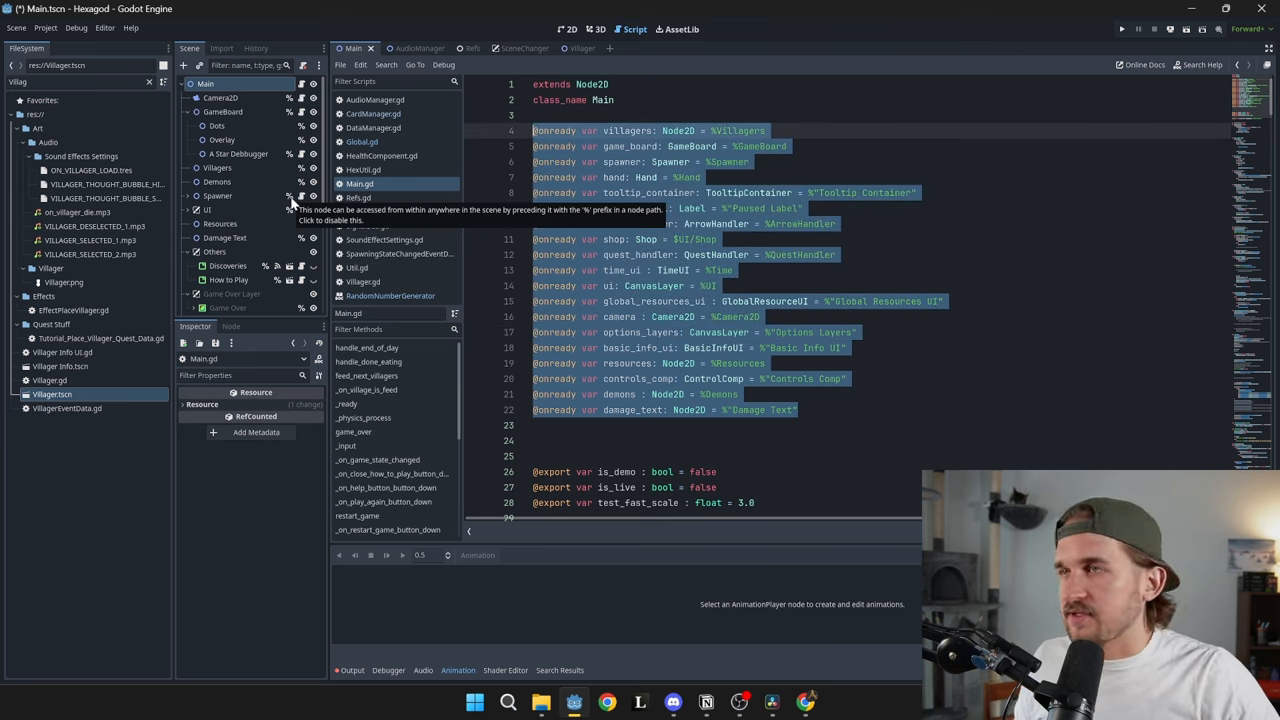
{"action": "left_click", "coordinate": [362, 141]}
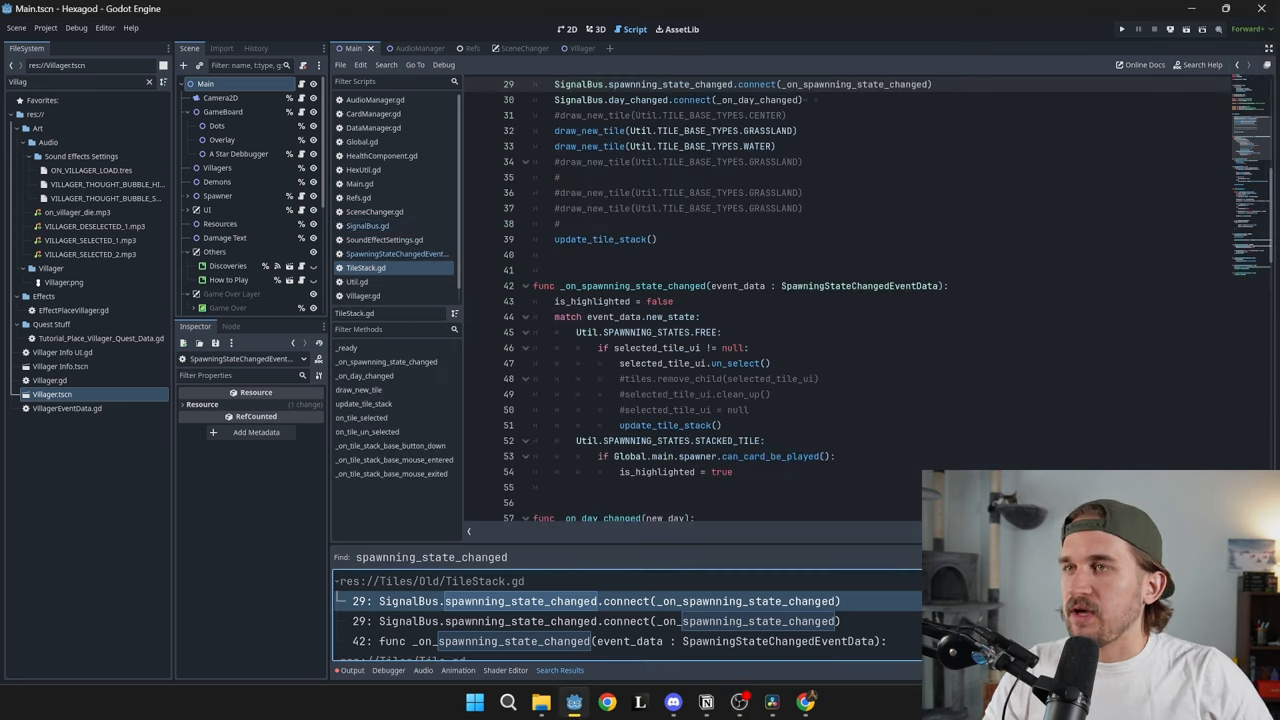
{"action": "scroll", "scroll_direction": "up", "scroll_amount": 3}
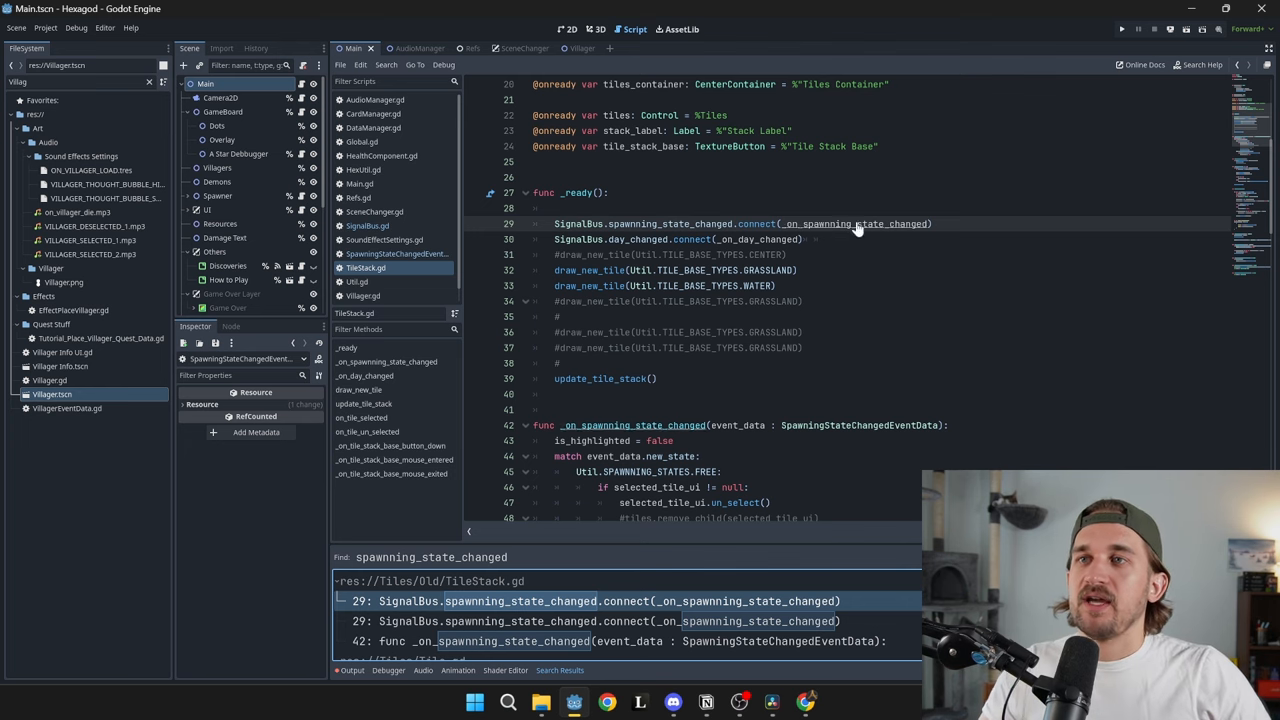
{"action": "scroll", "scroll_direction": "down", "scroll_amount": 3}
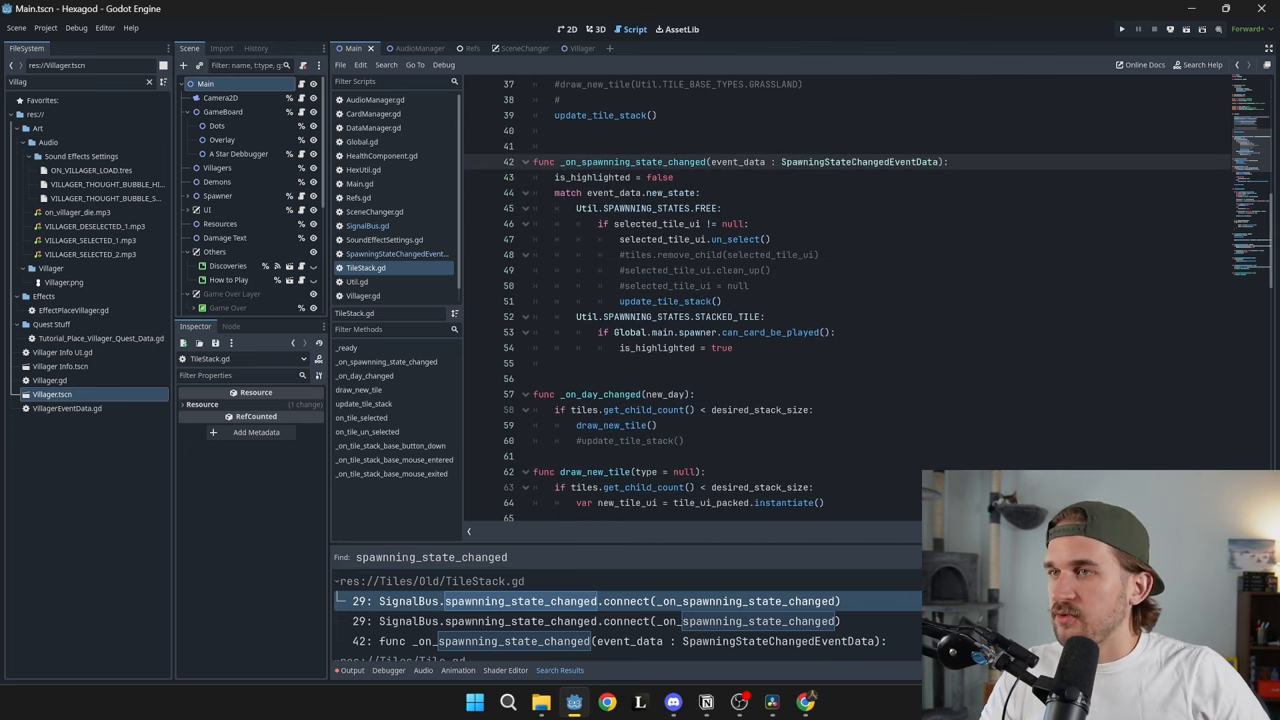
{"action": "double_click", "coordinate": [858, 162]}
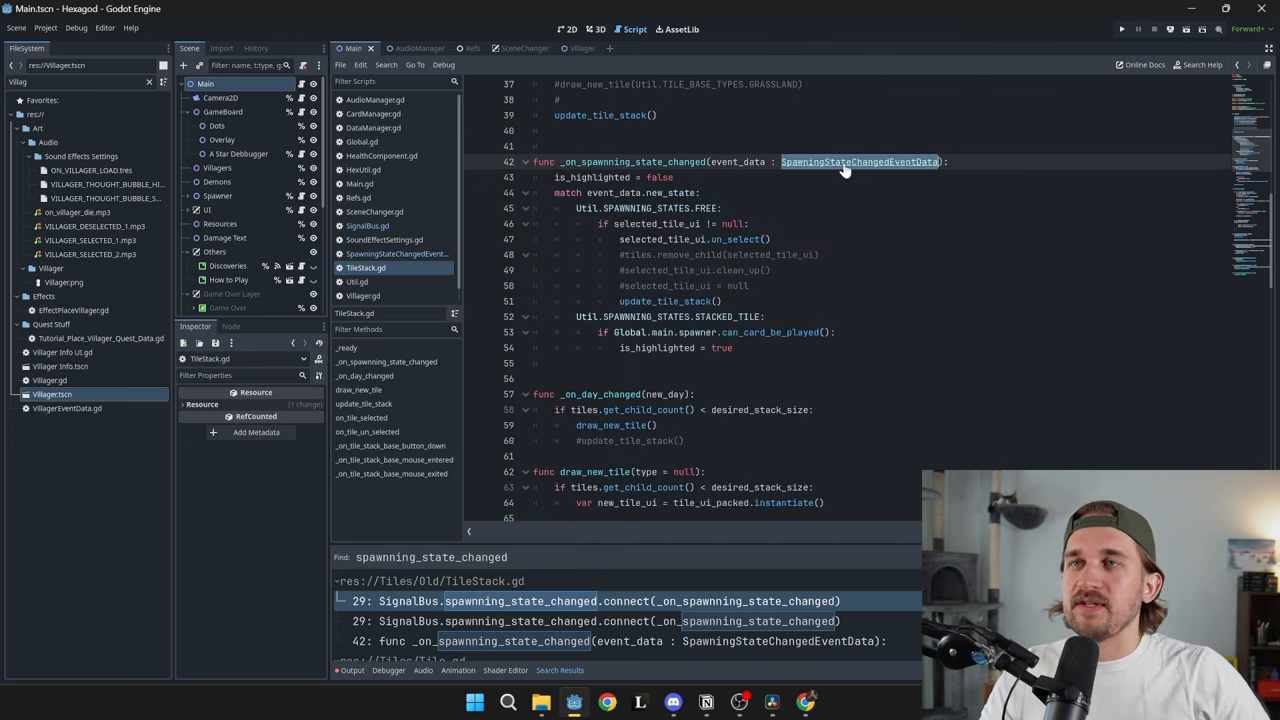
{"action": "left_click", "coordinate": [396, 253]}
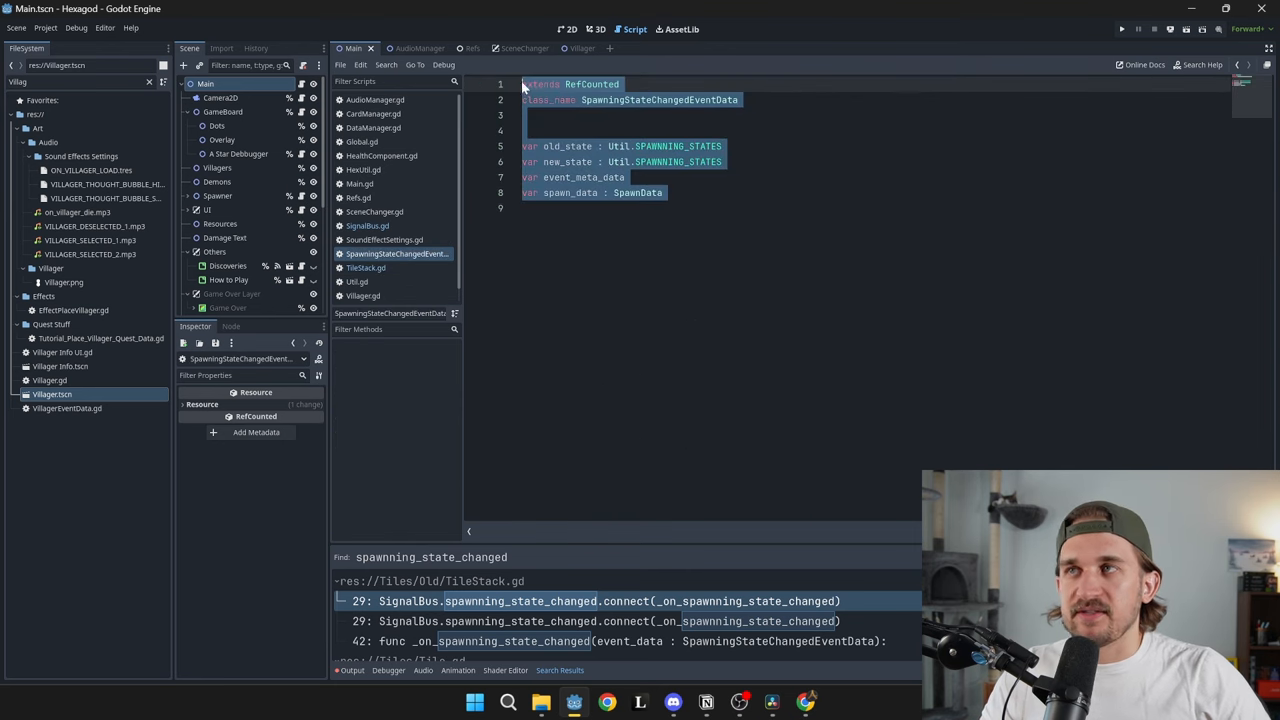
{"action": "mouse_move", "coordinate": [522, 88]}
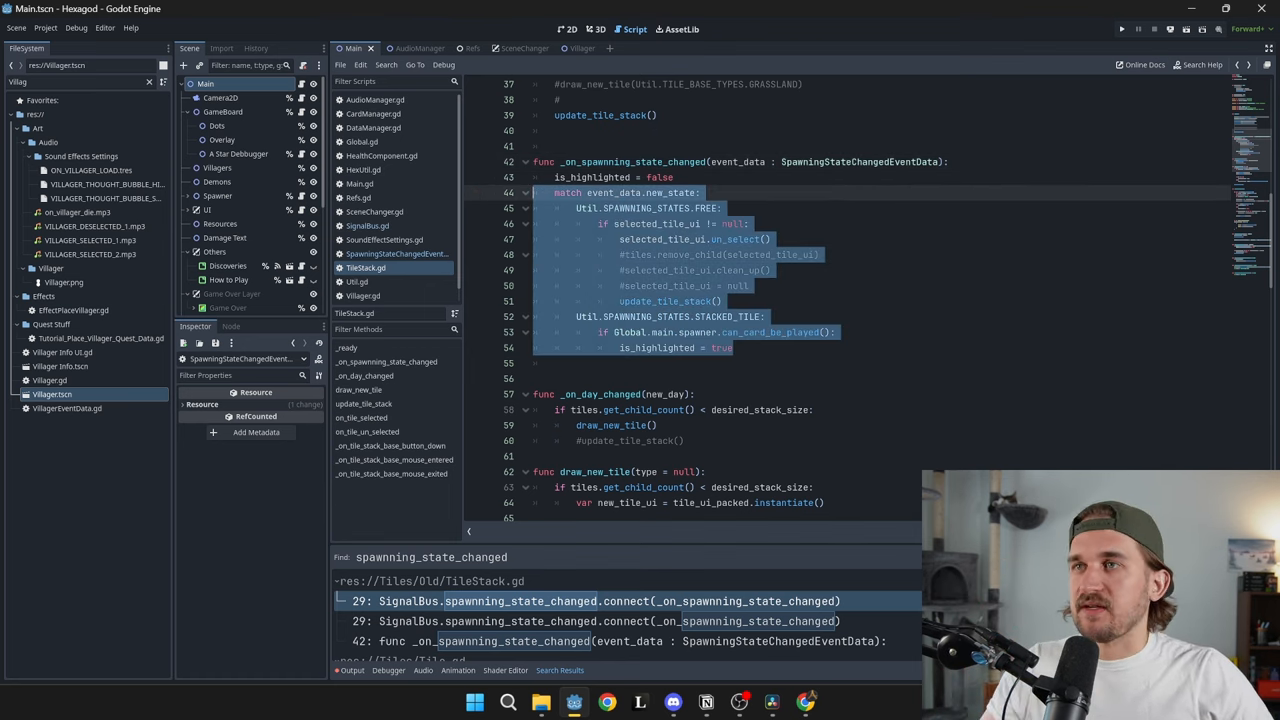
{"action": "left_click", "coordinate": [367, 226]}
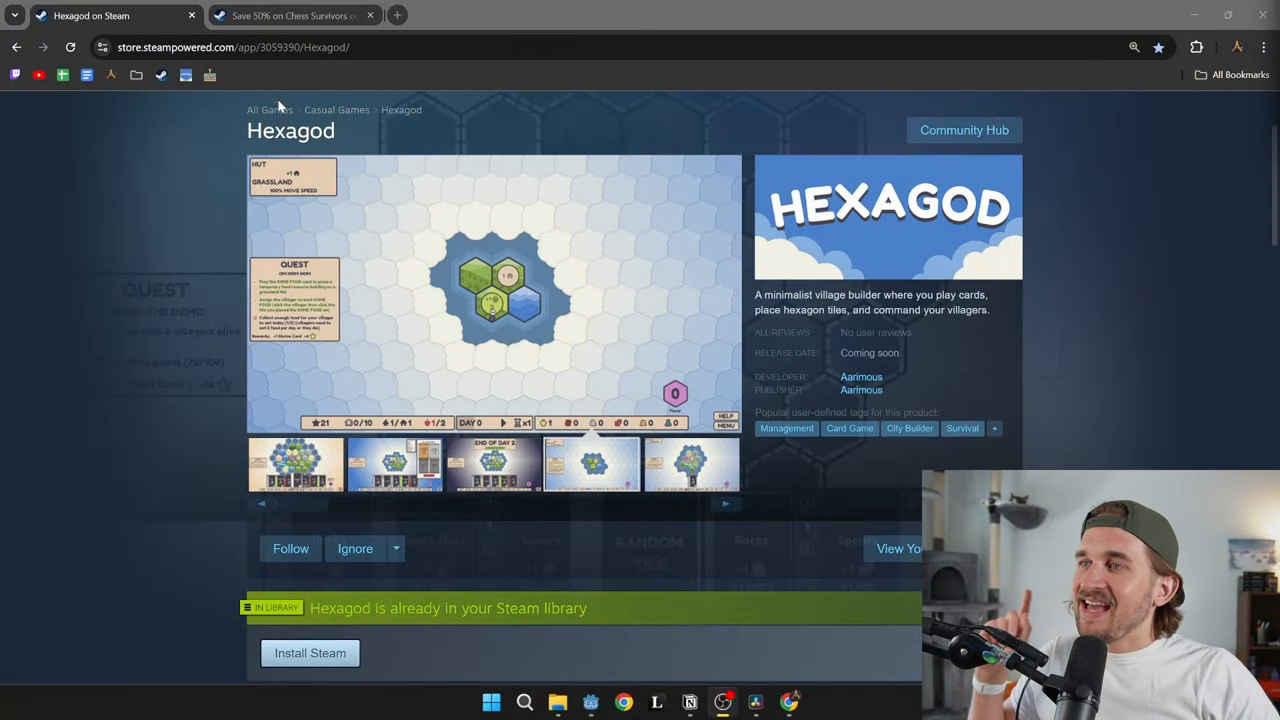
{"action": "mouse_move", "coordinate": [337, 109]}
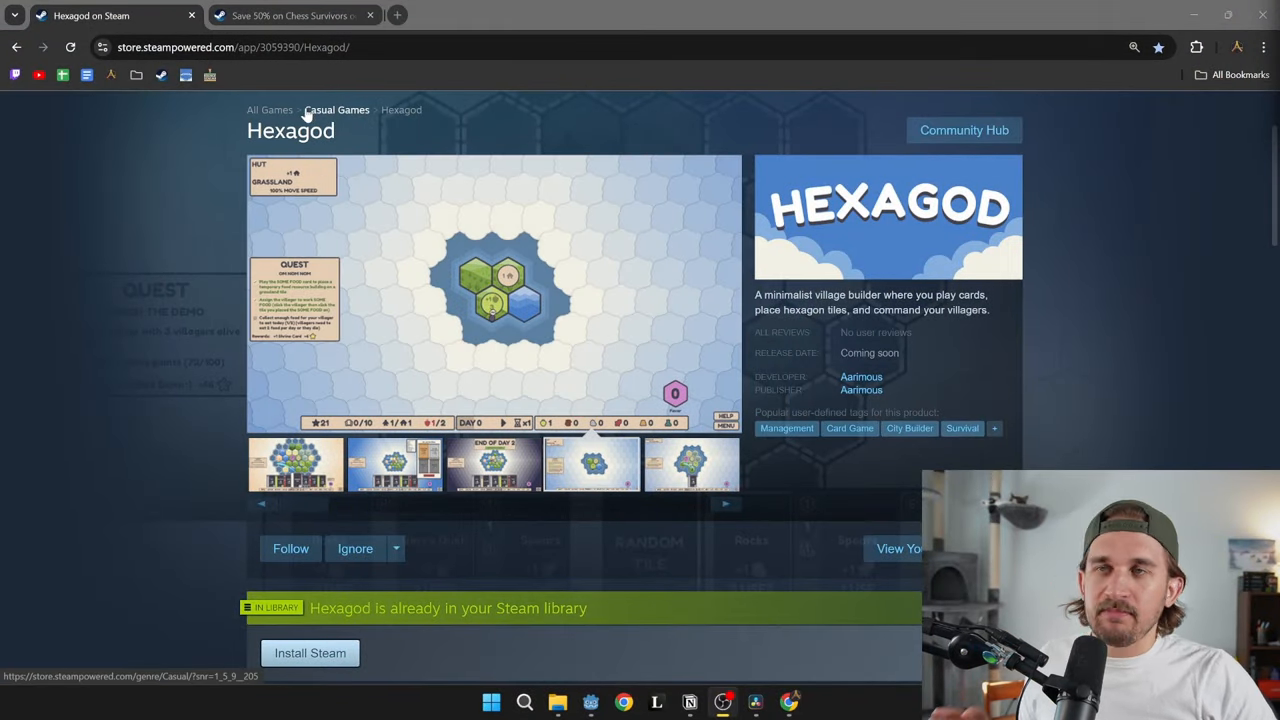
Show the Chess Survivors Steam page and its 50%-off Buy section.
{"action": "left_click", "coordinate": [290, 15]}
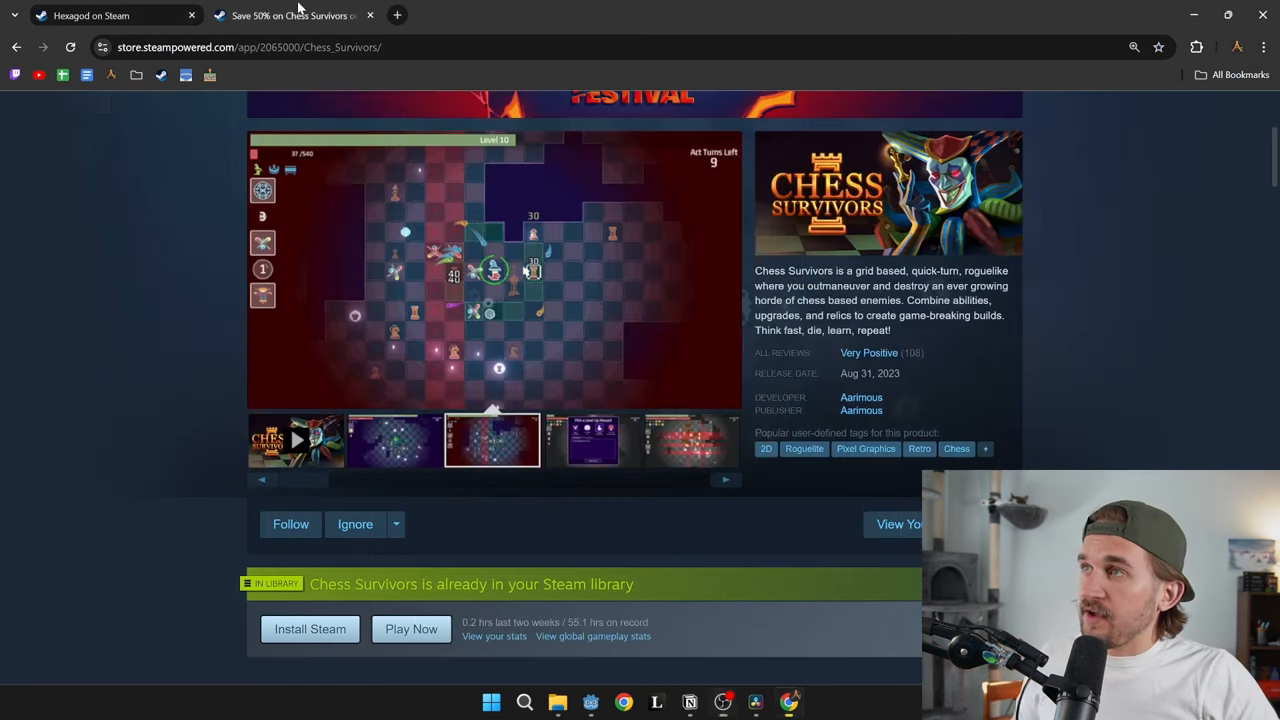
{"action": "mouse_move", "coordinate": [550, 224]}
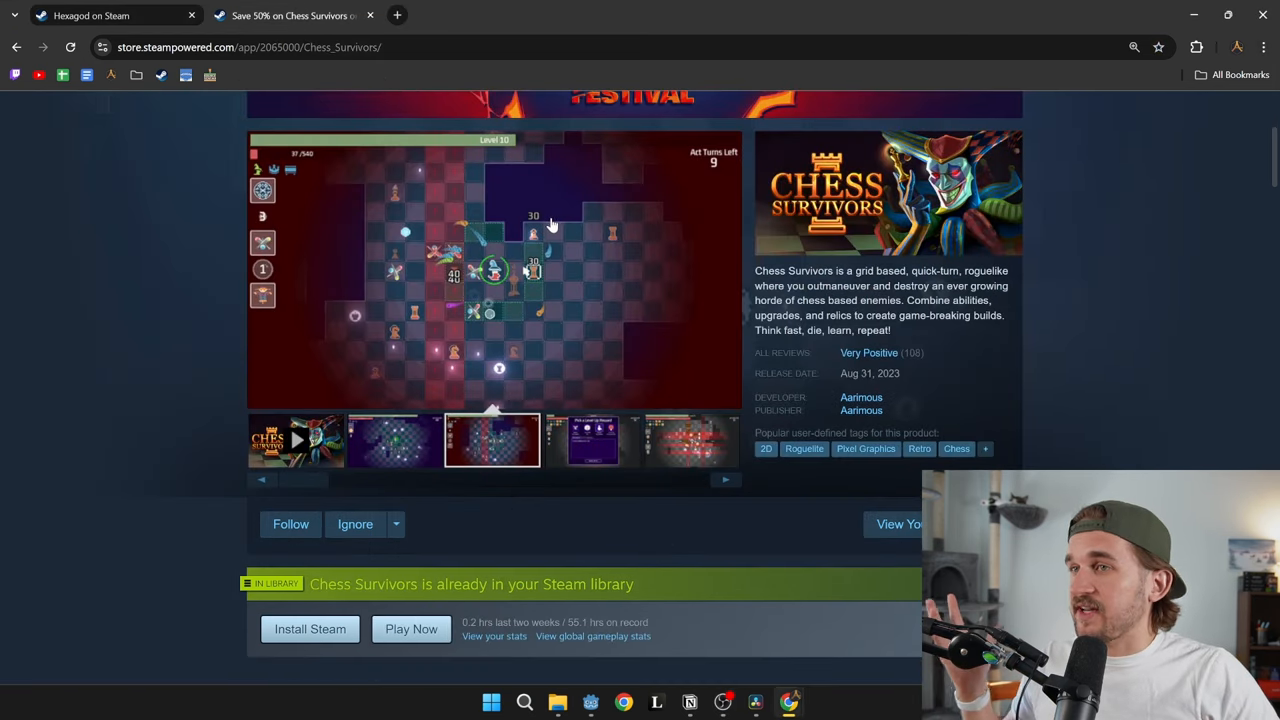
{"action": "scroll", "scroll_direction": "up", "scroll_amount": 3}
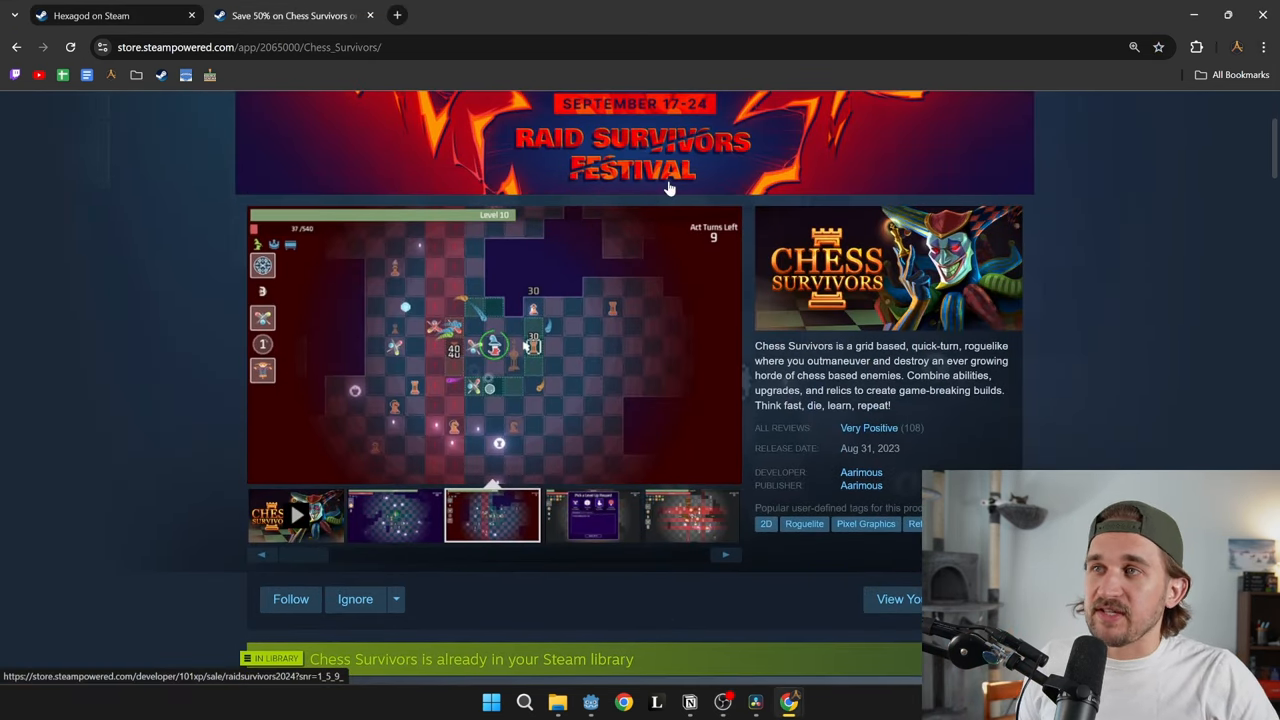
{"action": "scroll", "scroll_direction": "down", "scroll_amount": 3}
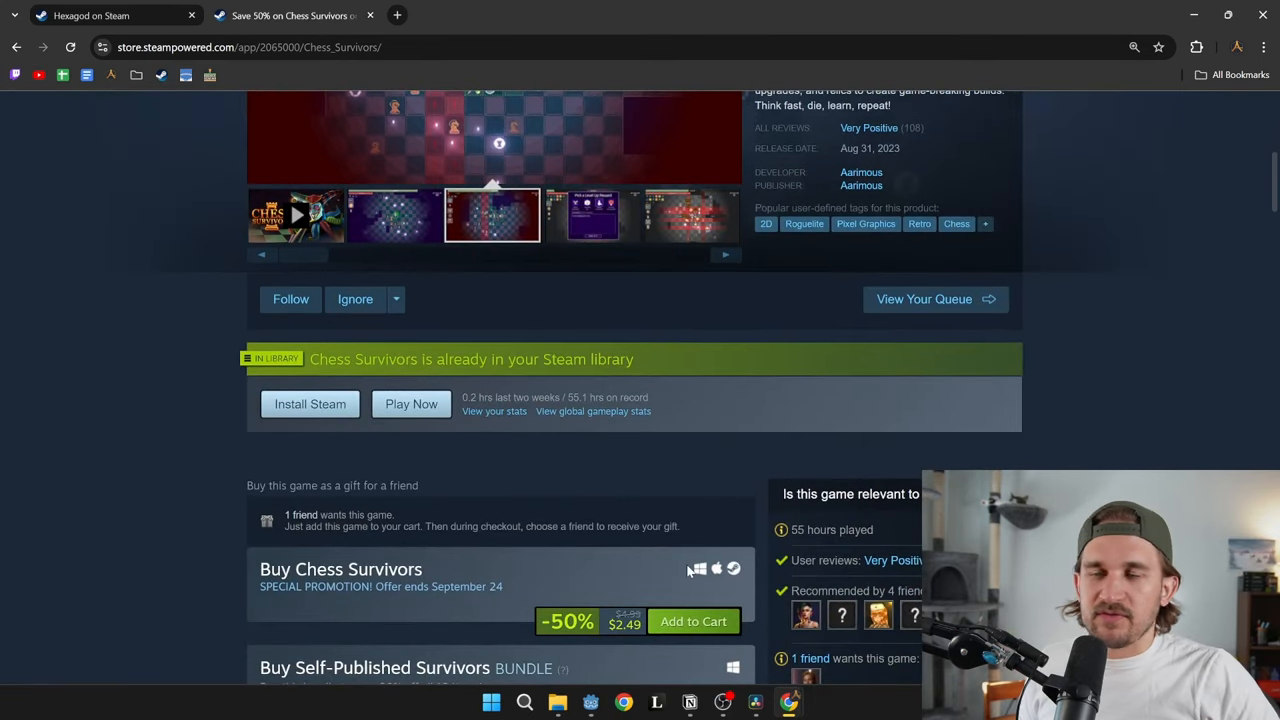
{"action": "mouse_move", "coordinate": [660, 548]}
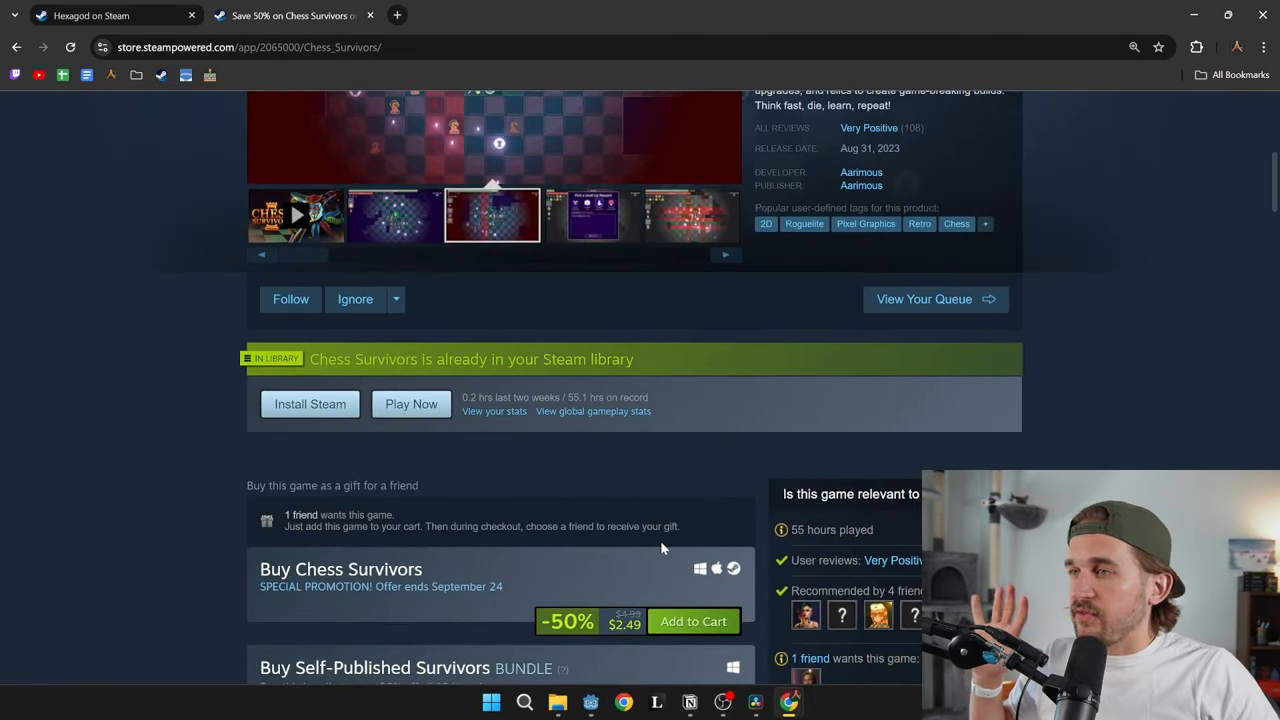
{"action": "left_click", "coordinate": [590, 214]}
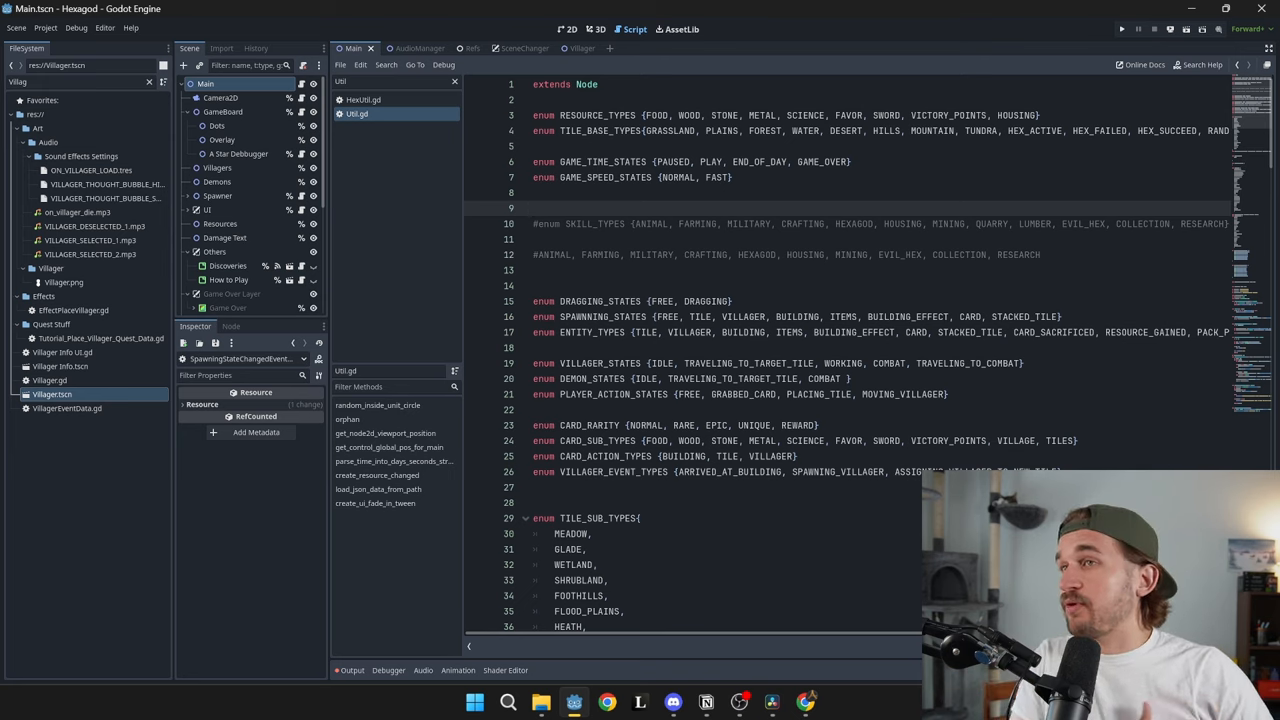
{"action": "mouse_move", "coordinate": [1139, 28]}
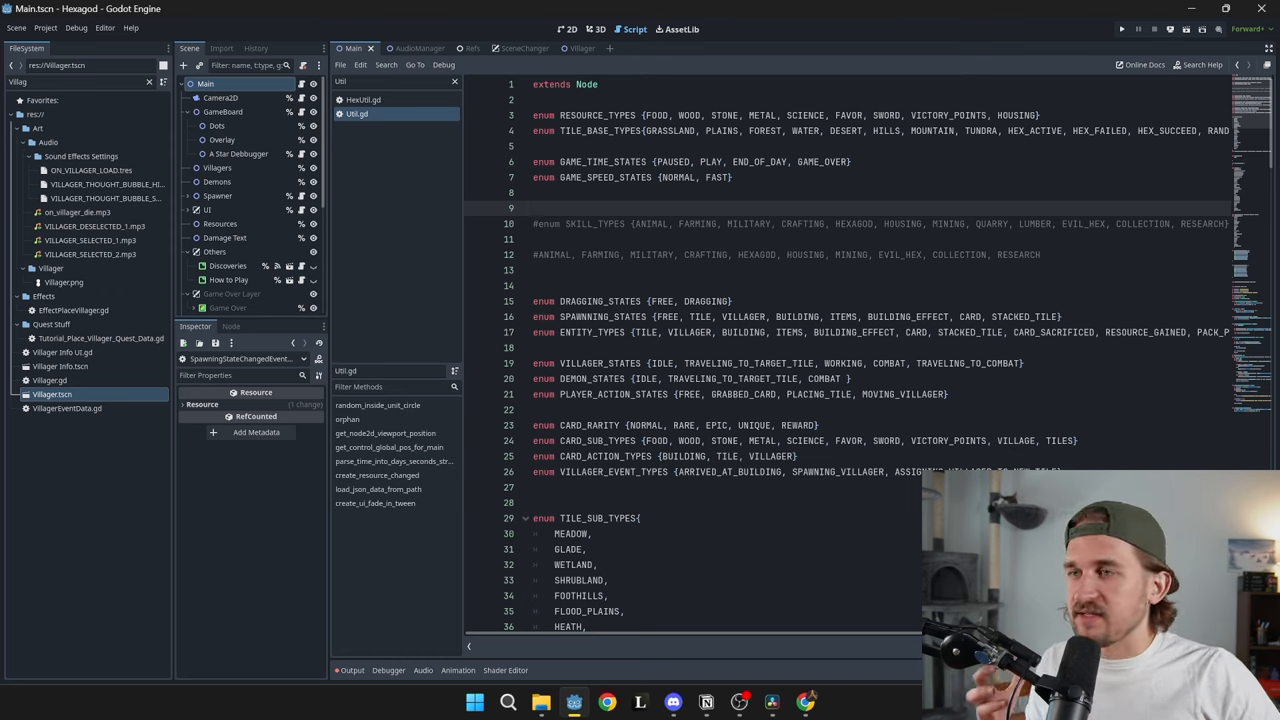
Highlight the RESOURCE_TYPES enum and its FOOD value in Util.gd.
{"action": "double_click", "coordinate": [597, 115]}
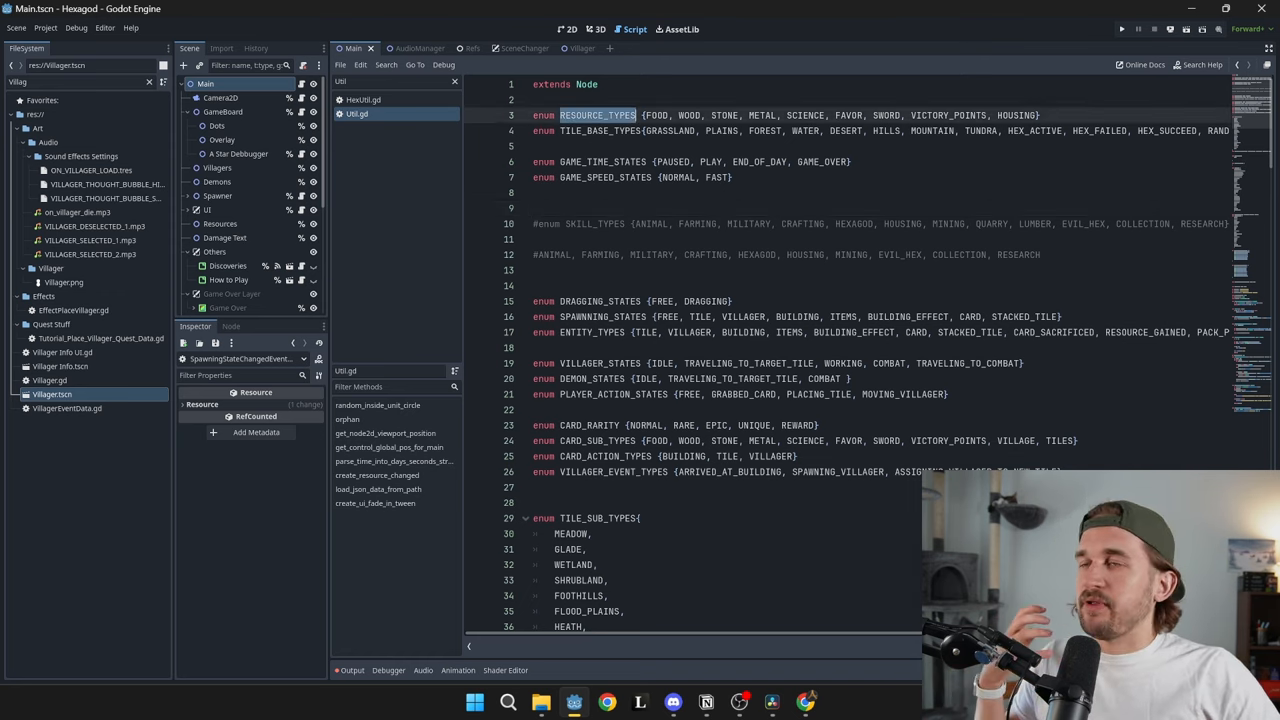
{"action": "double_click", "coordinate": [656, 115]}
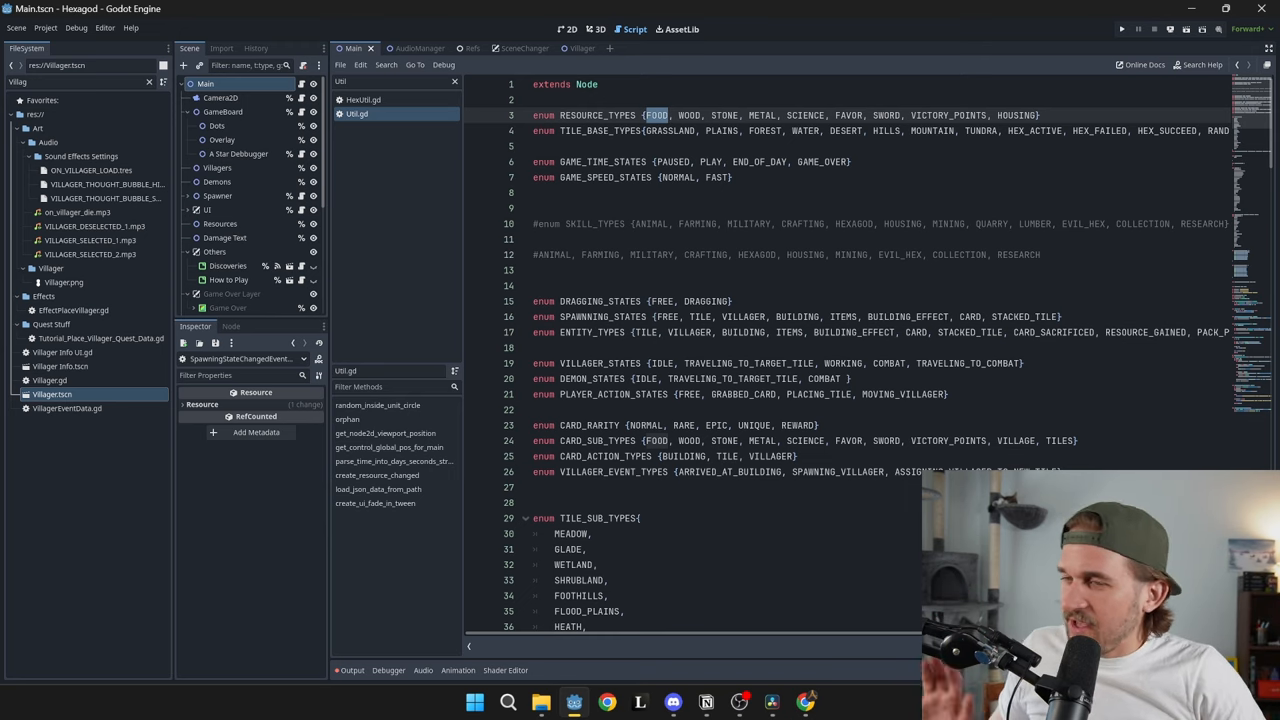
Scroll through Util.gd's helper functions like create_resource_changed, then open Refs.gd.
{"action": "scroll", "scroll_direction": "down", "scroll_amount": 3}
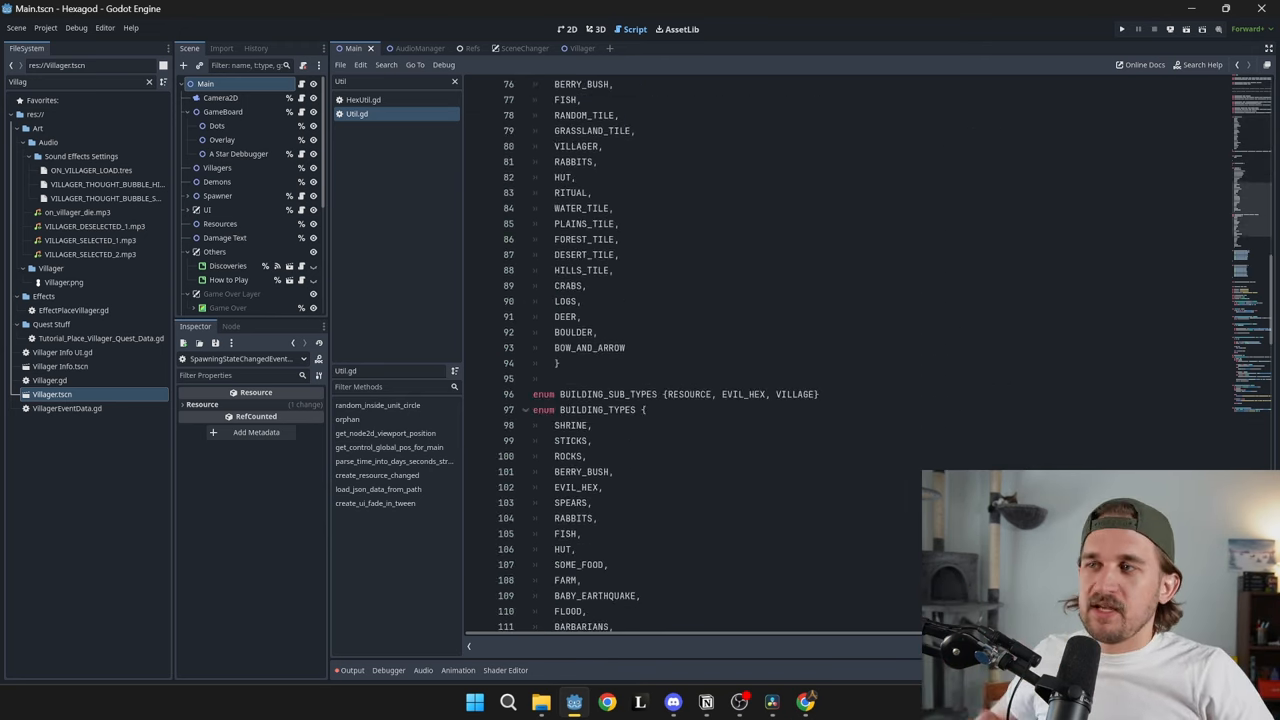
{"action": "scroll", "scroll_direction": "down", "scroll_amount": 3}
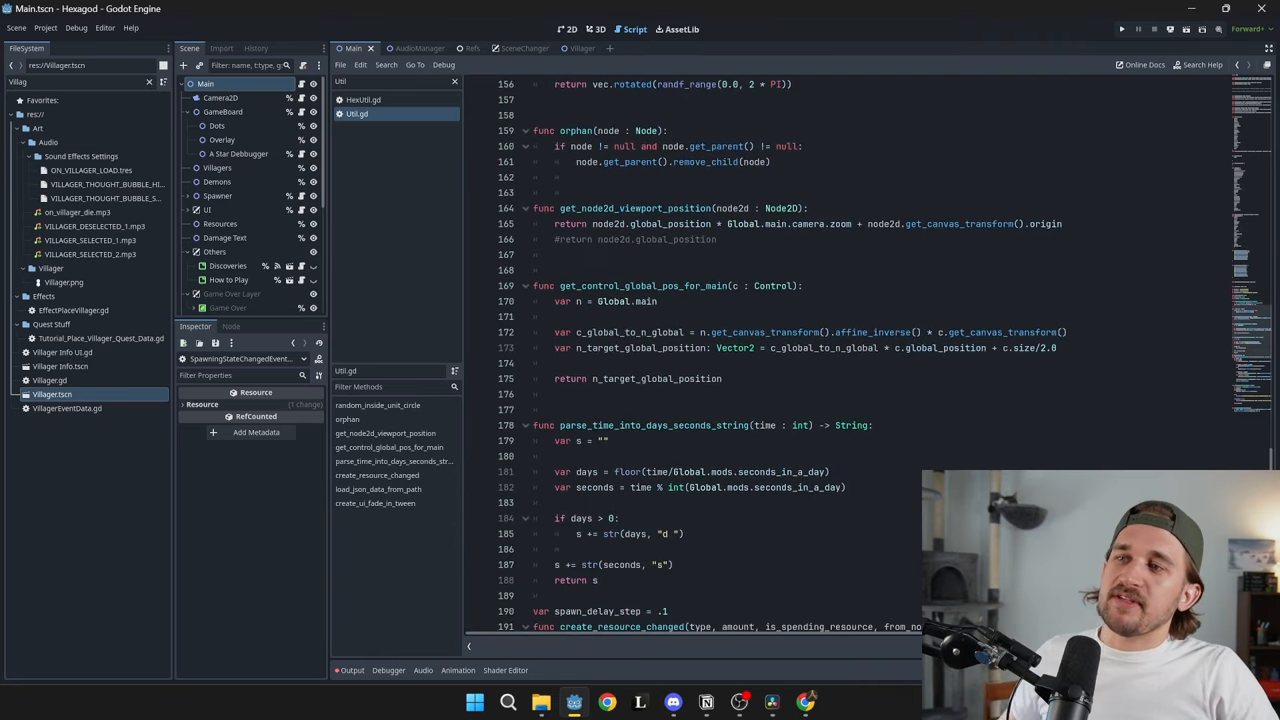
{"action": "scroll", "scroll_direction": "down", "scroll_amount": 3}
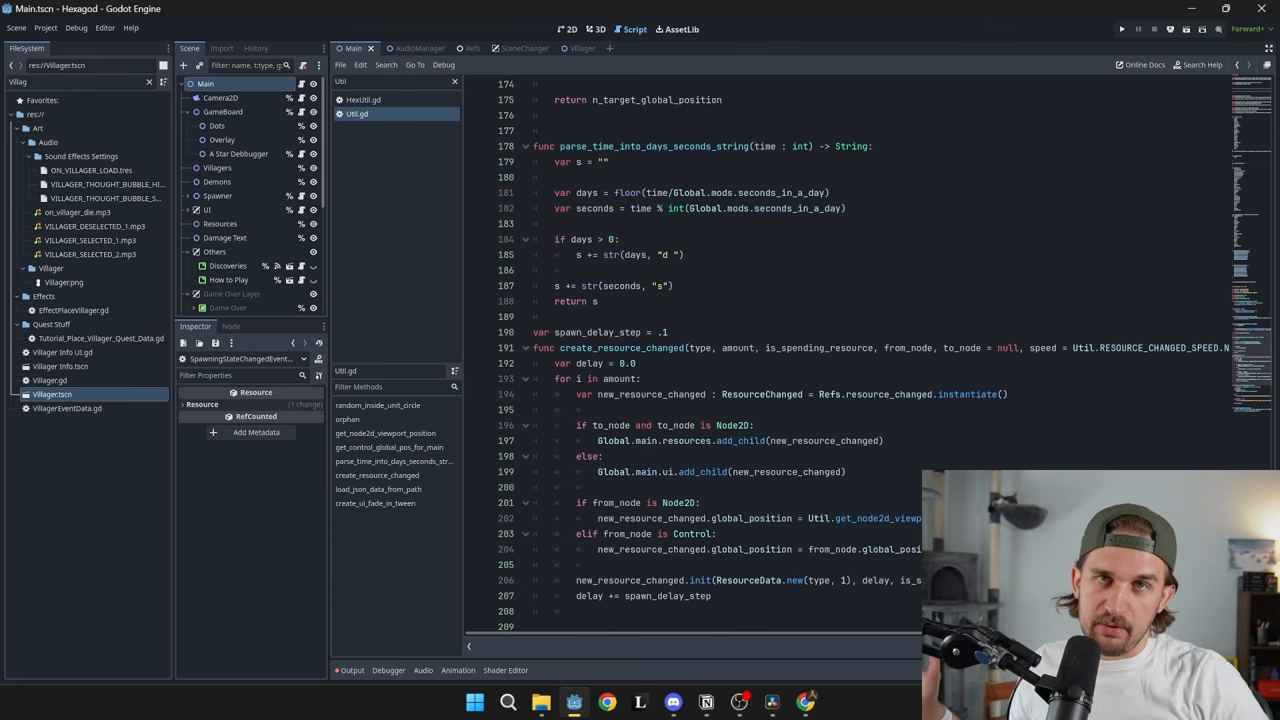
{"action": "left_click", "coordinate": [574, 48]}
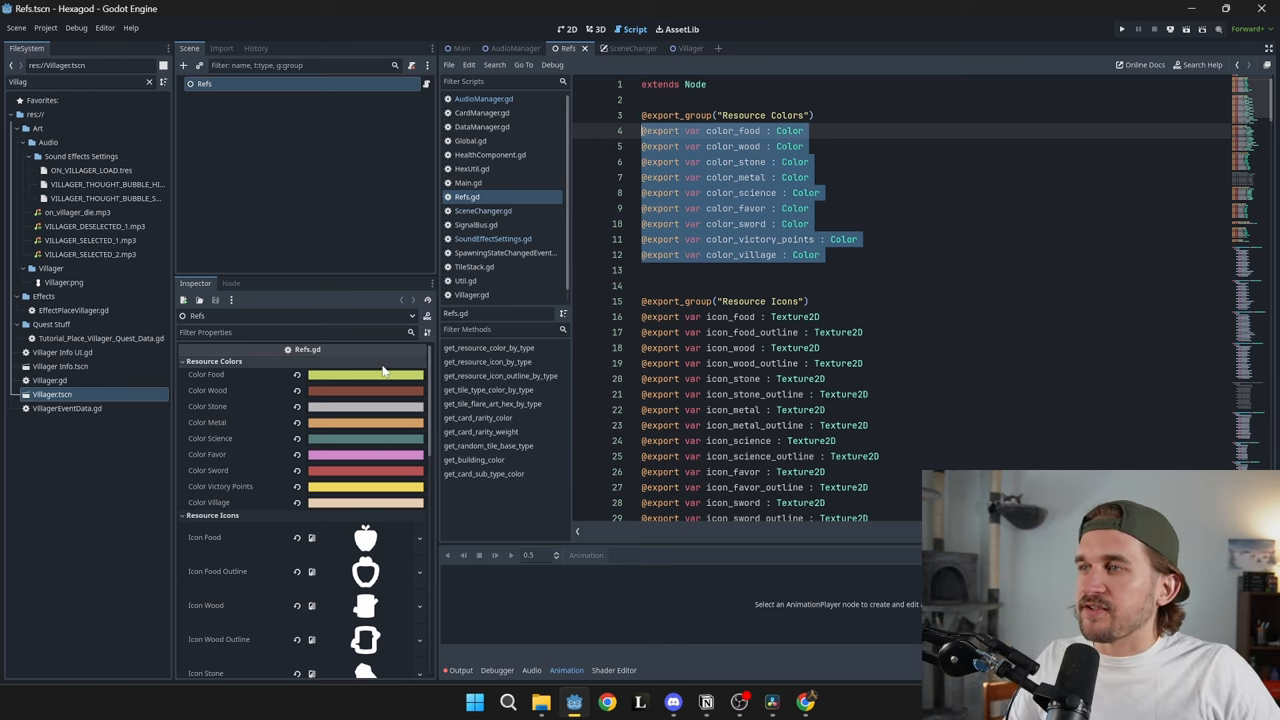
{"action": "left_click", "coordinate": [365, 374]}
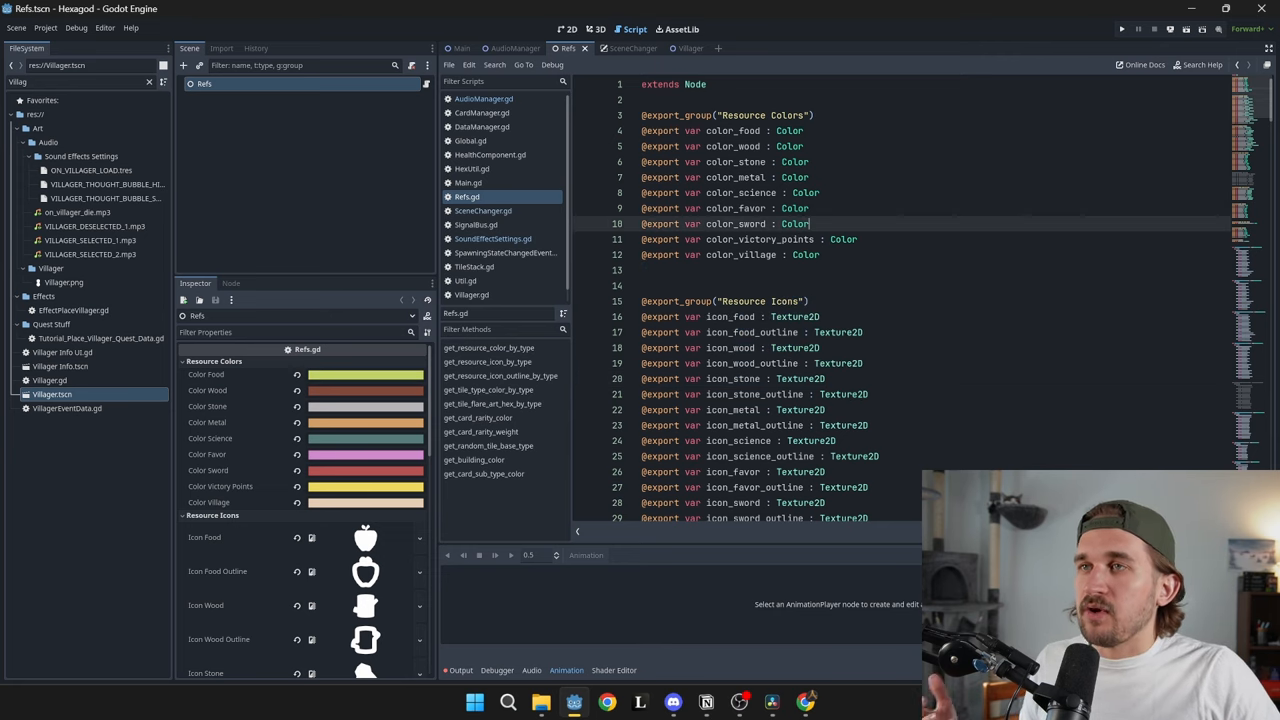
{"action": "scroll", "scroll_direction": "down", "scroll_amount": 3}
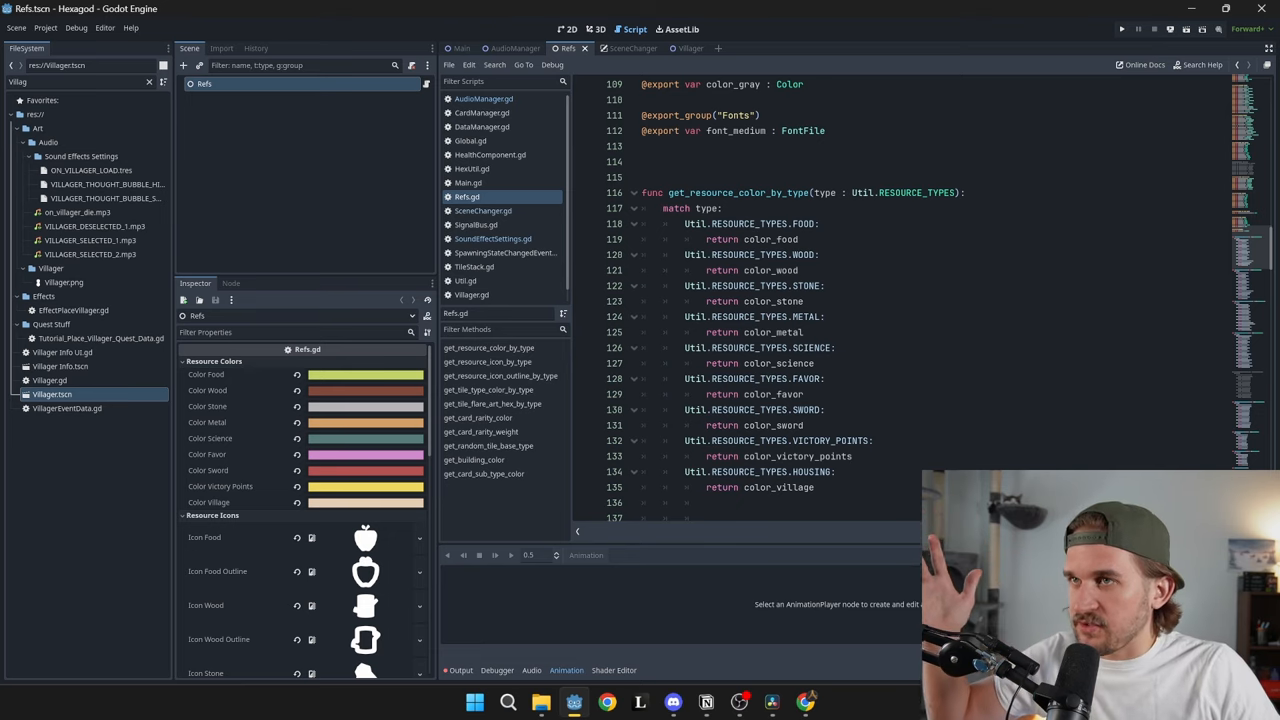
{"action": "double_click", "coordinate": [738, 192]}
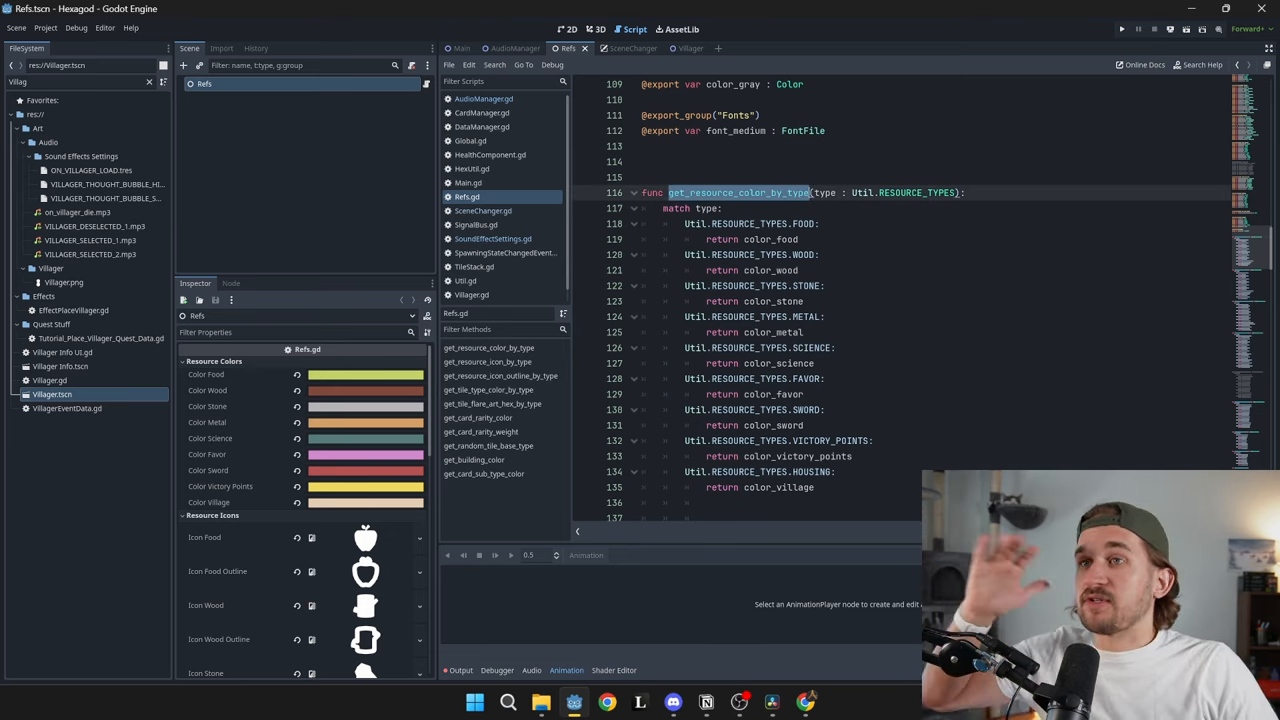
{"action": "scroll", "scroll_direction": "down", "scroll_amount": 3}
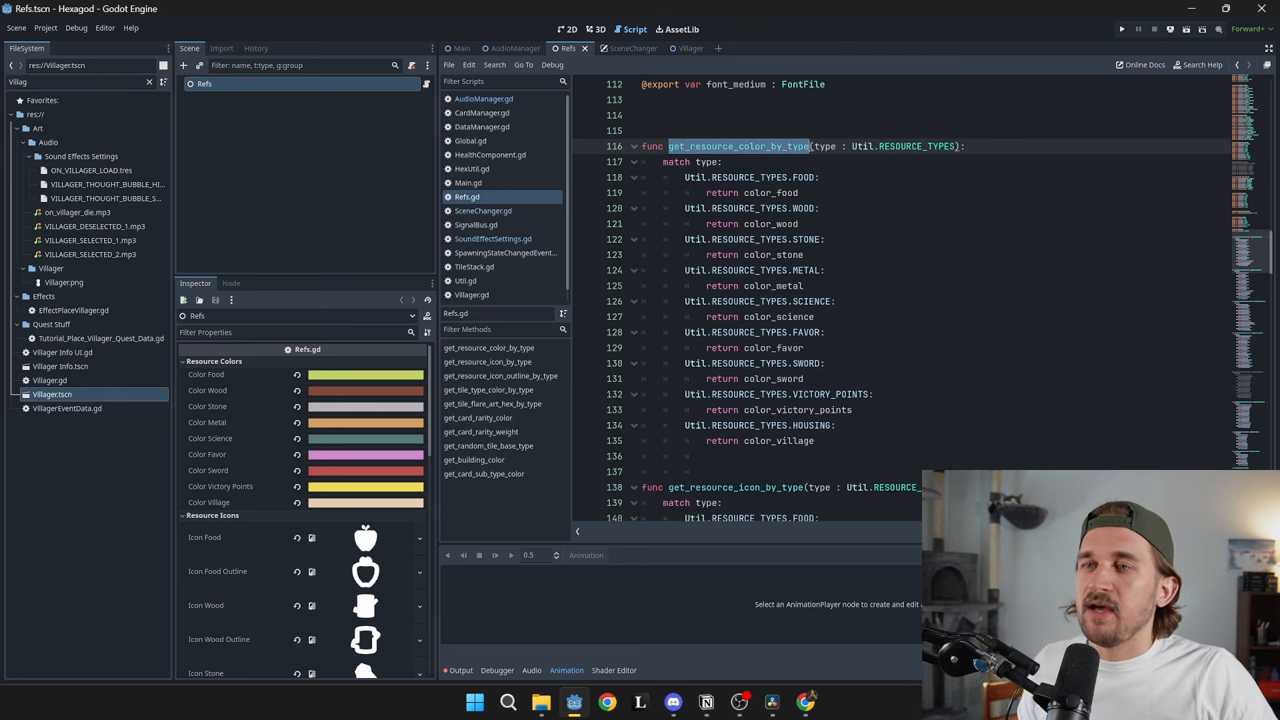
{"action": "scroll", "scroll_direction": "down", "scroll_amount": 3}
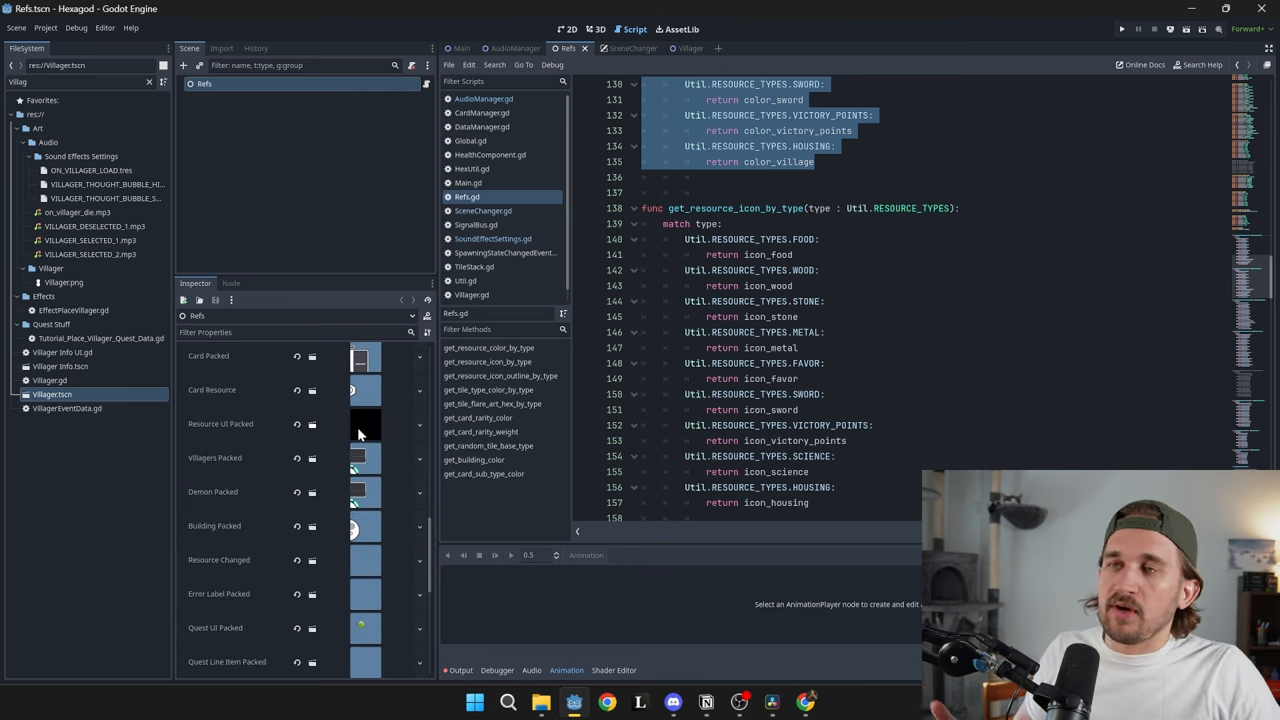
Scroll through the Refs autoload's exported resource properties in the Inspector.
{"action": "scroll", "scroll_direction": "down", "scroll_amount": 3}
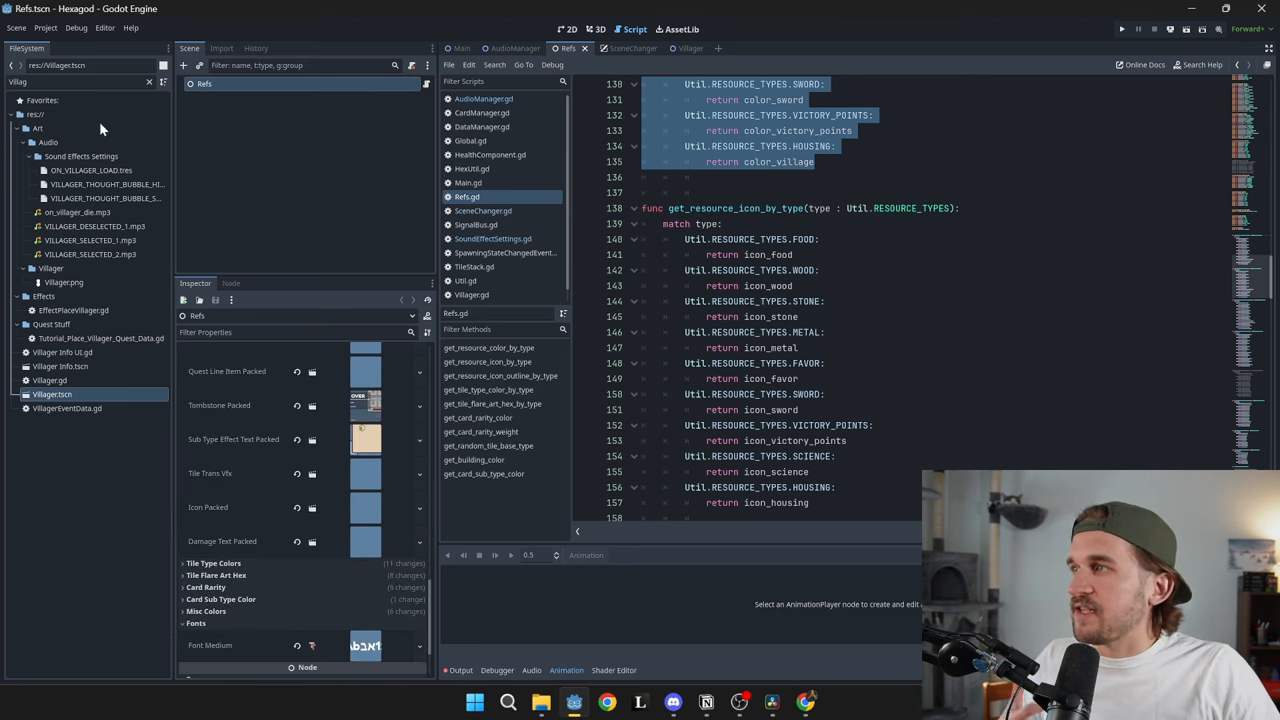
{"action": "mouse_move", "coordinate": [105, 128]}
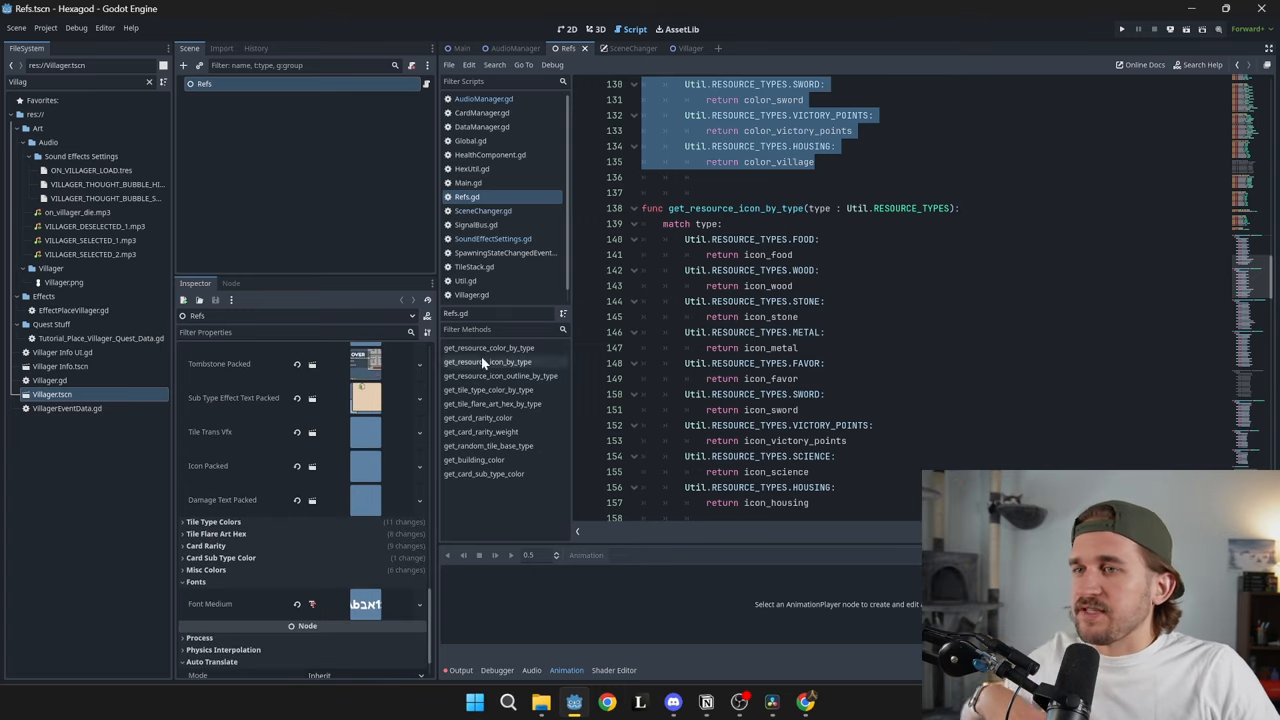
{"action": "scroll", "scroll_direction": "down", "scroll_amount": 3}
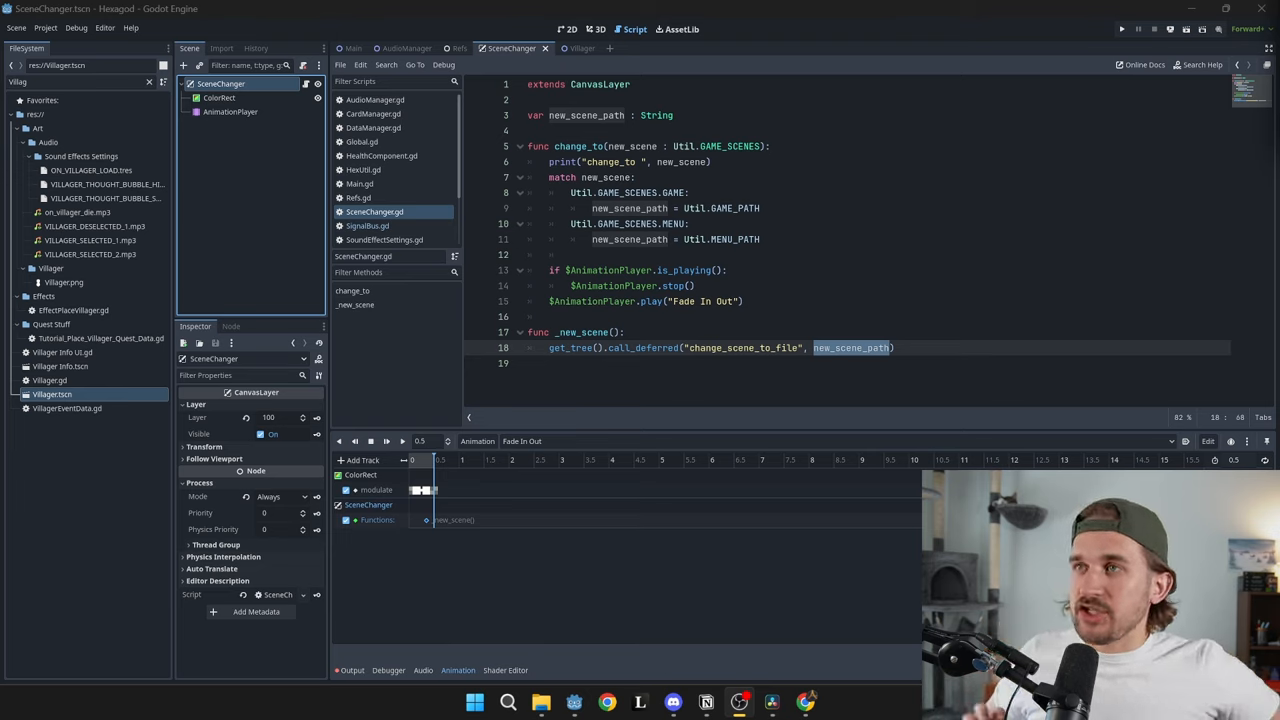
{"action": "mouse_move", "coordinate": [278, 88]}
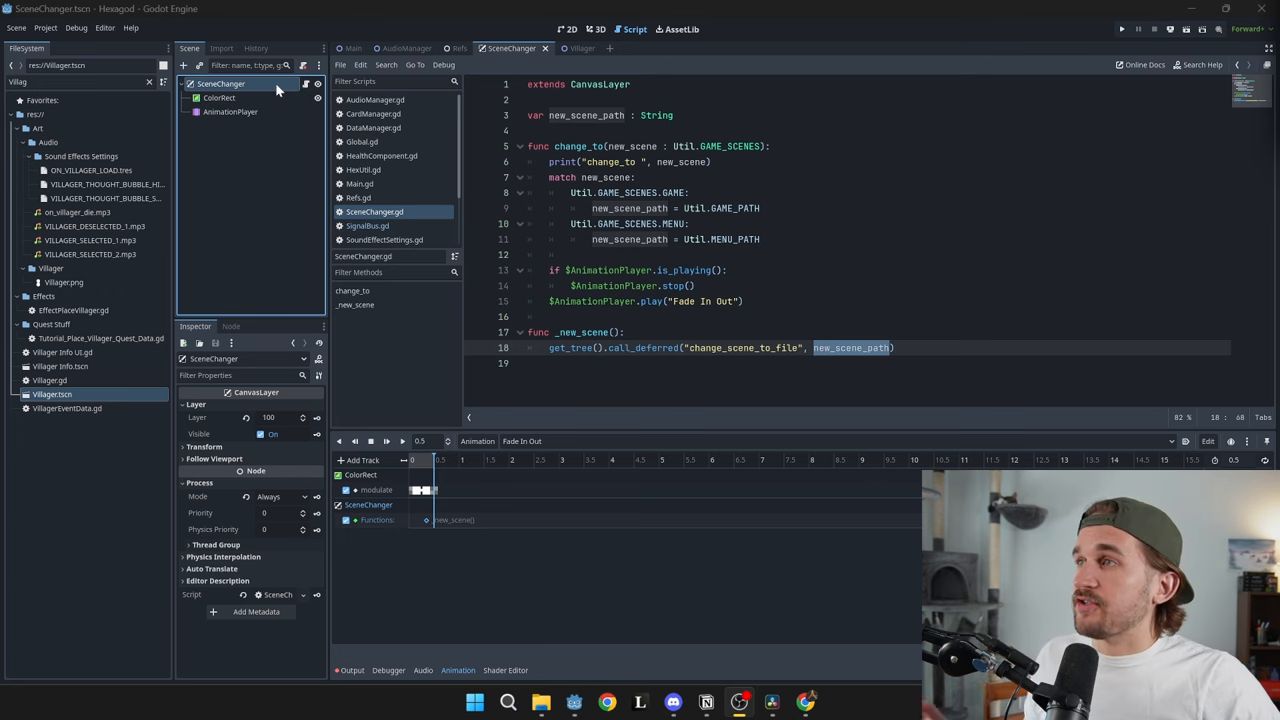
View the SceneChanger scene in 2D and inspect the fade animation's _new_scene call key.
{"action": "left_click", "coordinate": [568, 28]}
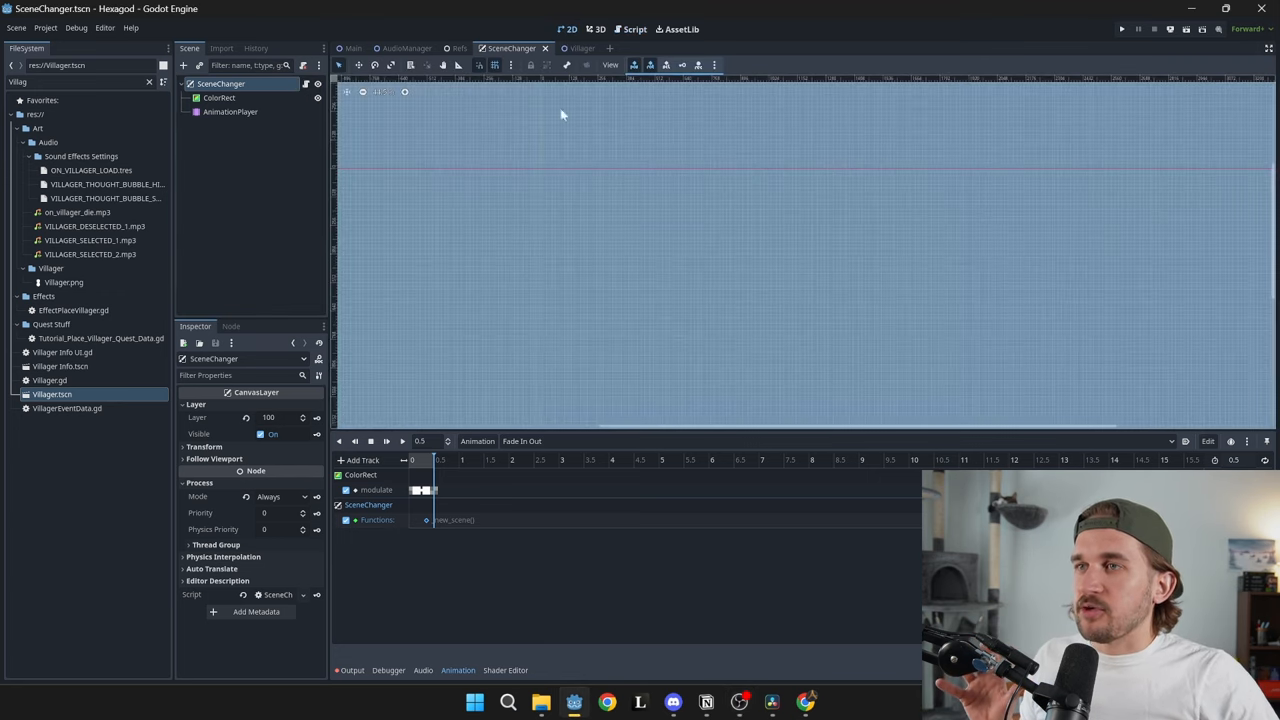
{"action": "left_click", "coordinate": [386, 441]}
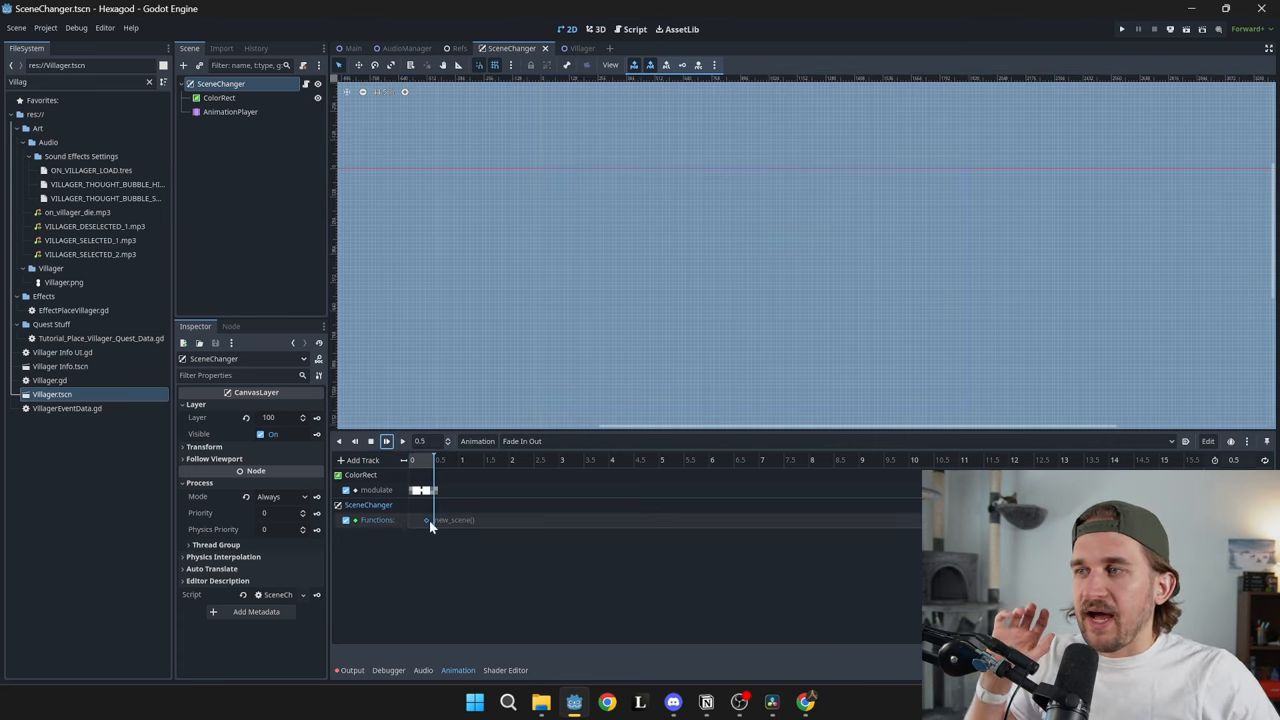
{"action": "left_click", "coordinate": [427, 519]}
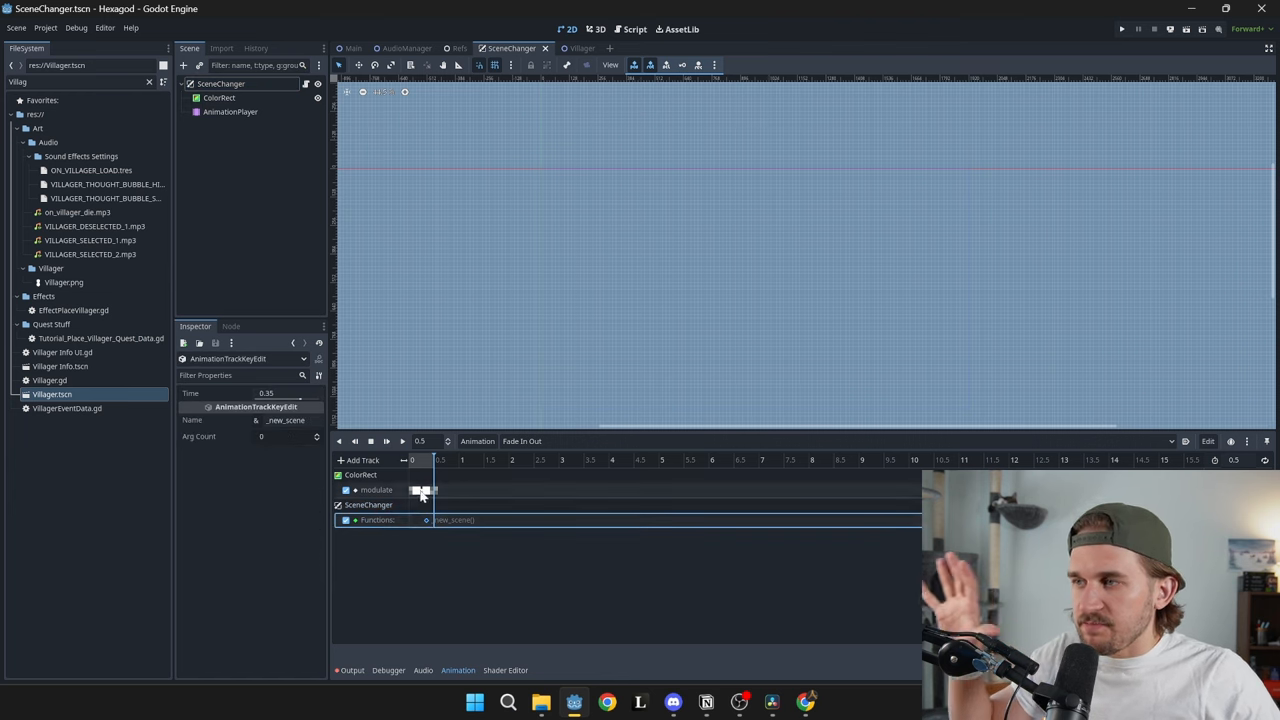
Return to the Script workspace and open the AudioManager.gd script.
{"action": "left_click", "coordinate": [634, 28]}
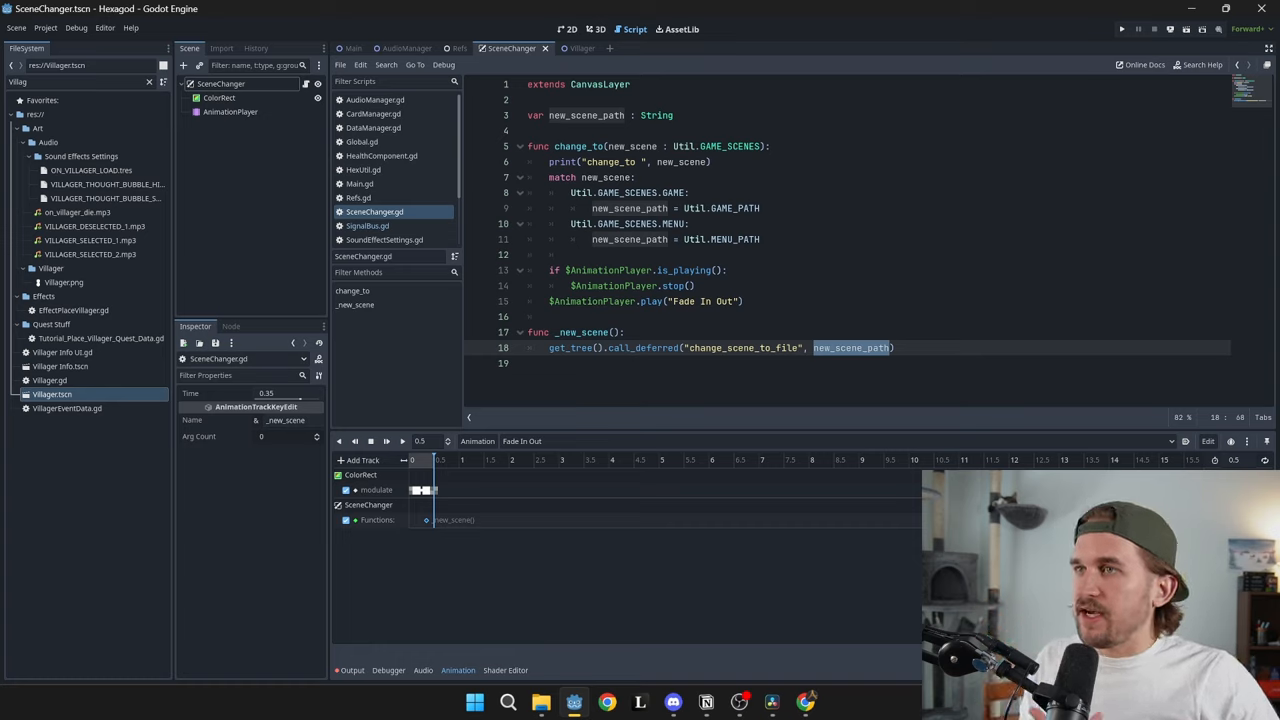
{"action": "left_click", "coordinate": [687, 146]}
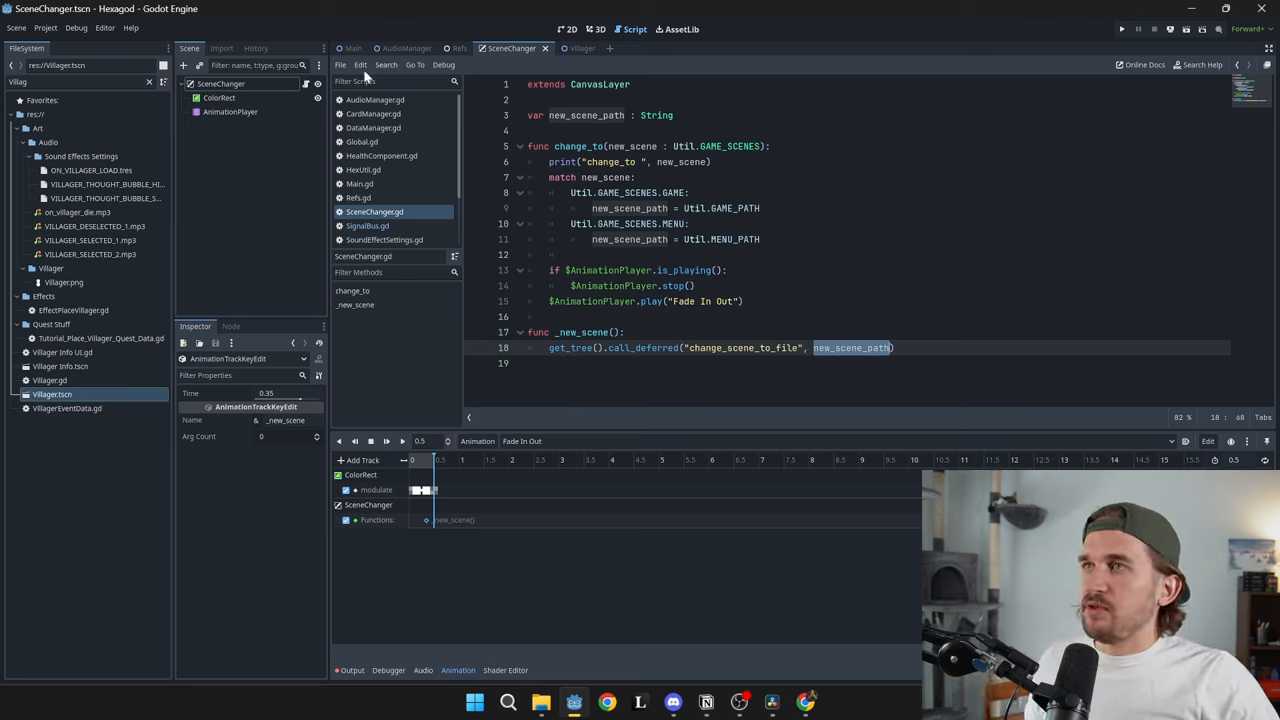
{"action": "left_click", "coordinate": [221, 83]}
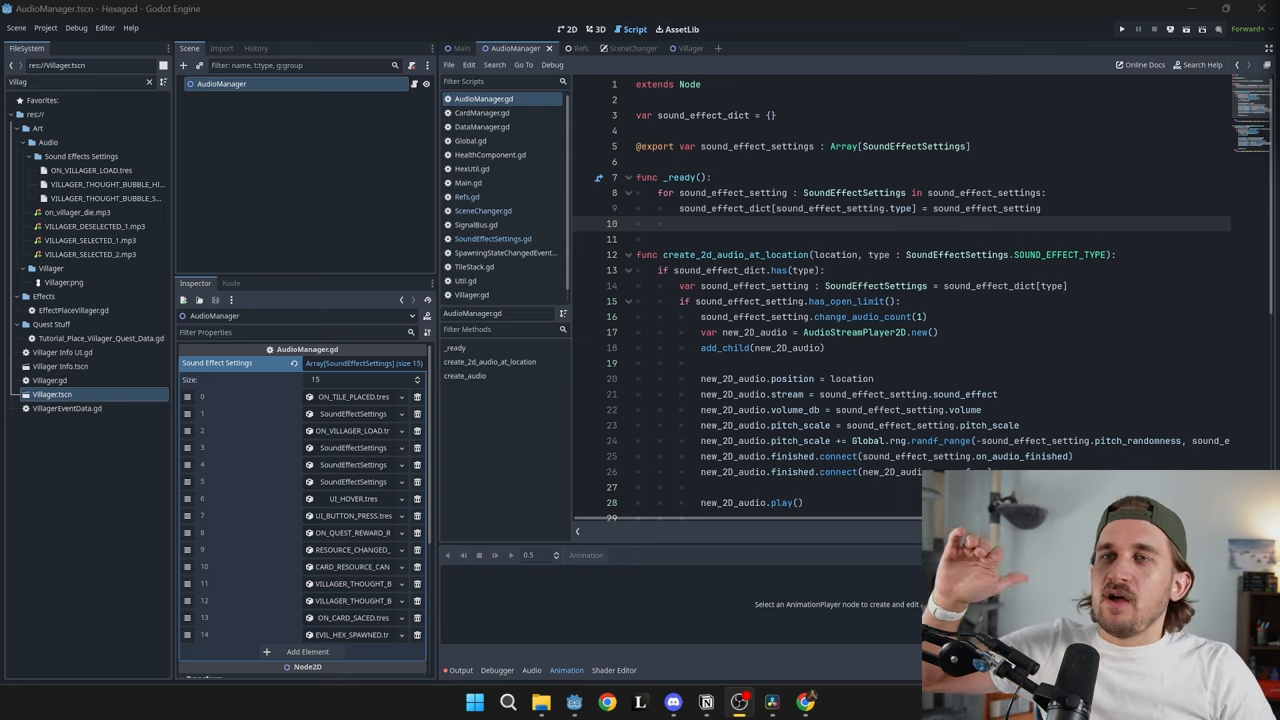
Scroll AudioManager.gd's finished-signal connections, then switch to the Hexagonal Grids article.
{"action": "scroll", "scroll_direction": "down", "scroll_amount": 3}
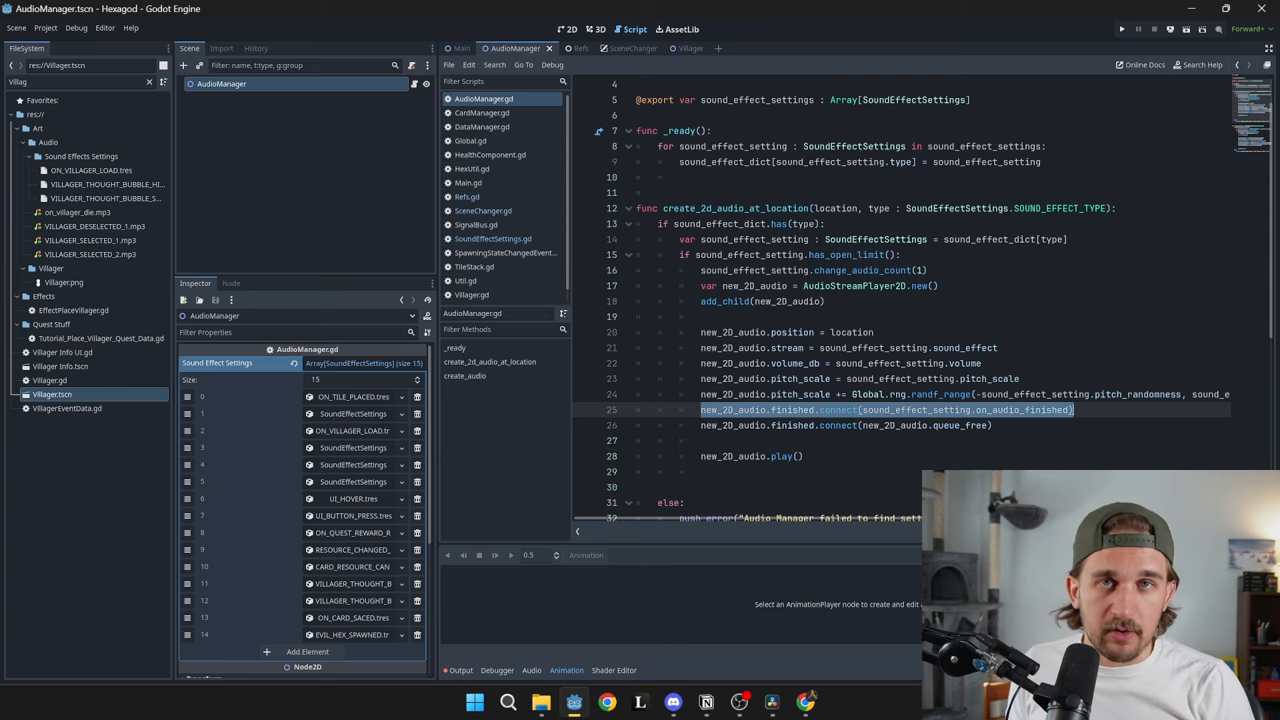
{"action": "left_click", "coordinate": [1121, 28]}
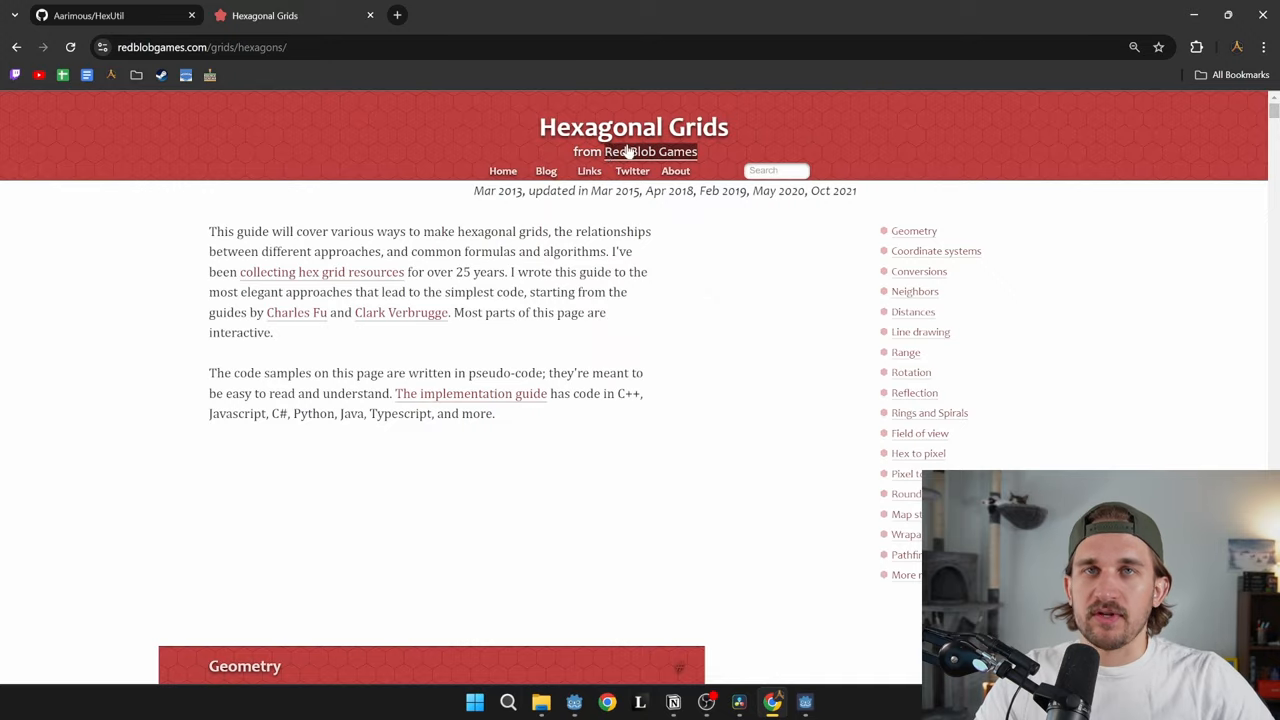
Scroll the Hexagonal Grids article from Coordinate Systems down to Doubled coordinates.
{"action": "scroll", "scroll_direction": "down", "scroll_amount": 3}
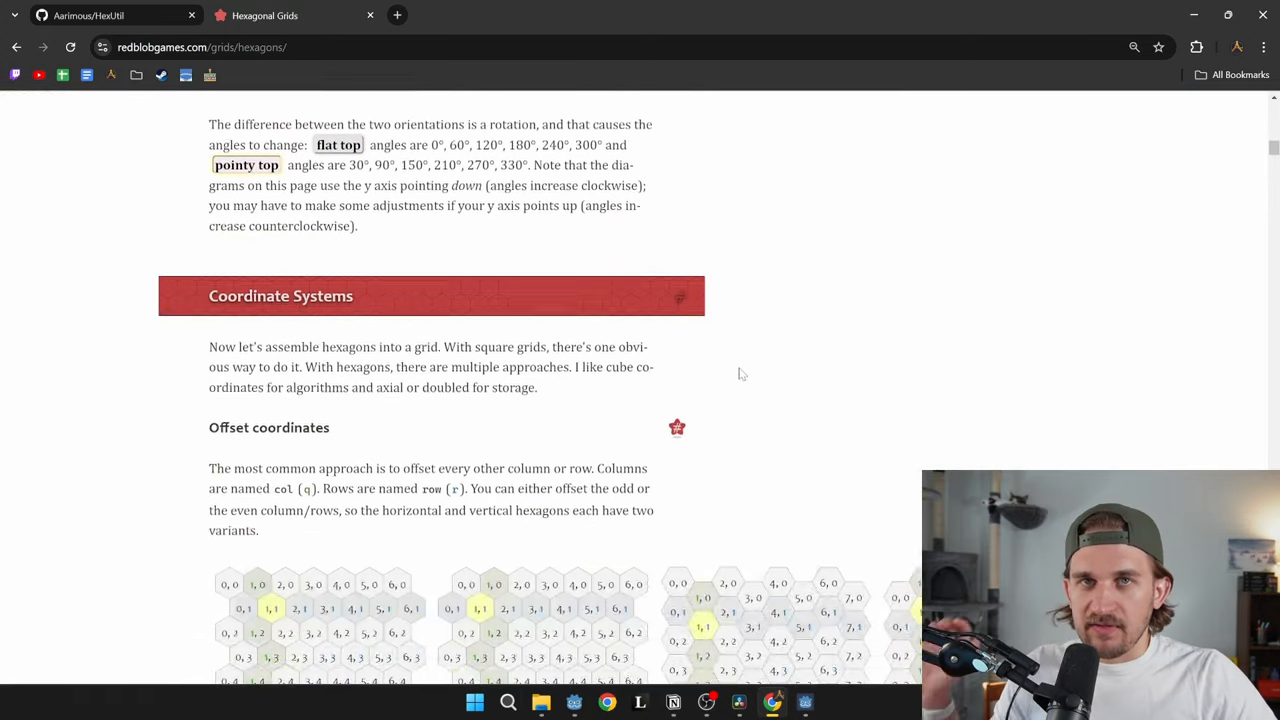
{"action": "scroll", "scroll_direction": "down", "scroll_amount": 3}
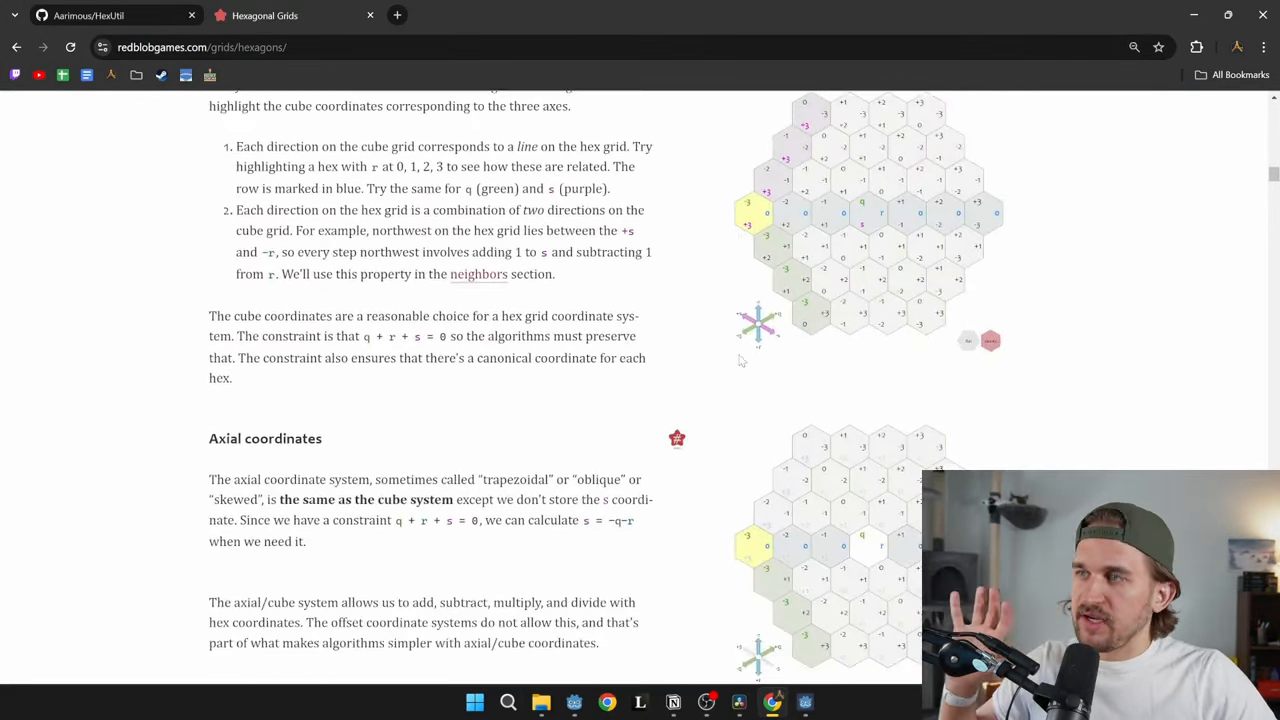
{"action": "scroll", "scroll_direction": "down", "scroll_amount": 3}
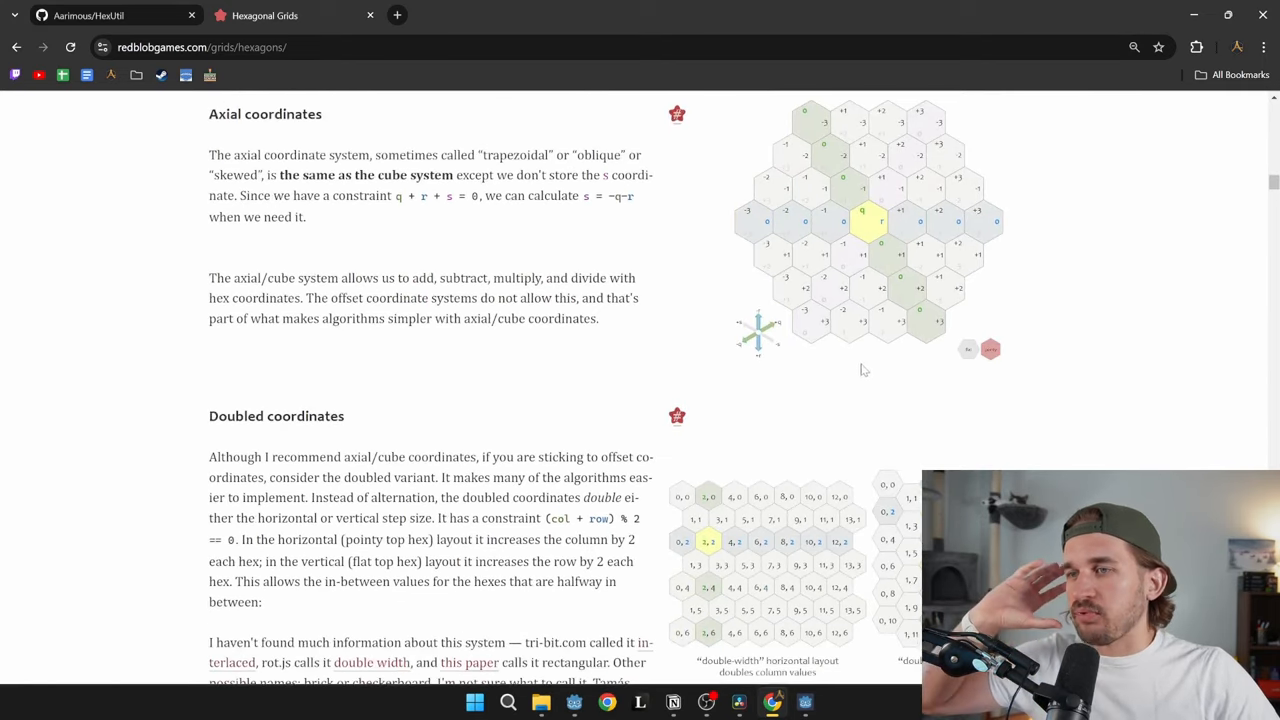
{"action": "scroll", "scroll_direction": "down", "scroll_amount": 3}
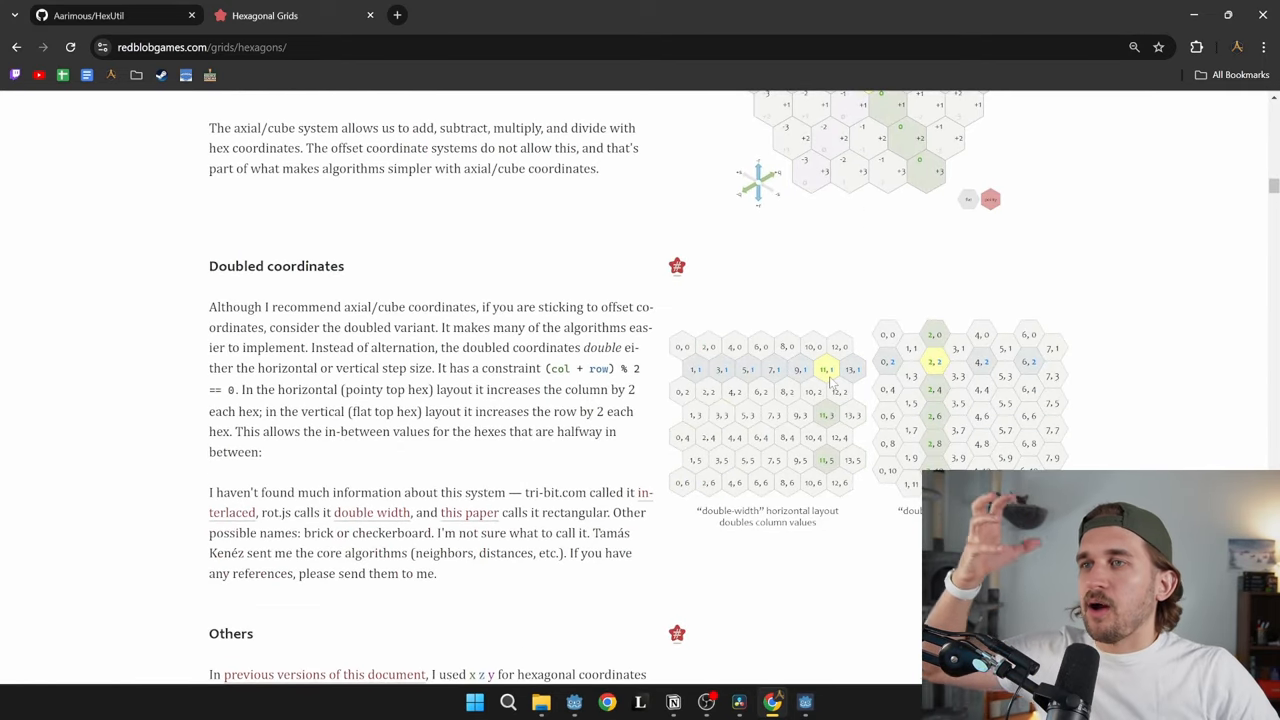
{"action": "scroll", "scroll_direction": "down", "scroll_amount": 3}
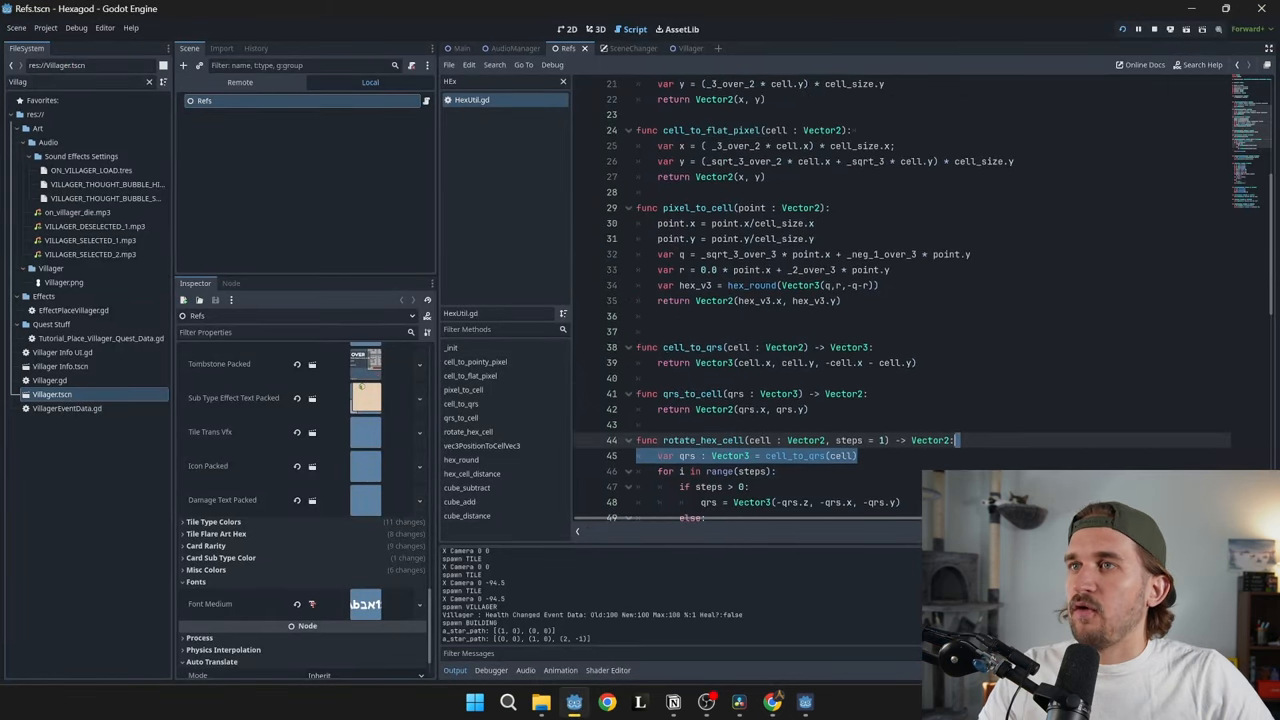
Scroll through HexUtil.gd and the article, then show the Aarimous/HexUtil repository.
{"action": "scroll", "scroll_direction": "up", "scroll_amount": 3}
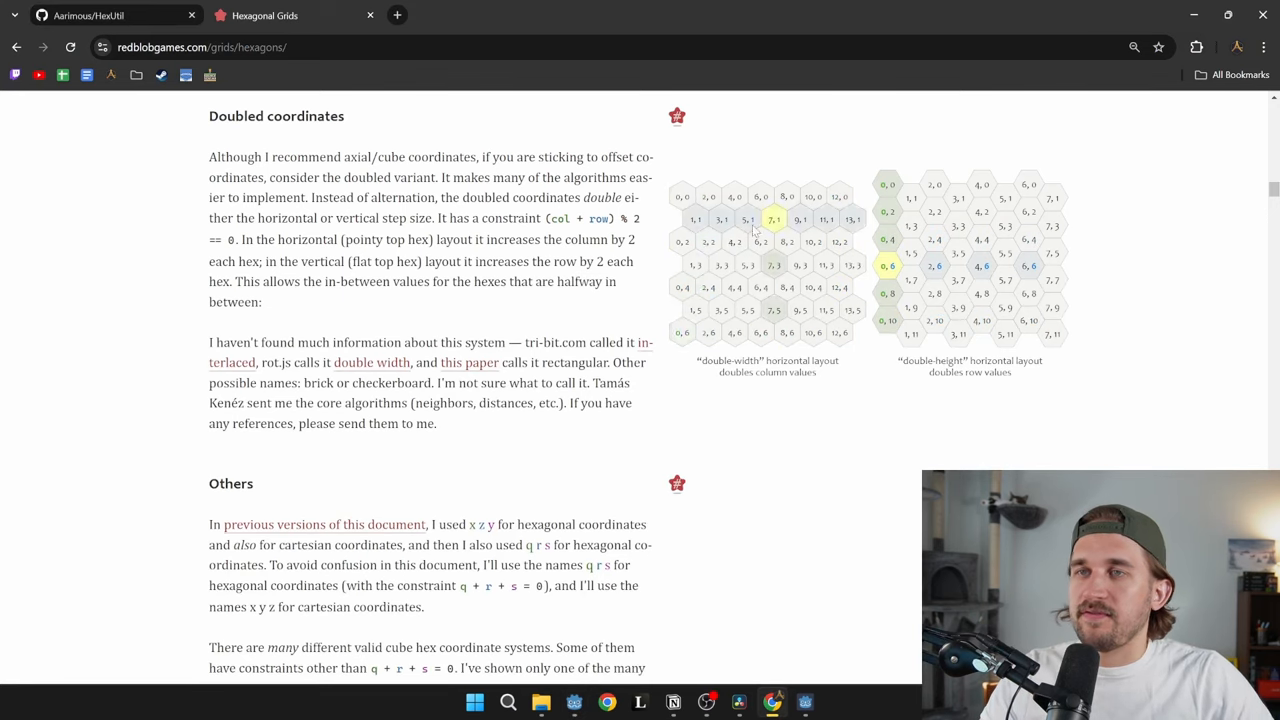
{"action": "scroll", "scroll_direction": "up", "scroll_amount": 3}
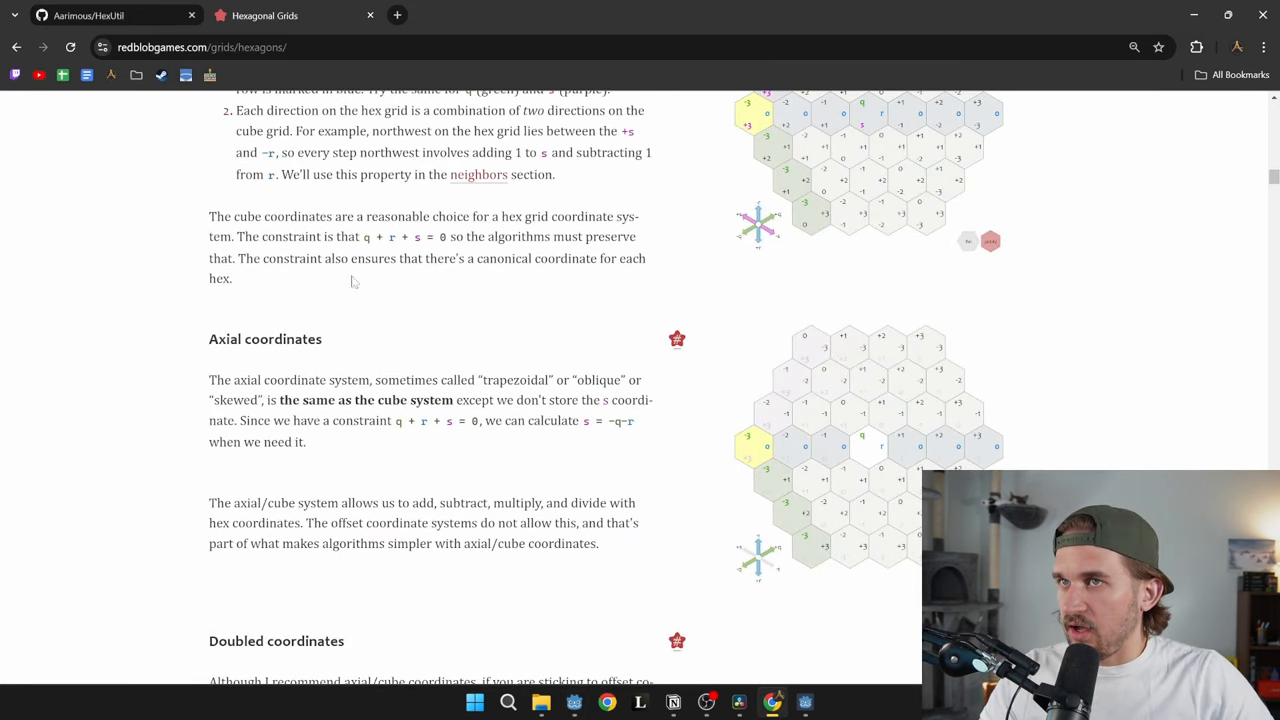
{"action": "scroll", "scroll_direction": "down", "scroll_amount": 3}
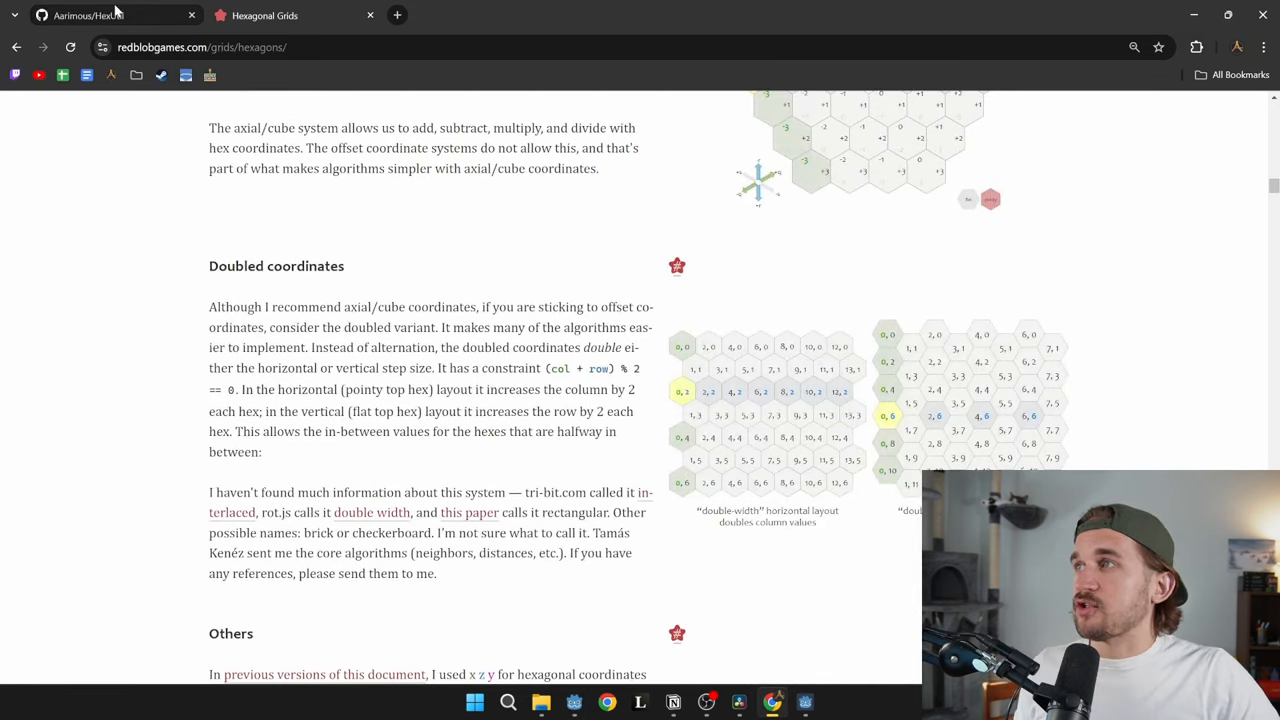
{"action": "left_click", "coordinate": [95, 15]}
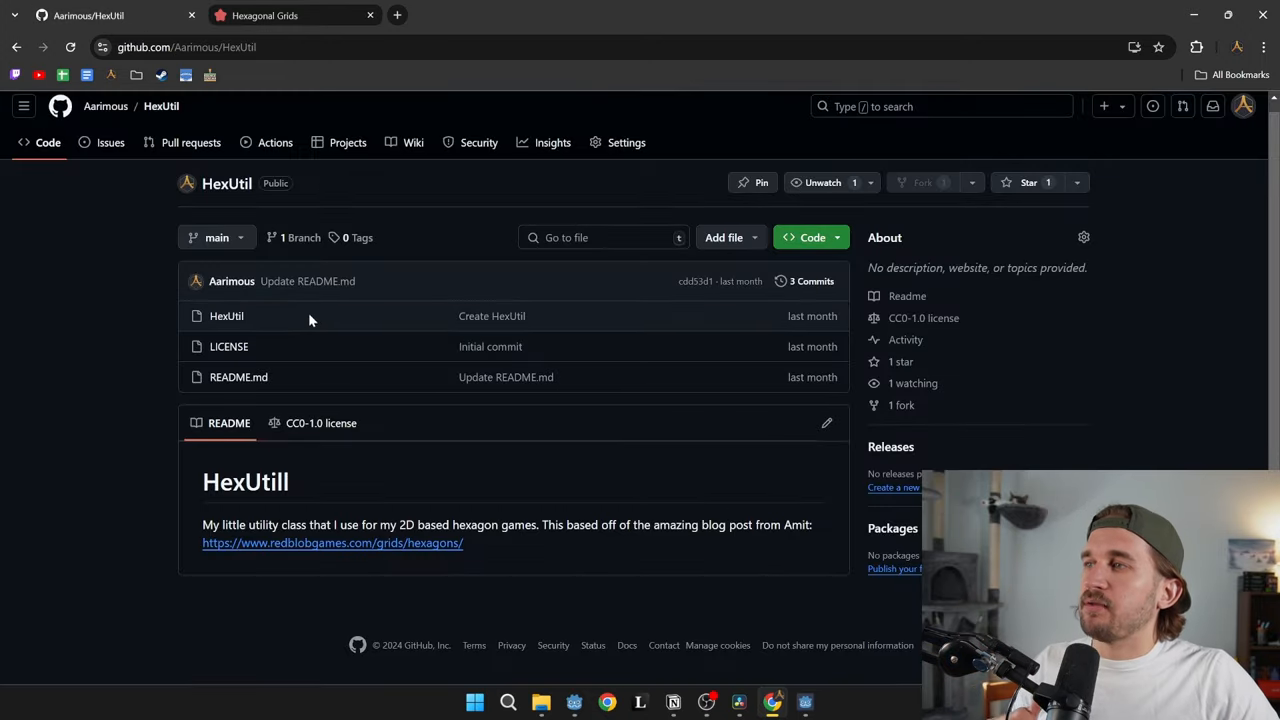
{"action": "mouse_move", "coordinate": [318, 80]}
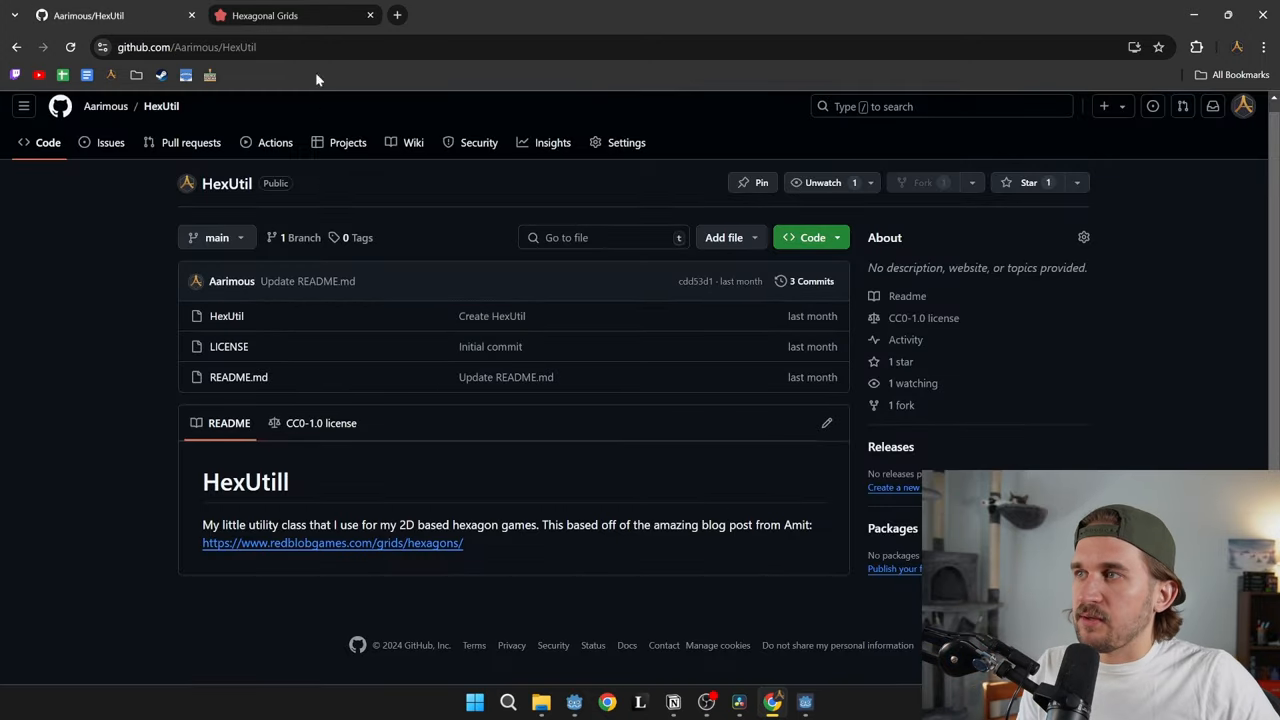
{"action": "mouse_move", "coordinate": [290, 15]}
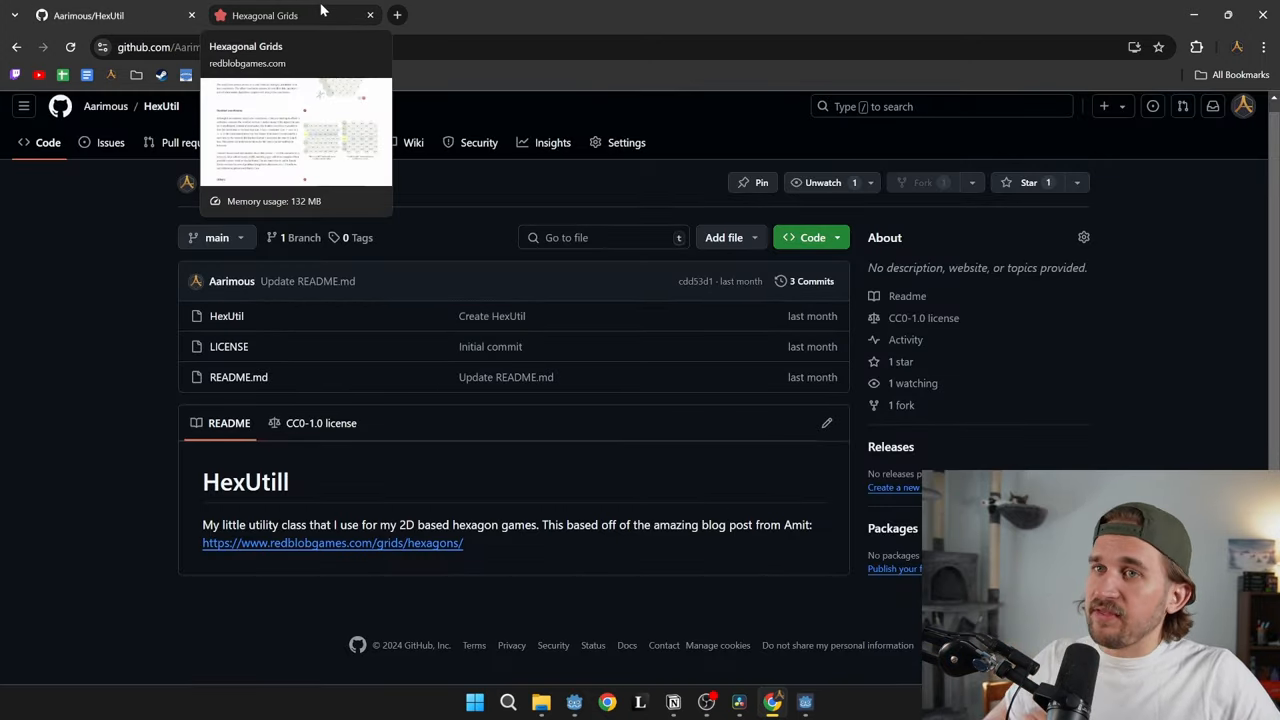